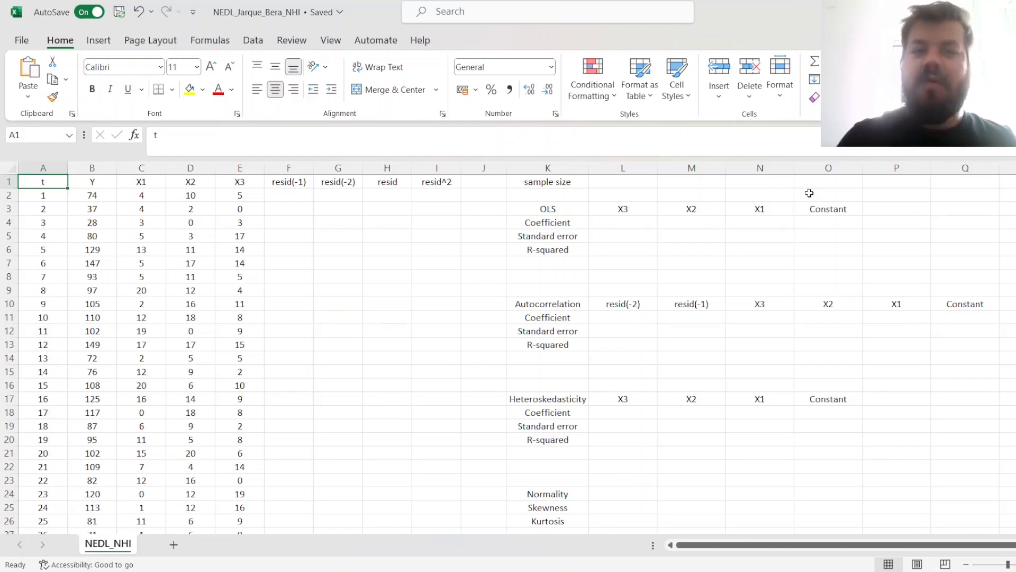
{"action": "mouse_move", "coordinate": [762, 389]}
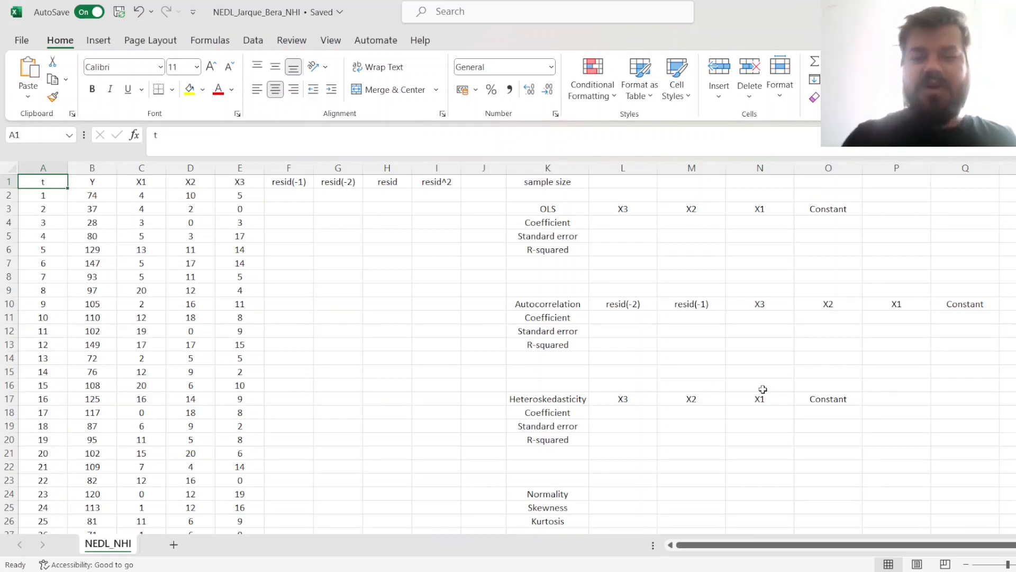
{"action": "mouse_move", "coordinate": [792, 415]}
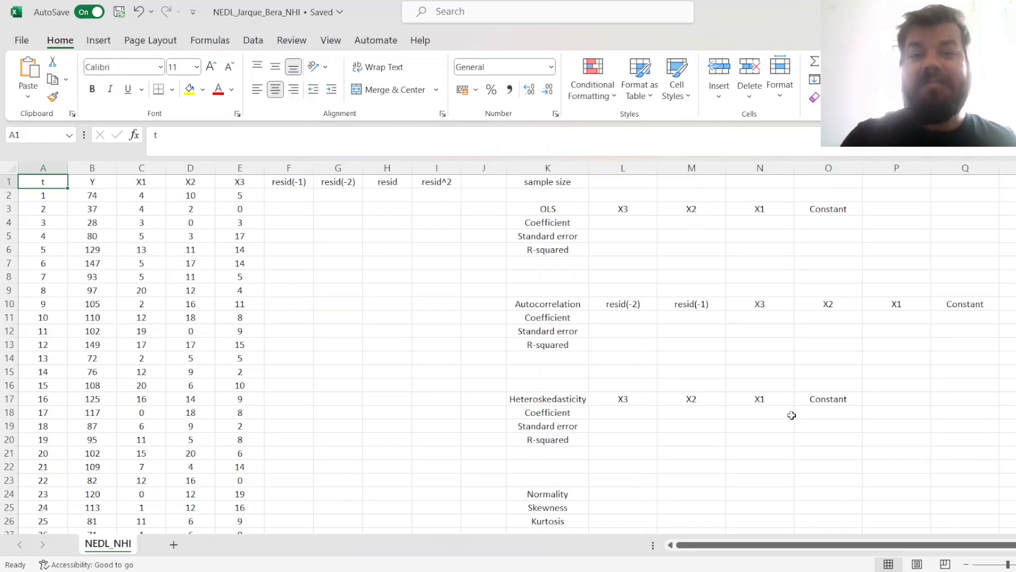
Enter =COUNT(B2:B101) in L1 so the sample size shows 100.
{"action": "left_click", "coordinate": [760, 439]}
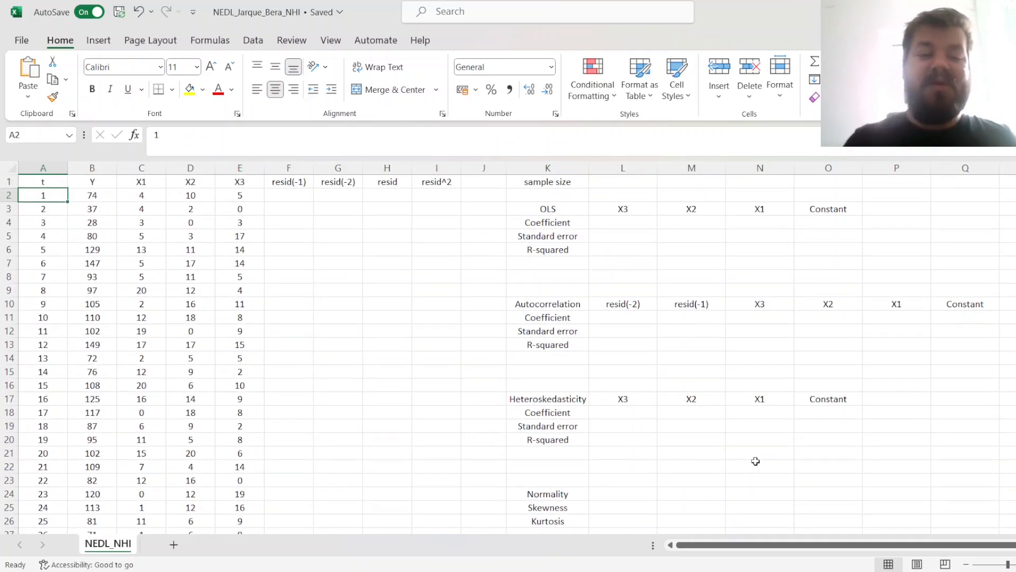
{"action": "scroll", "scroll_direction": "down", "scroll_amount": 3}
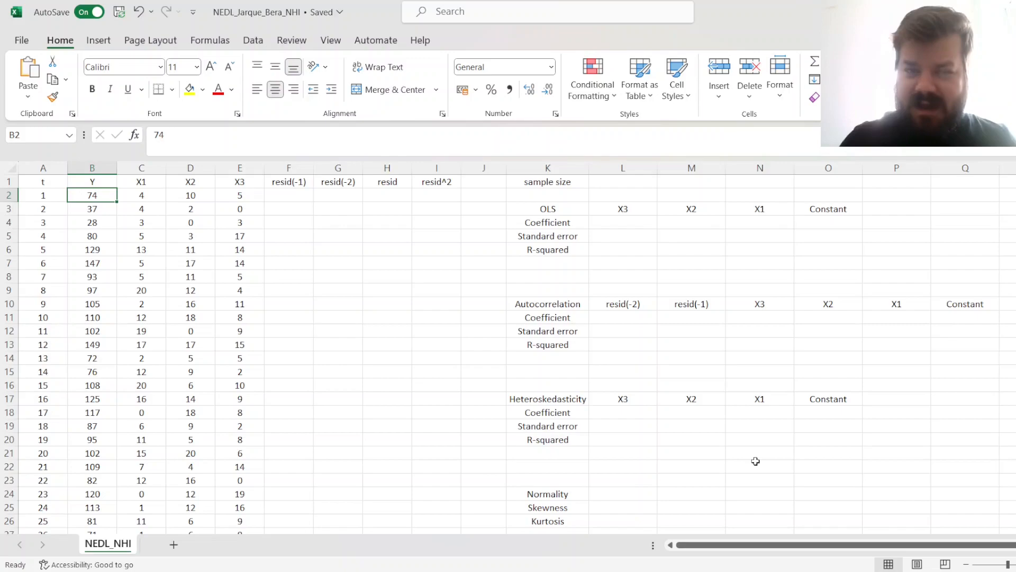
{"action": "left_click", "coordinate": [92, 182]}
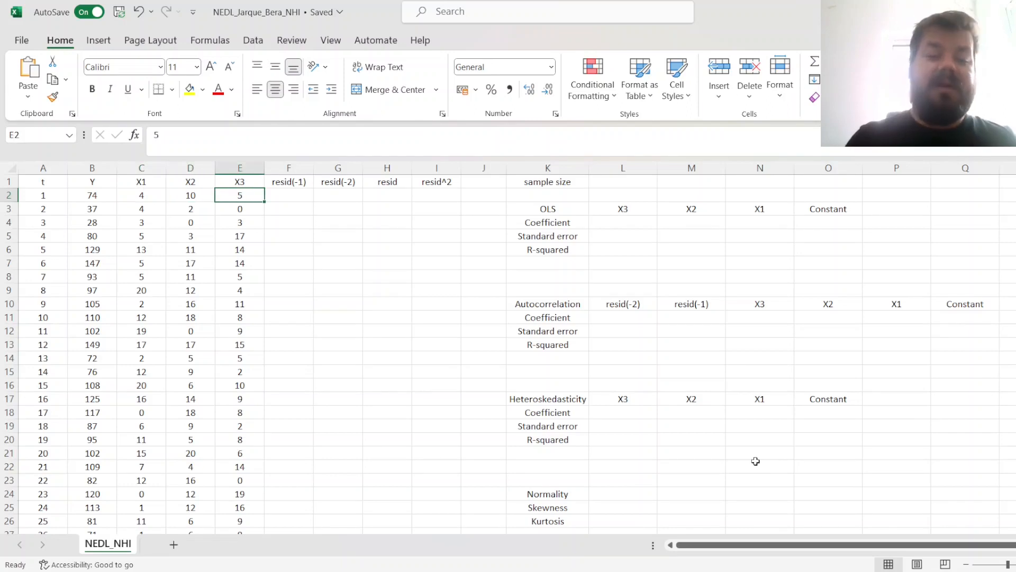
{"action": "left_click", "coordinate": [622, 181]}
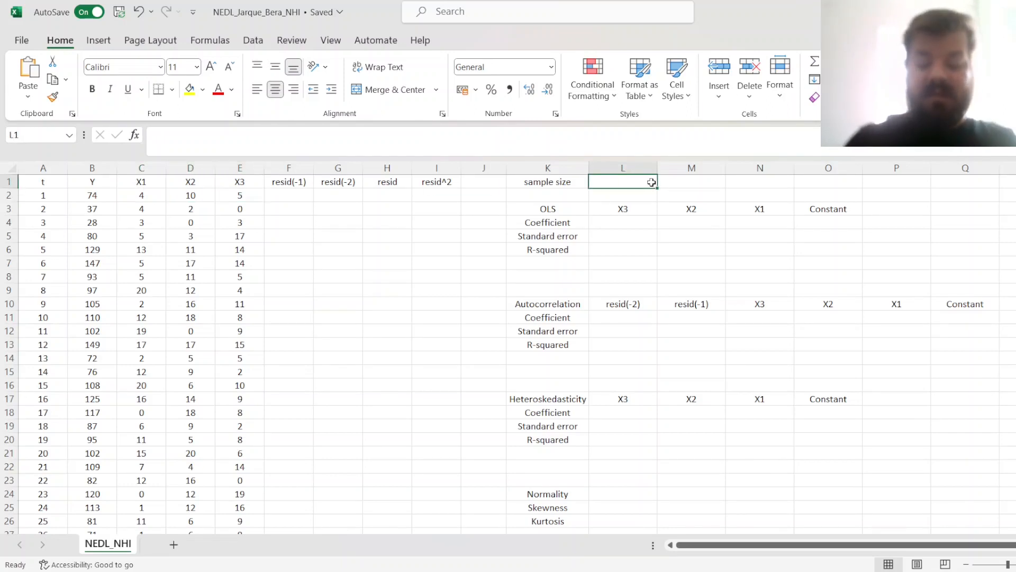
{"action": "type", "text": "=COUNT(B2:B101"}
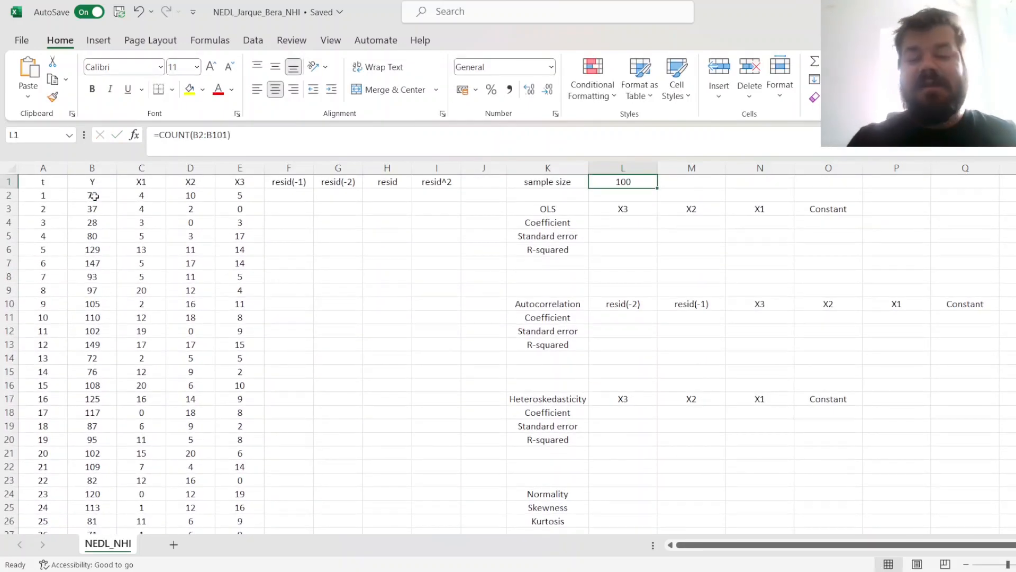
{"action": "left_click", "coordinate": [623, 222]}
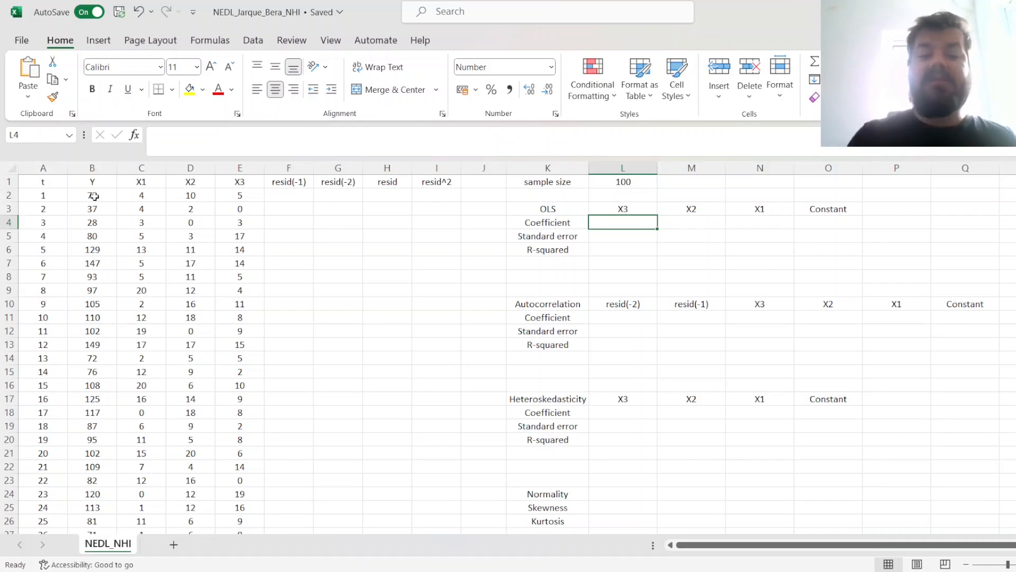
Enter =LINEST(B2:B101,C2:E101,1,1) in L4, spilling Y-on-X1–X3 regression statistics into L4:O8.
{"action": "type", "text": "=LINEST(B2:B101"}
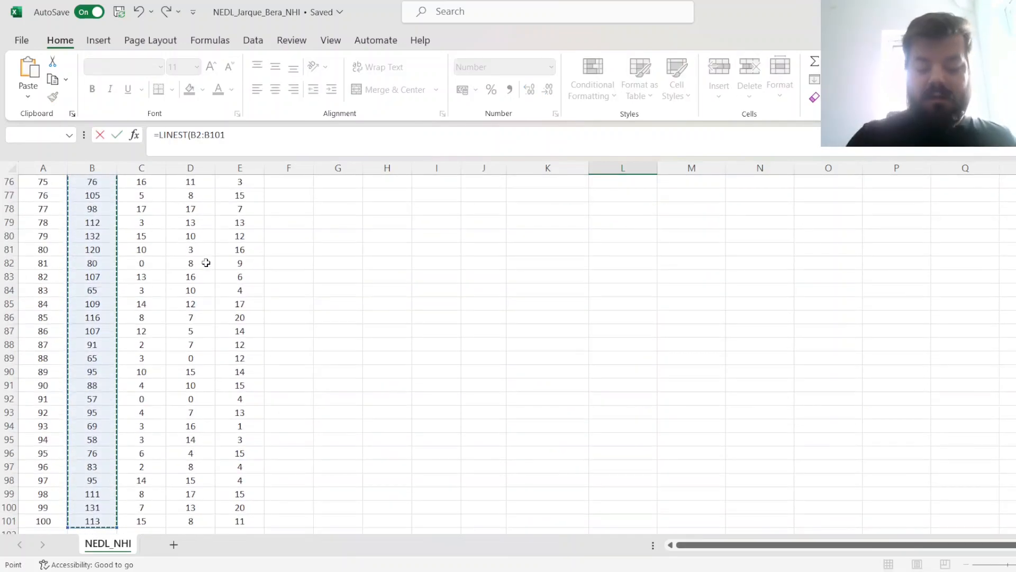
{"action": "type", "text": ",C2:E10"}
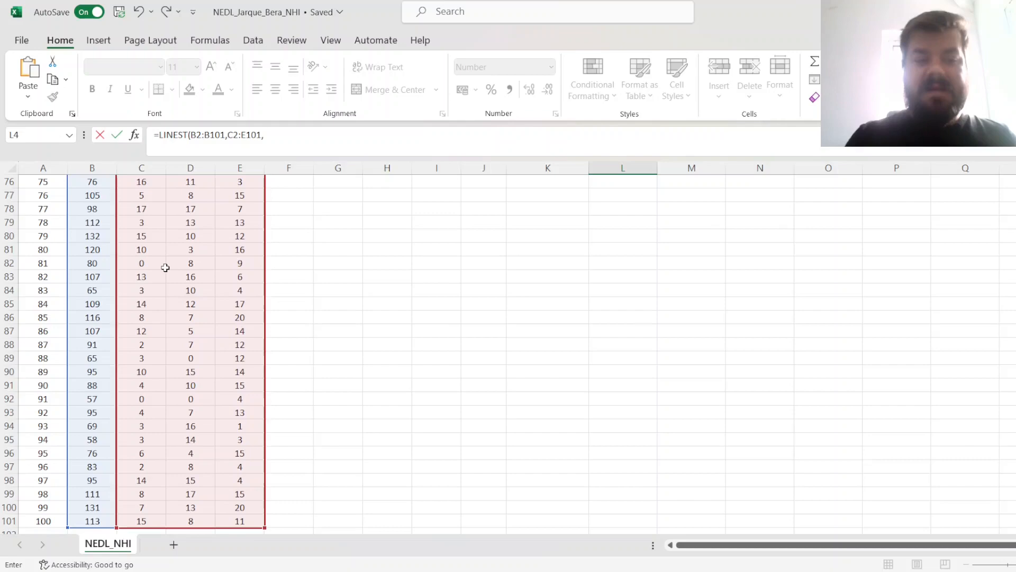
{"action": "type", "text": "1,1)"}
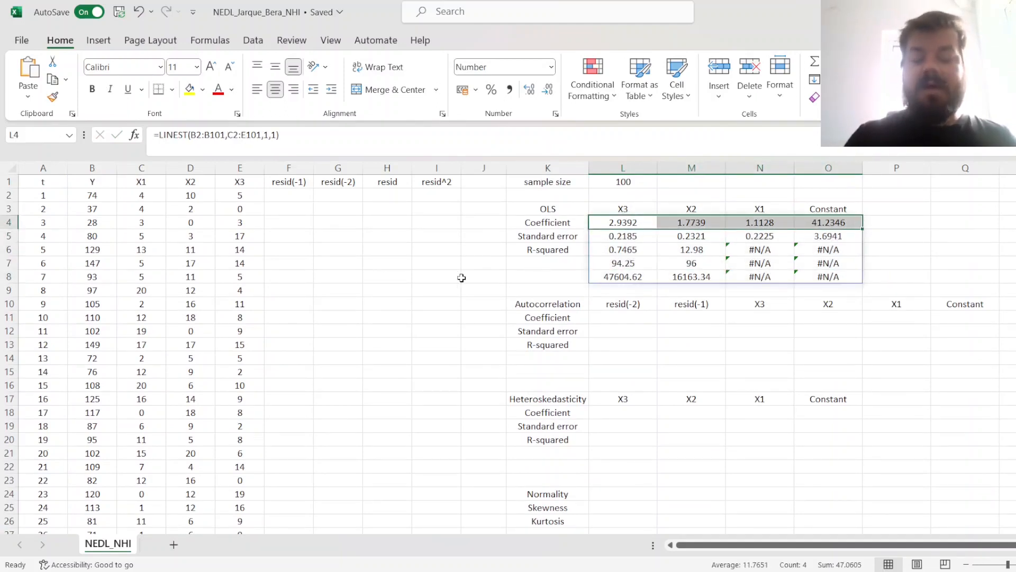
{"action": "mouse_move", "coordinate": [488, 316]}
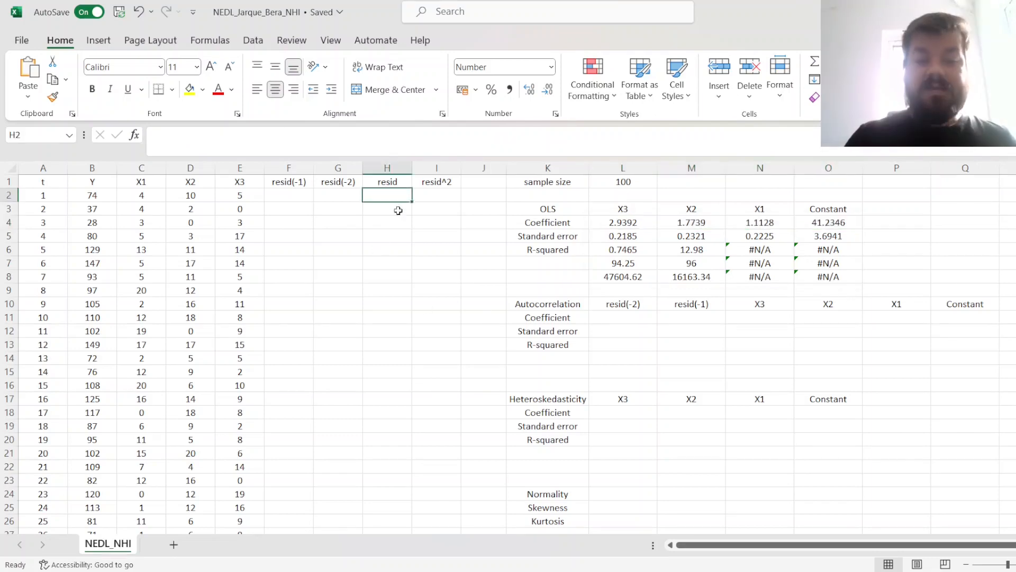
Enter =B2-($O$4+$N$4*C2+$M$4*D2+$L$4*E2) in H2 and fill it down to H101.
{"action": "type", "text": "=B2"}
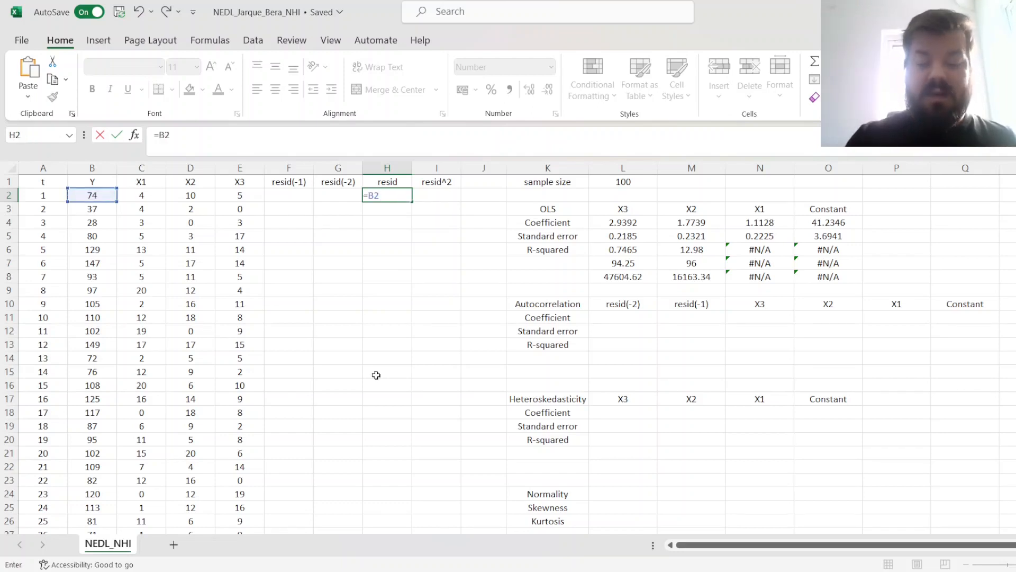
{"action": "type", "text": "-"}
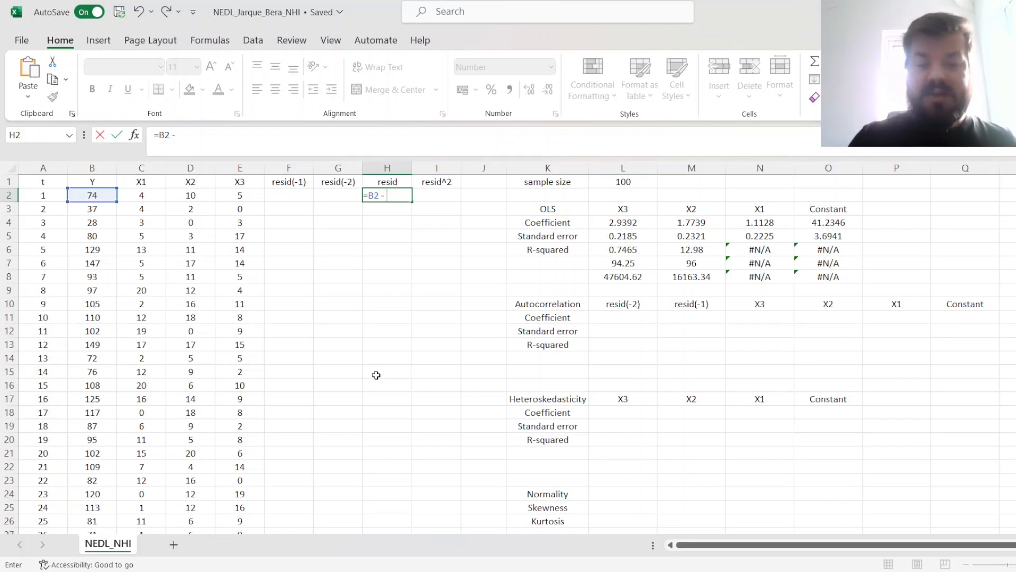
{"action": "type", "text": "("}
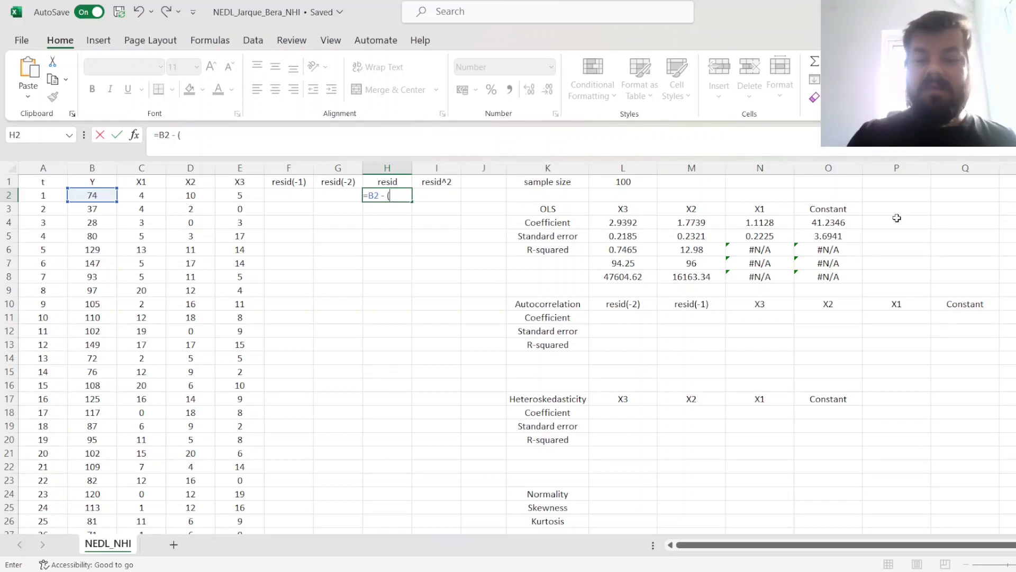
{"action": "left_click", "coordinate": [829, 222]}
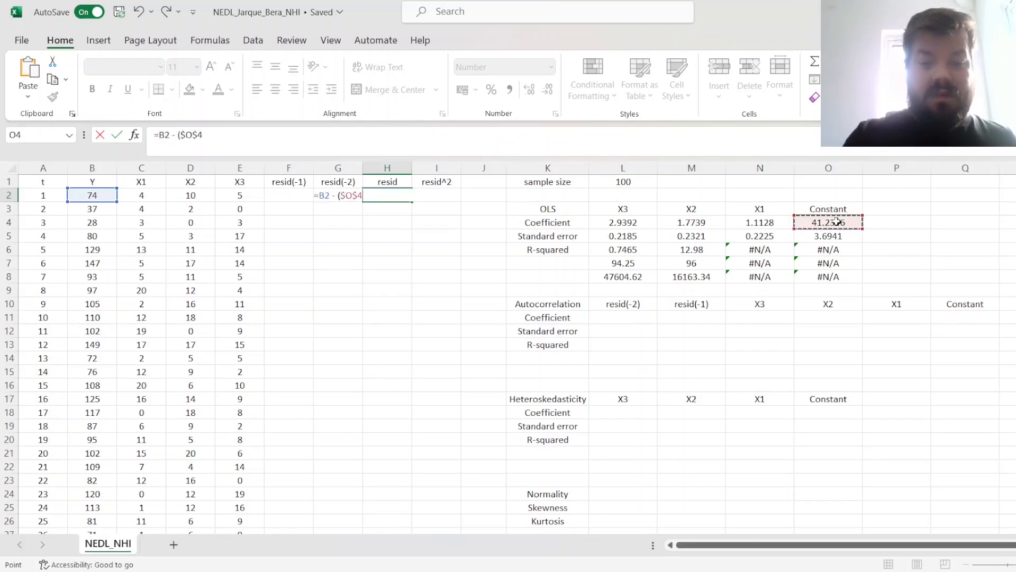
{"action": "left_click", "coordinate": [760, 222]}
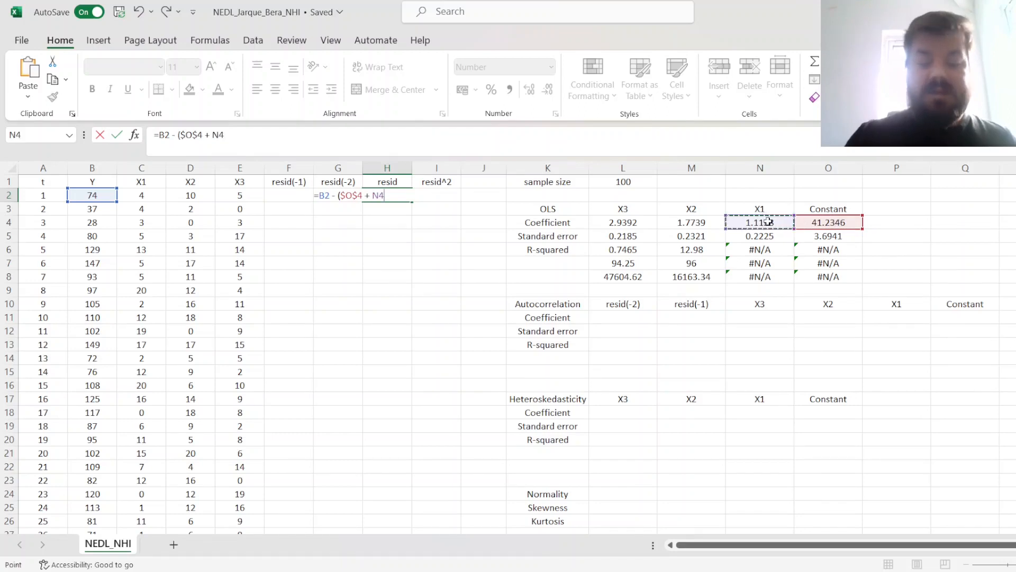
{"action": "type", "text": "$N$4*"}
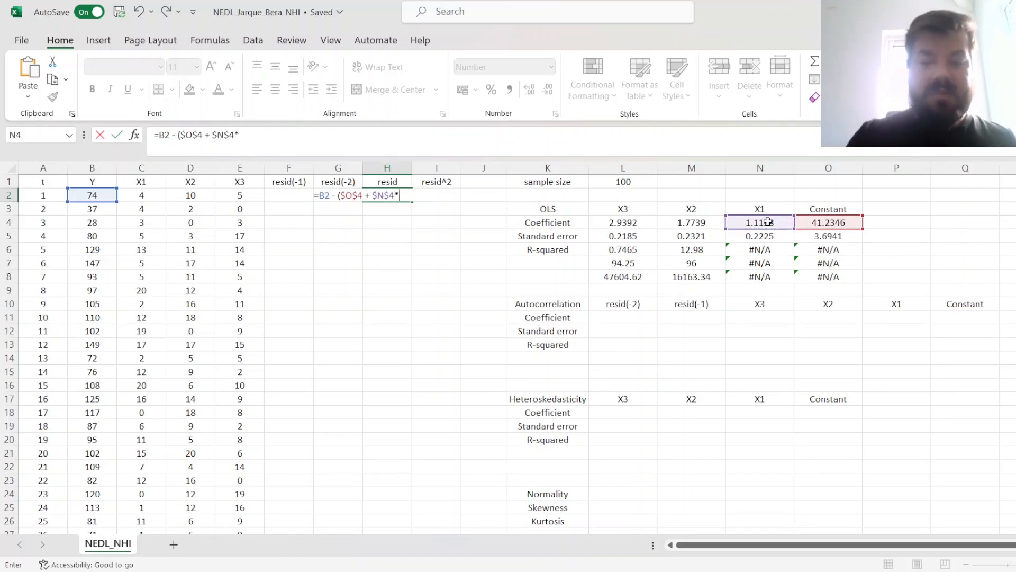
{"action": "left_click", "coordinate": [142, 195]}
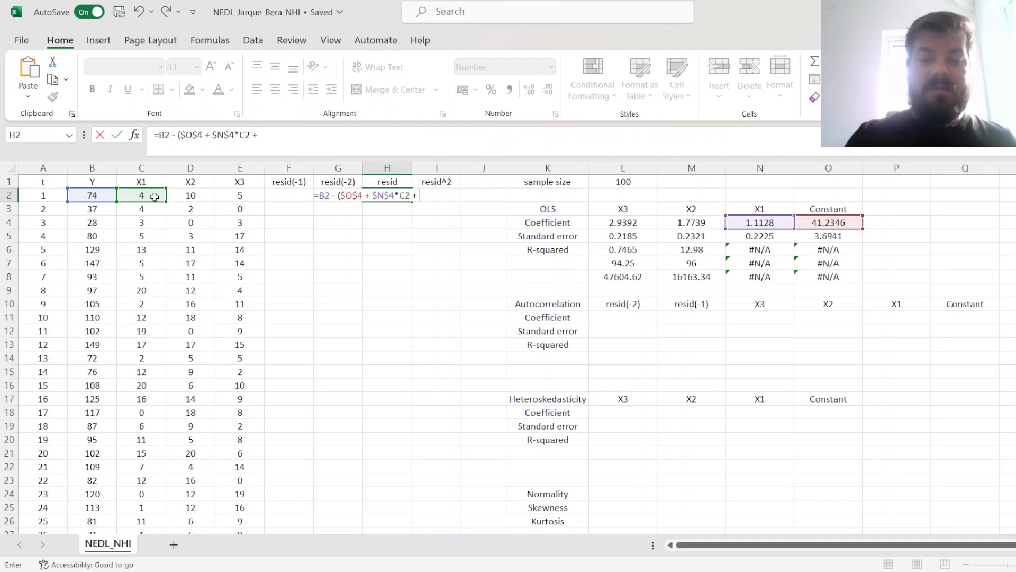
{"action": "left_click", "coordinate": [692, 223]}
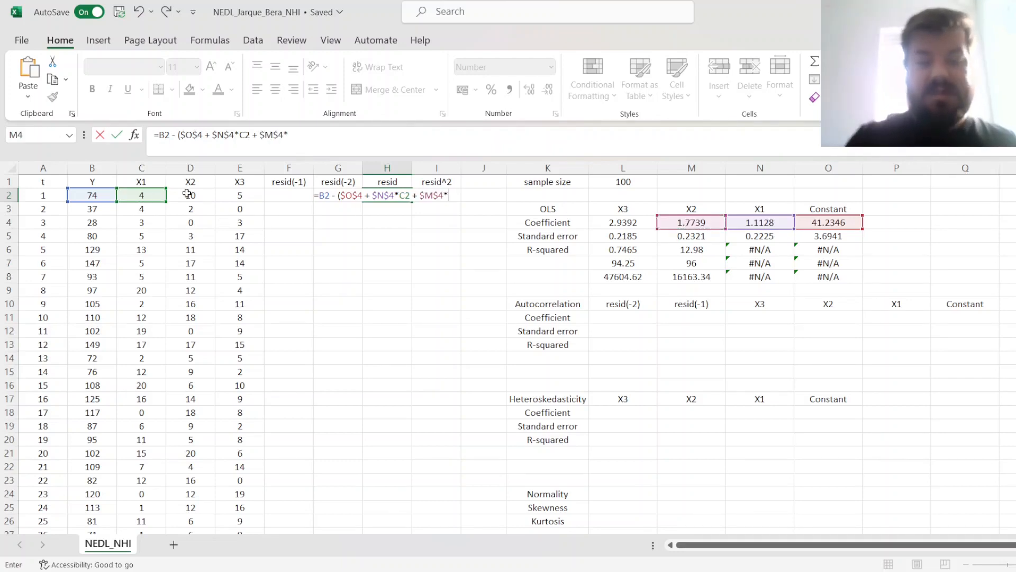
{"action": "left_click", "coordinate": [190, 195]}
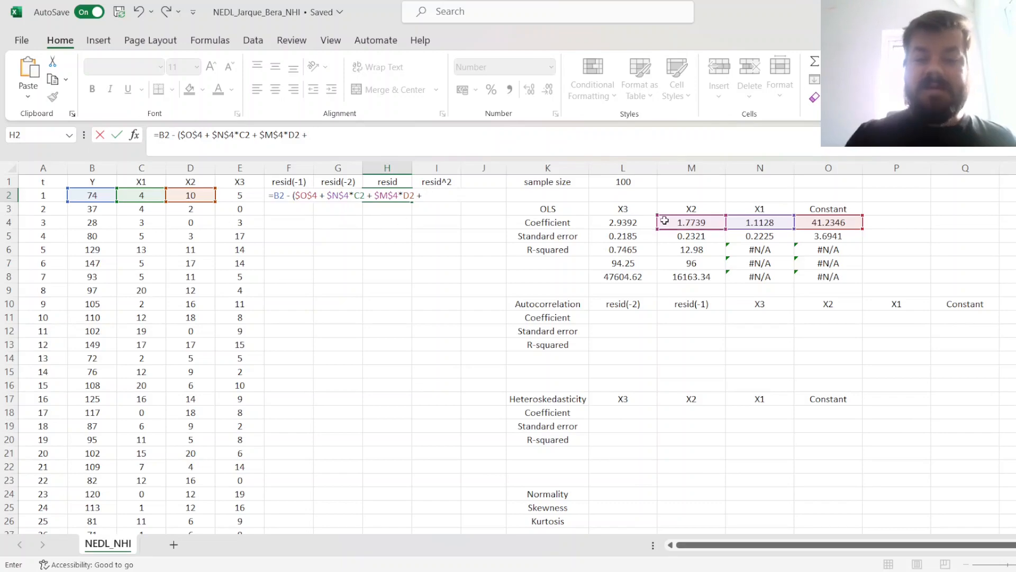
{"action": "left_click", "coordinate": [623, 222]}
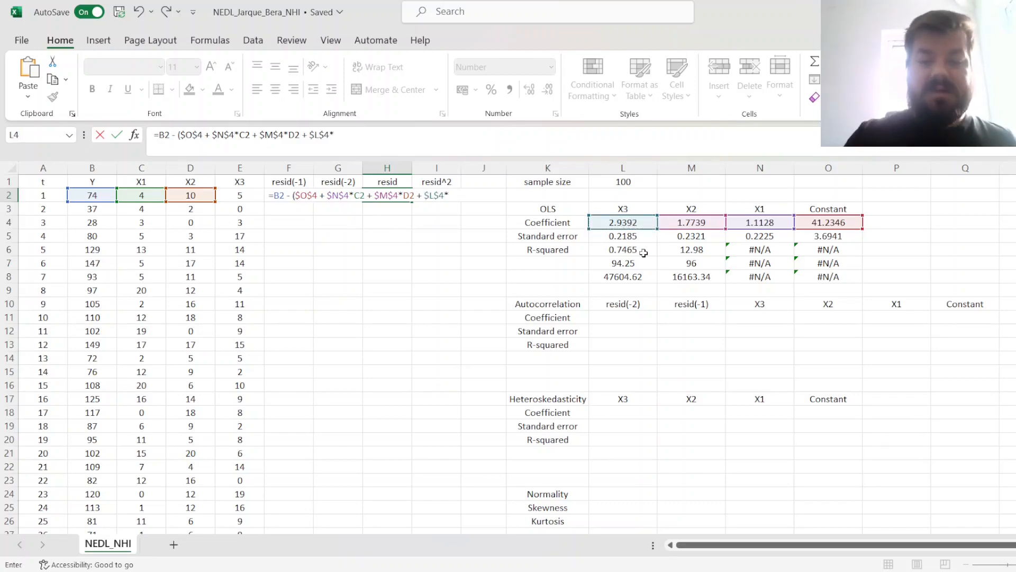
{"action": "left_click", "coordinate": [240, 196]}
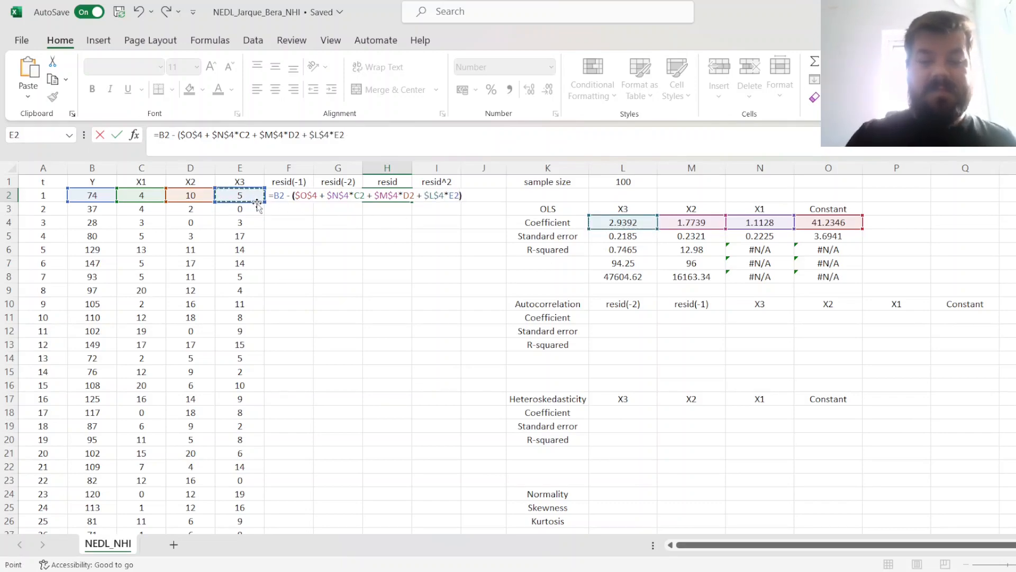
{"action": "key", "text": "Enter"}
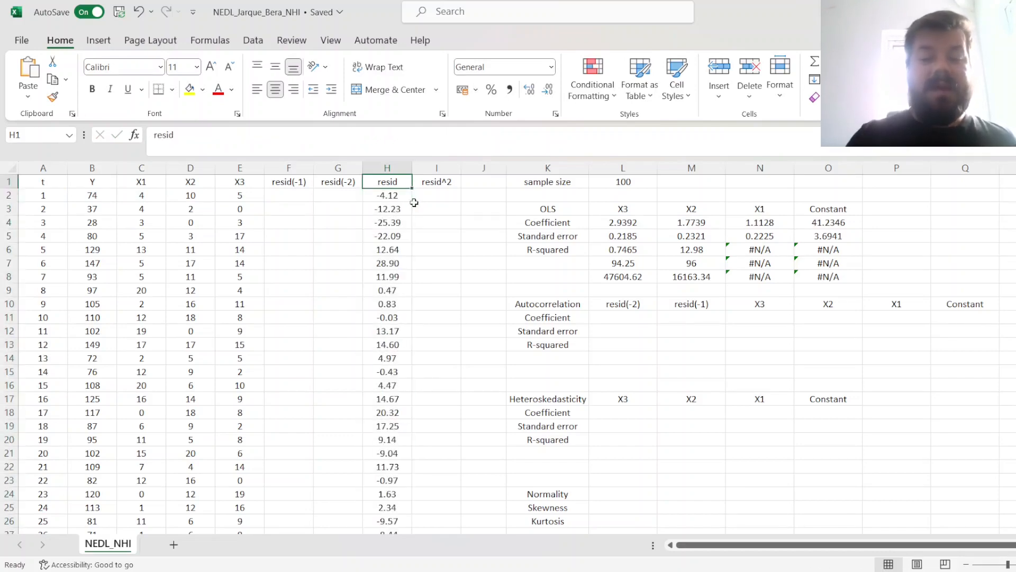
{"action": "scroll", "scroll_direction": "down", "scroll_amount": 3}
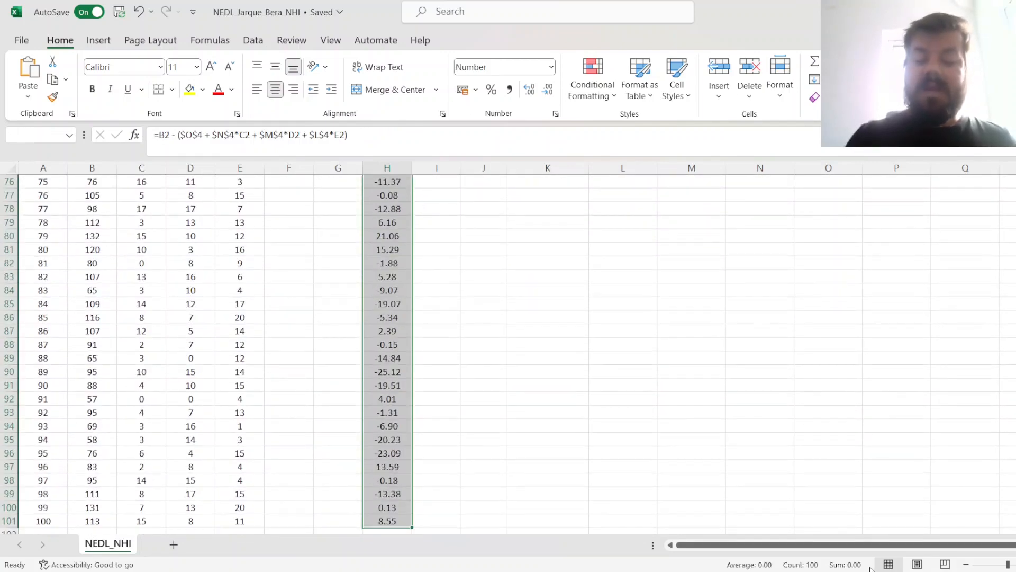
{"action": "mouse_move", "coordinate": [660, 448]}
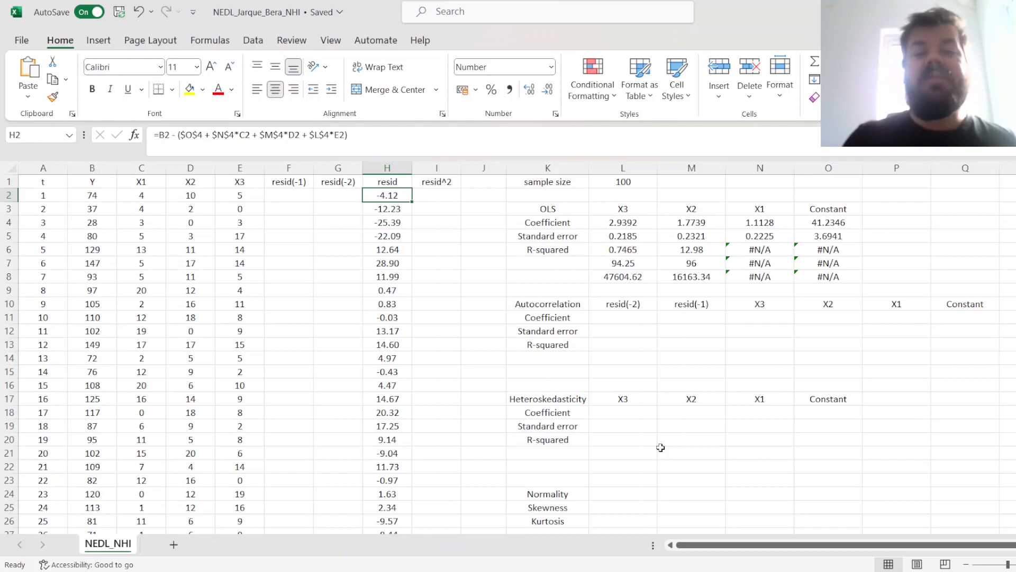
Enter =H2 in F3 and fill it down the resid(-1) column.
{"action": "left_click", "coordinate": [338, 195]}
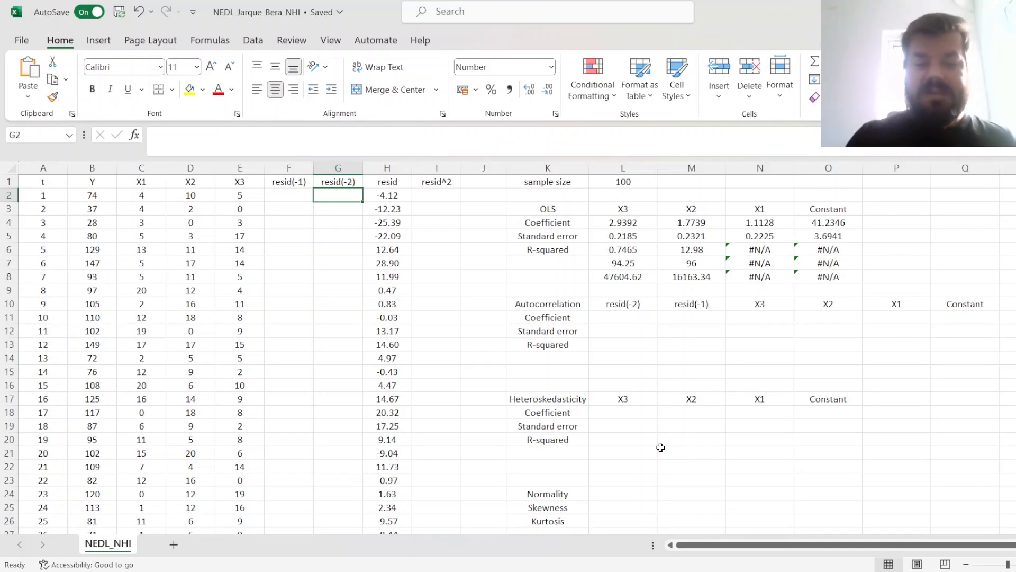
{"action": "left_click", "coordinate": [288, 195]}
{"action": "type", "text": "0"}
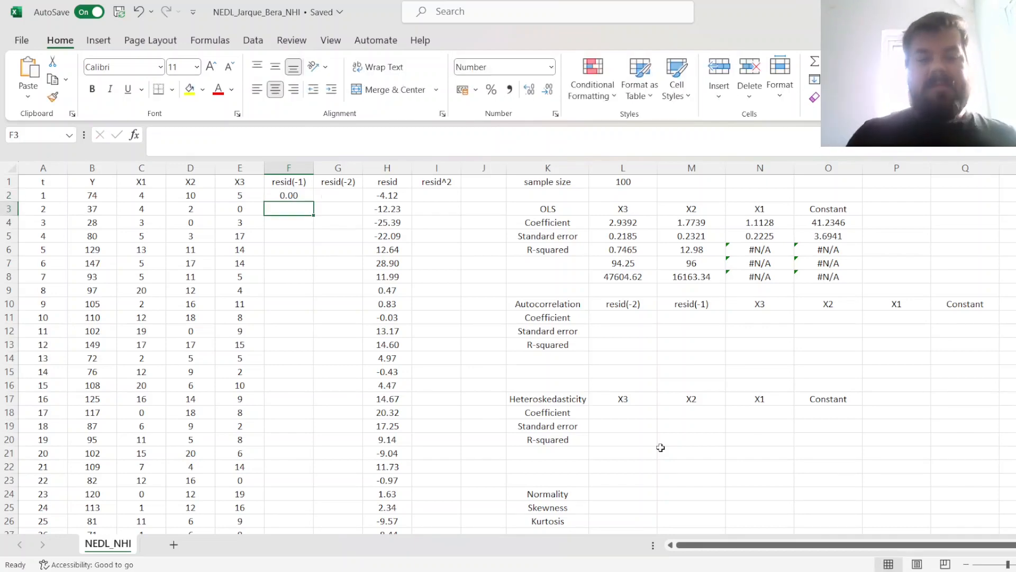
{"action": "type", "text": "=H2"}
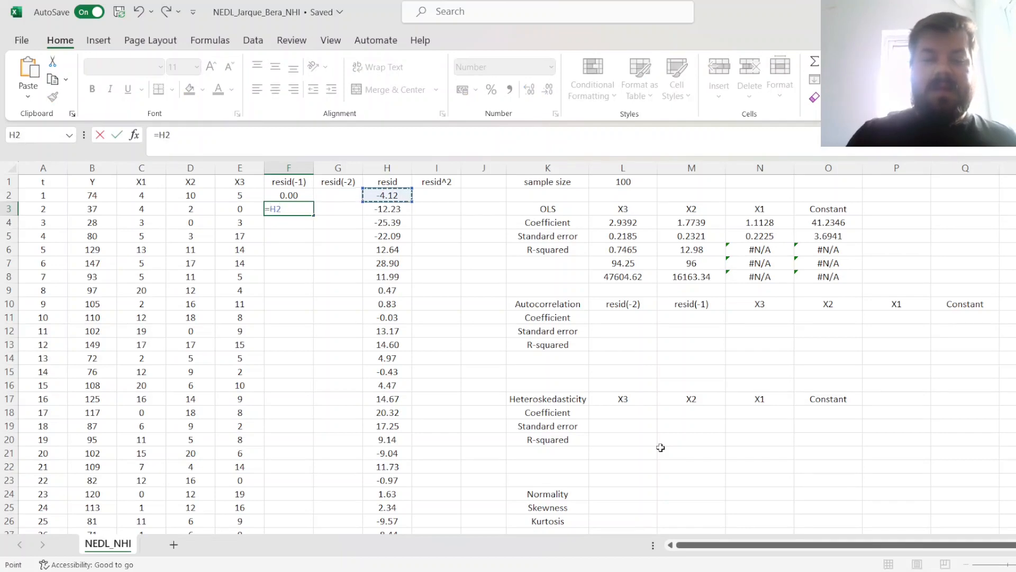
{"action": "key", "text": "Enter"}
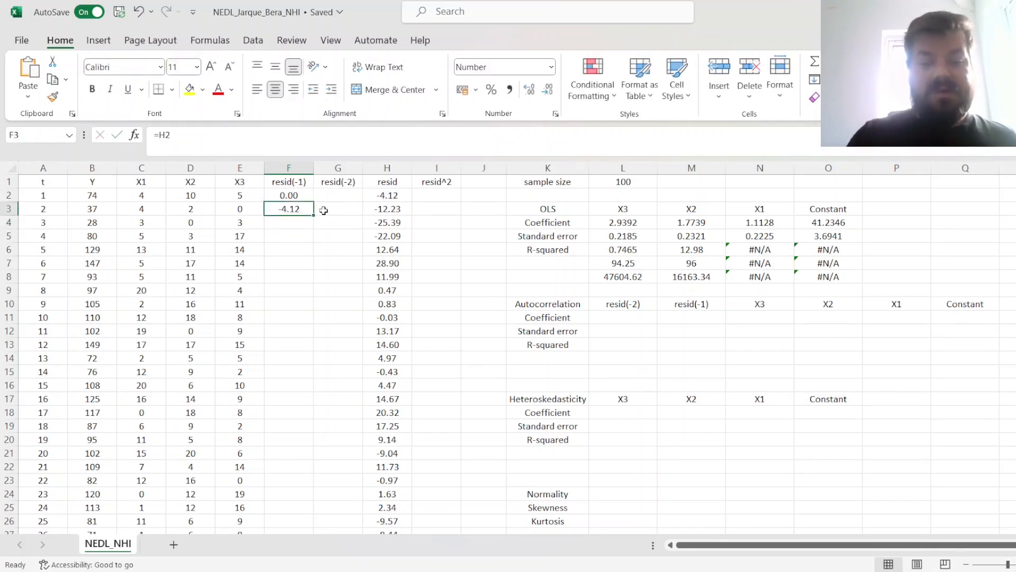
{"action": "left_click_drag", "start_coordinate": [289, 209], "coordinate": [288, 530]}
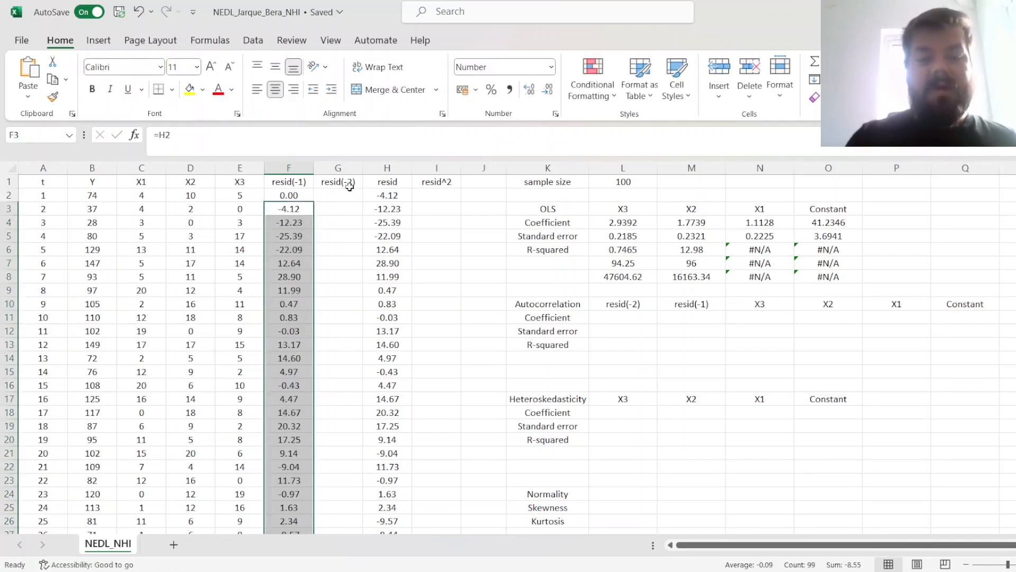
{"action": "left_click", "coordinate": [338, 196]}
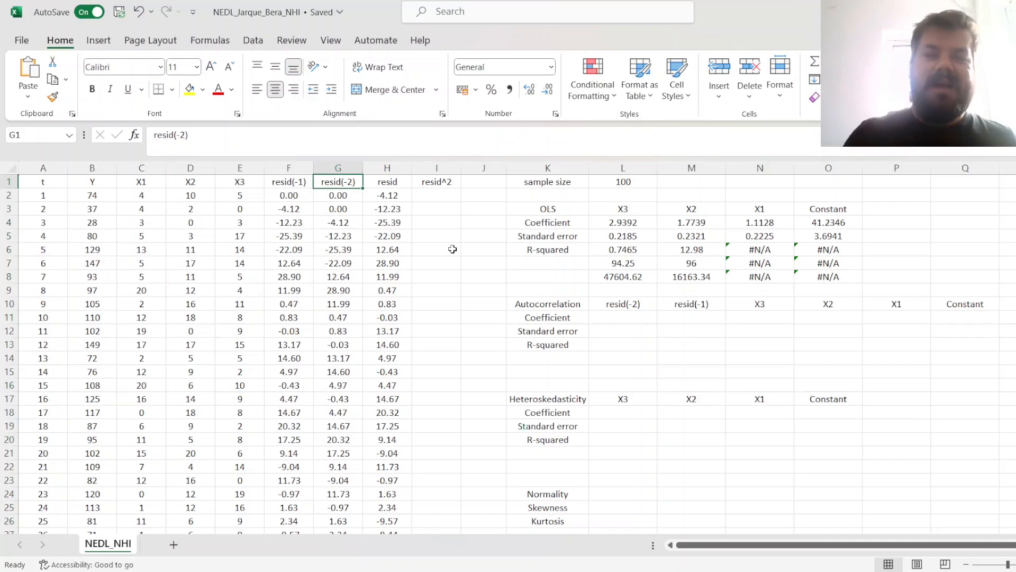
{"action": "mouse_move", "coordinate": [508, 323]}
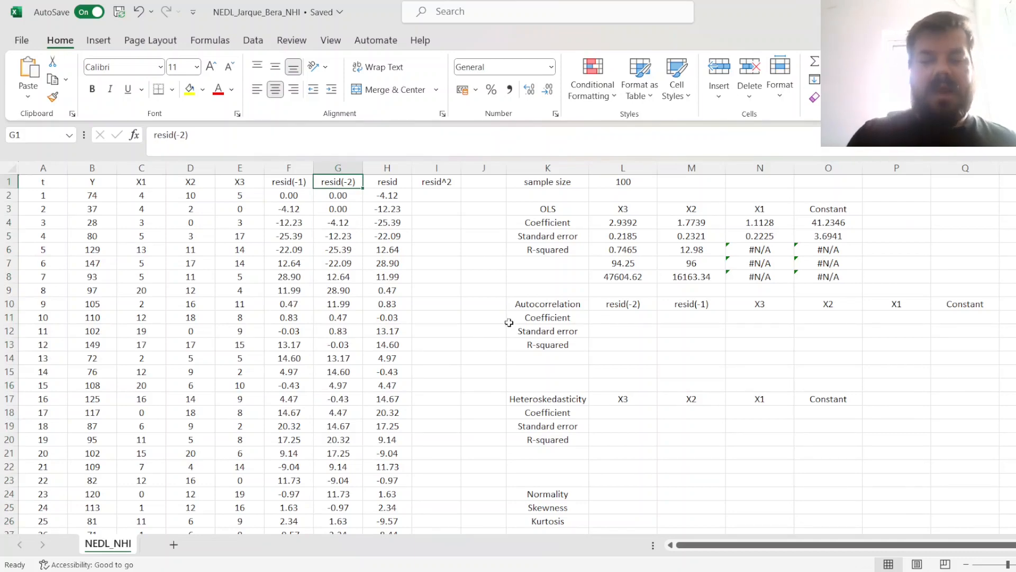
Enter =LINEST(H2:H101,C2:G101,1,1) in L11, regressing residuals on X1 through resid(-2).
{"action": "left_click", "coordinate": [623, 318]}
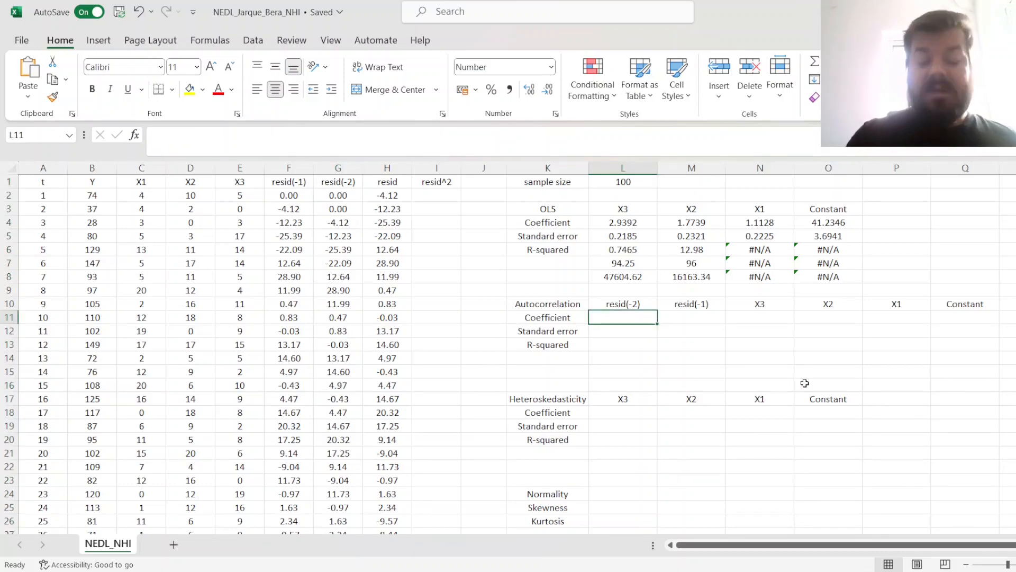
{"action": "type", "text": "=LINE"}
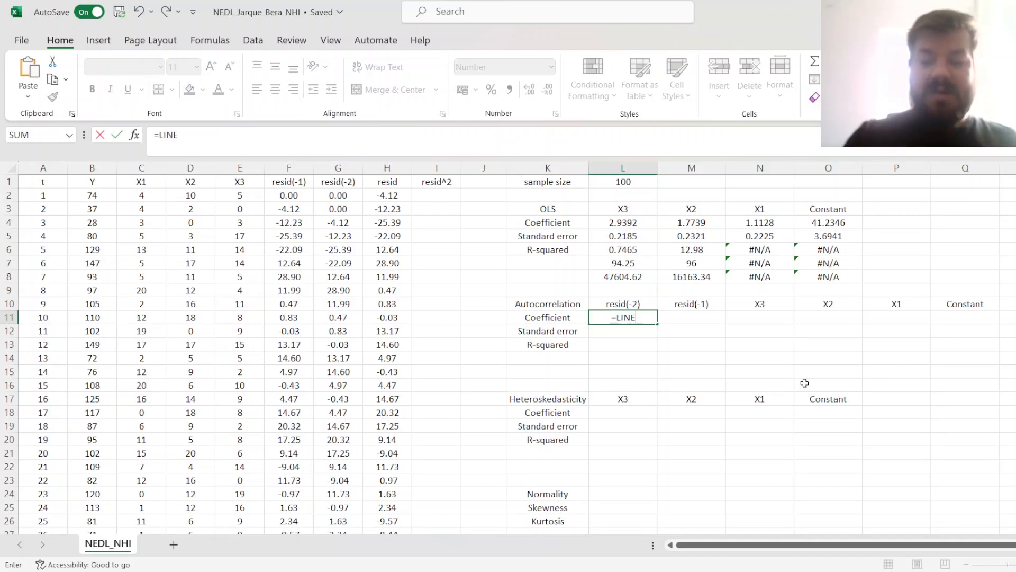
{"action": "left_click", "coordinate": [387, 195]}
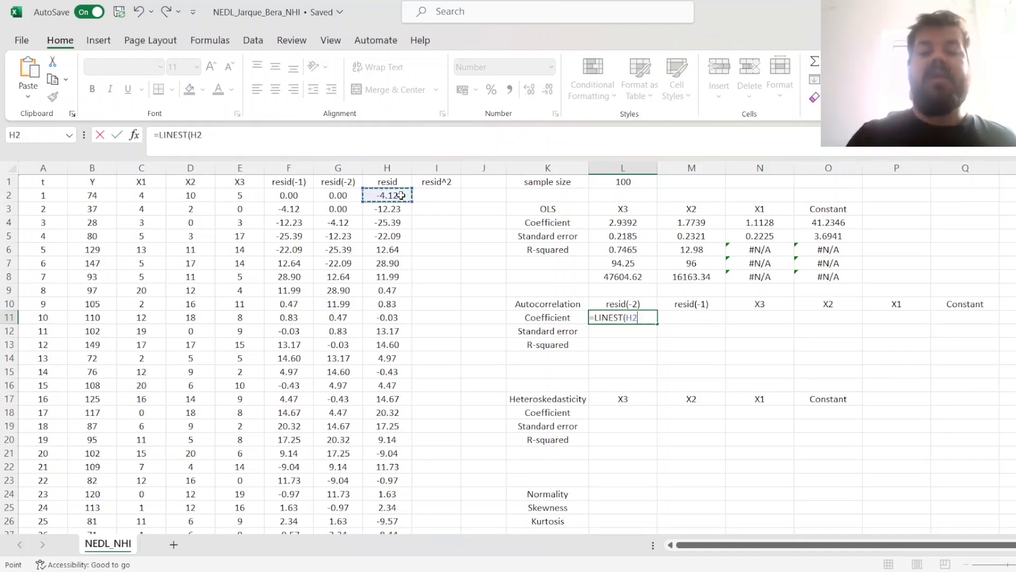
{"action": "left_click_drag", "start_coordinate": [387, 195], "coordinate": [387, 521]}
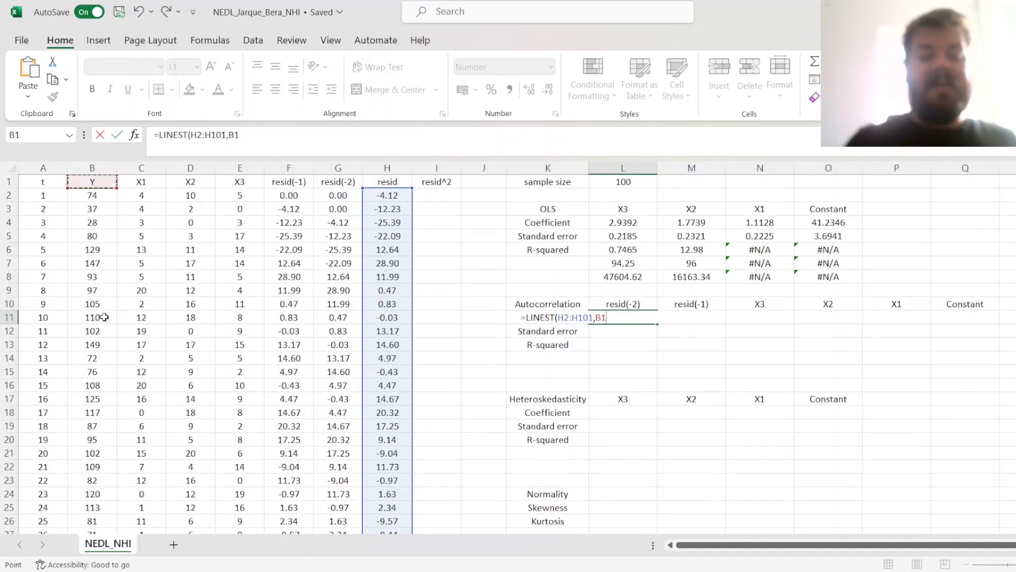
{"action": "left_click_drag", "start_coordinate": [140, 195], "coordinate": [239, 195]}
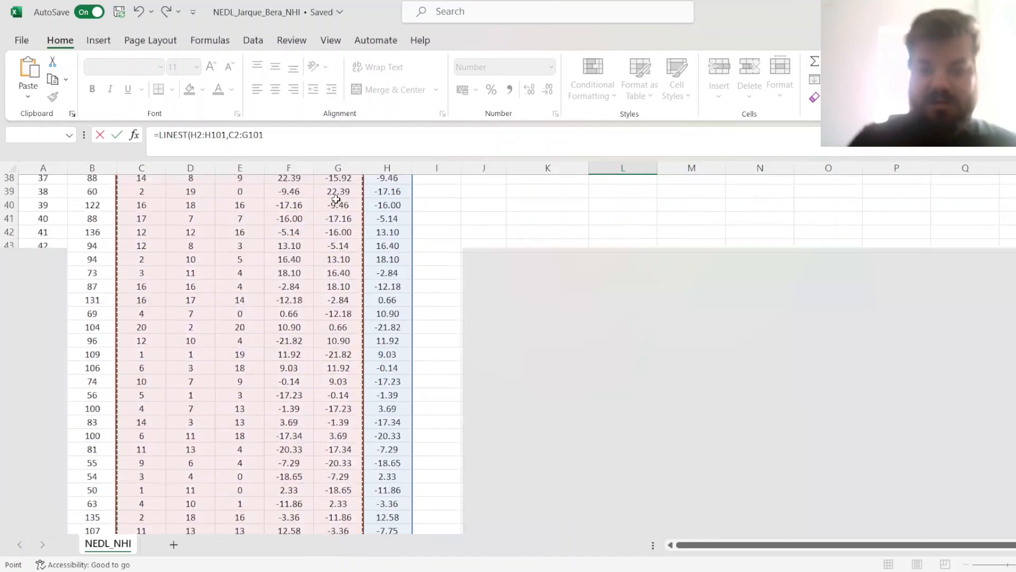
{"action": "scroll", "scroll_direction": "down", "scroll_amount": 3}
{"action": "type", "text": ",1,1)"}
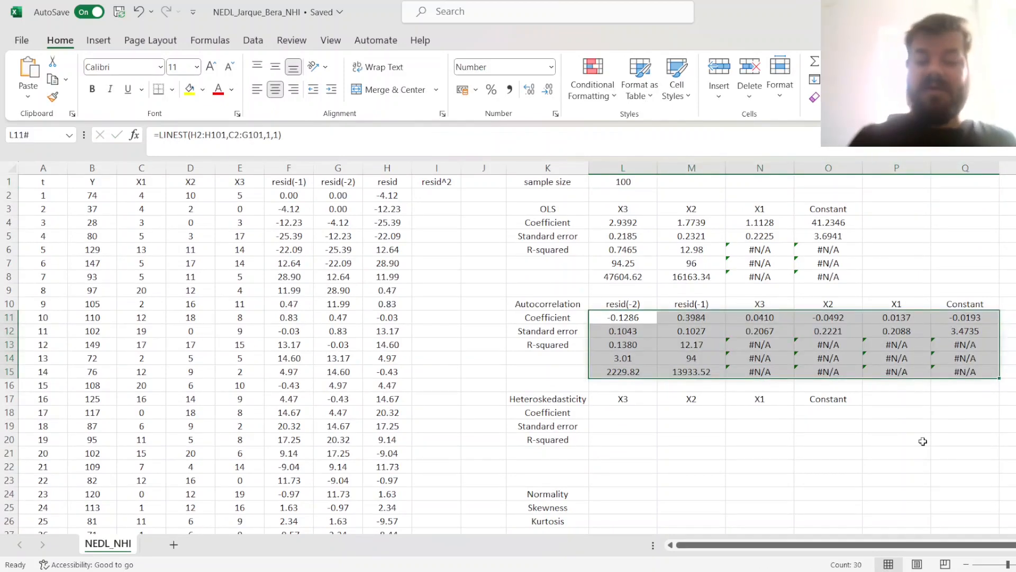
{"action": "mouse_move", "coordinate": [855, 461]}
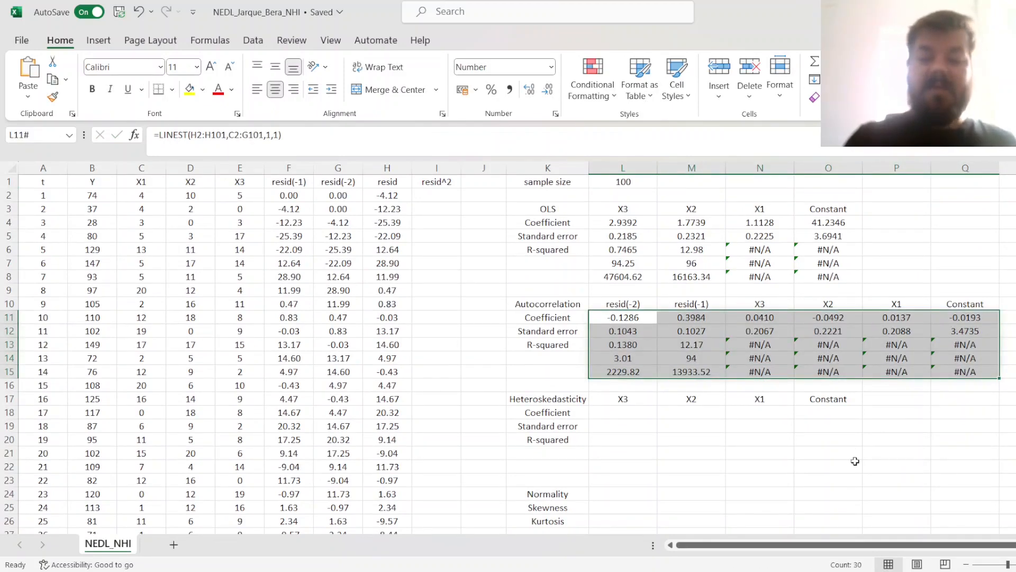
Review the autocorrelation output, including the resid(-1) coefficient and L11's formula.
{"action": "left_click", "coordinate": [623, 318]}
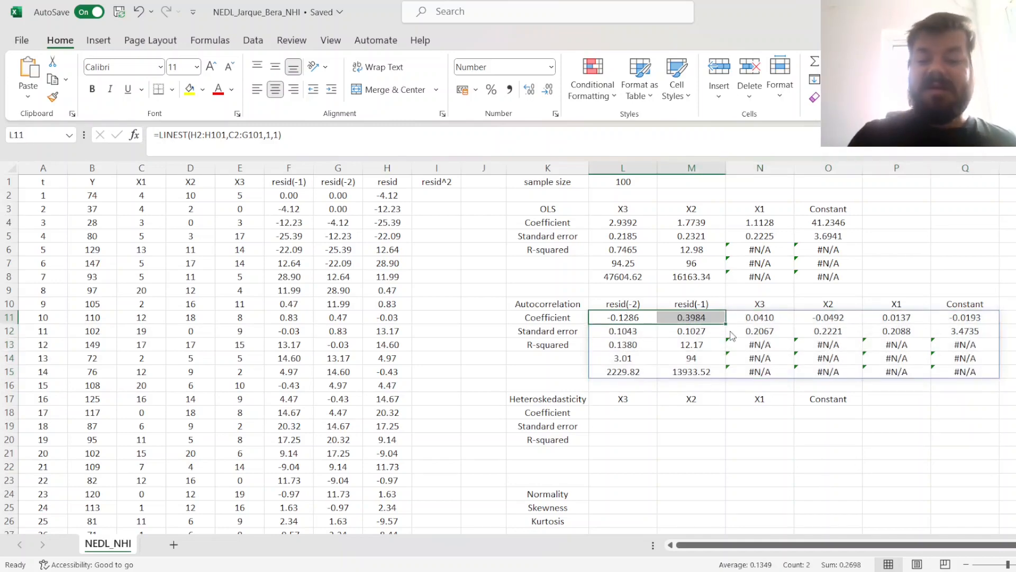
{"action": "left_click", "coordinate": [692, 317]}
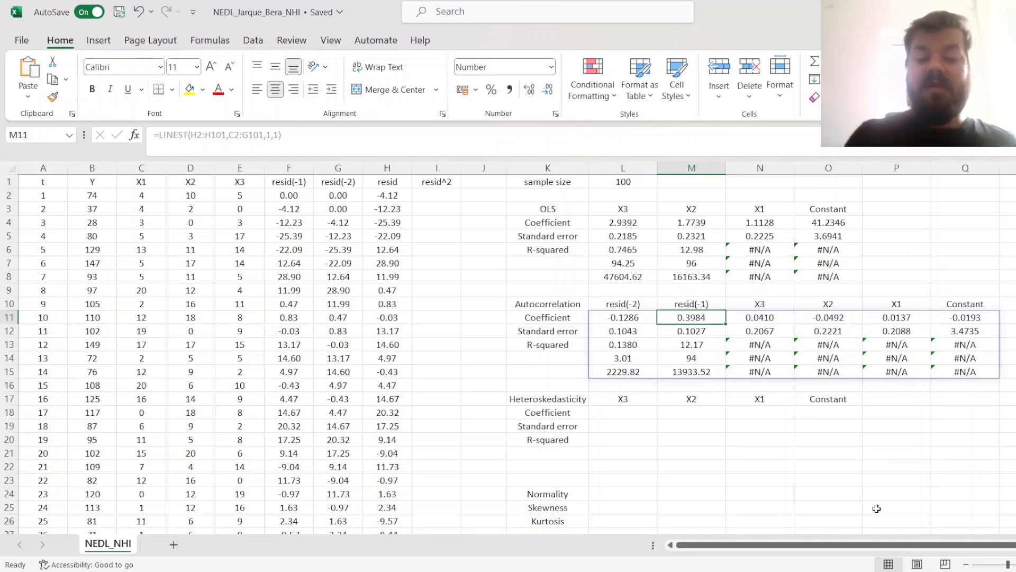
{"action": "left_click", "coordinate": [623, 317]}
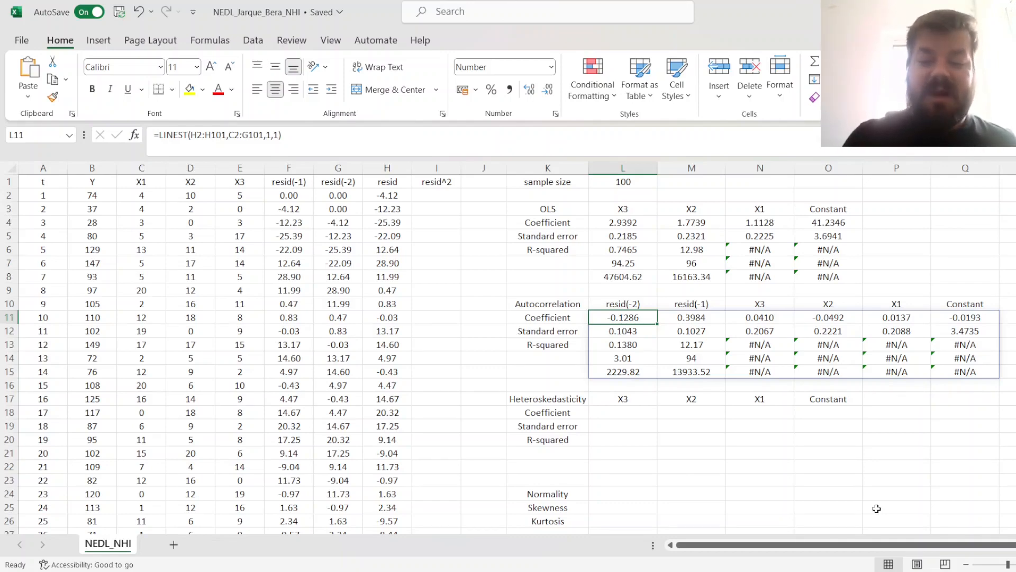
{"action": "mouse_move", "coordinate": [773, 479]}
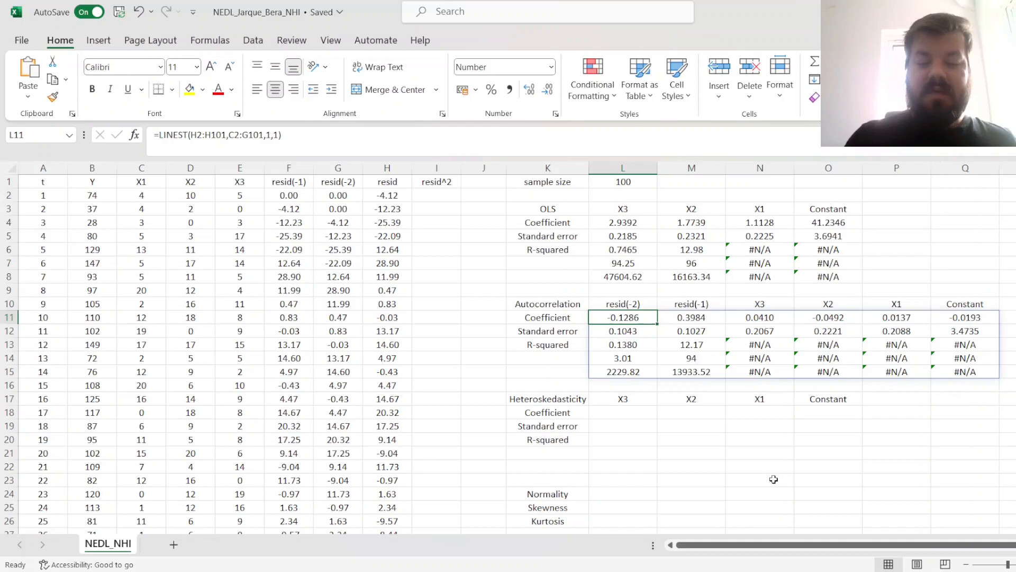
Set the autocorrelation test's degrees of freedom to 2 in M29.
{"action": "scroll", "scroll_direction": "down", "scroll_amount": 3}
{"action": "type", "text": "=L13*L1"}
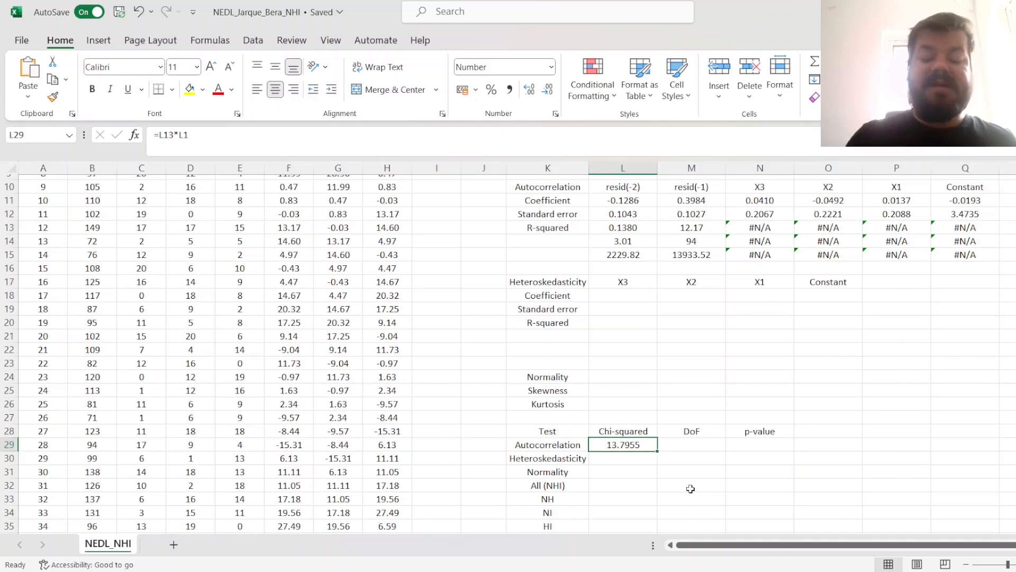
{"action": "left_click", "coordinate": [692, 444]}
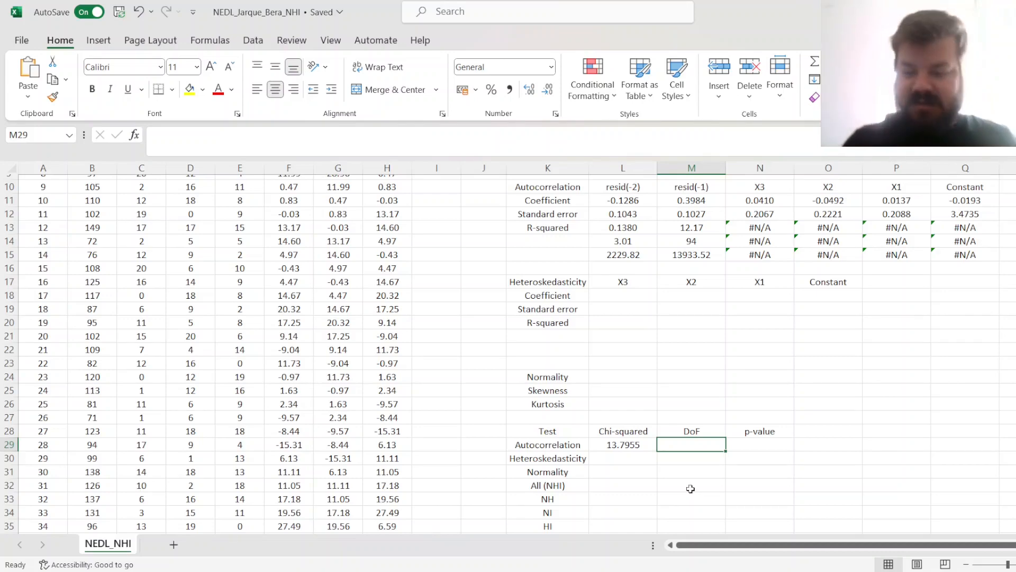
{"action": "type", "text": "2"}
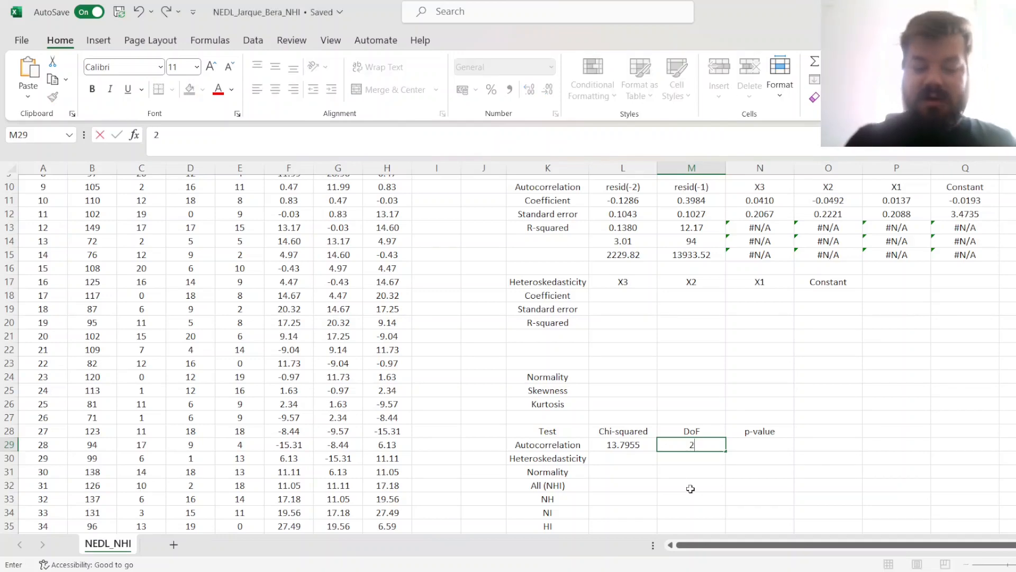
{"action": "key", "text": "Enter"}
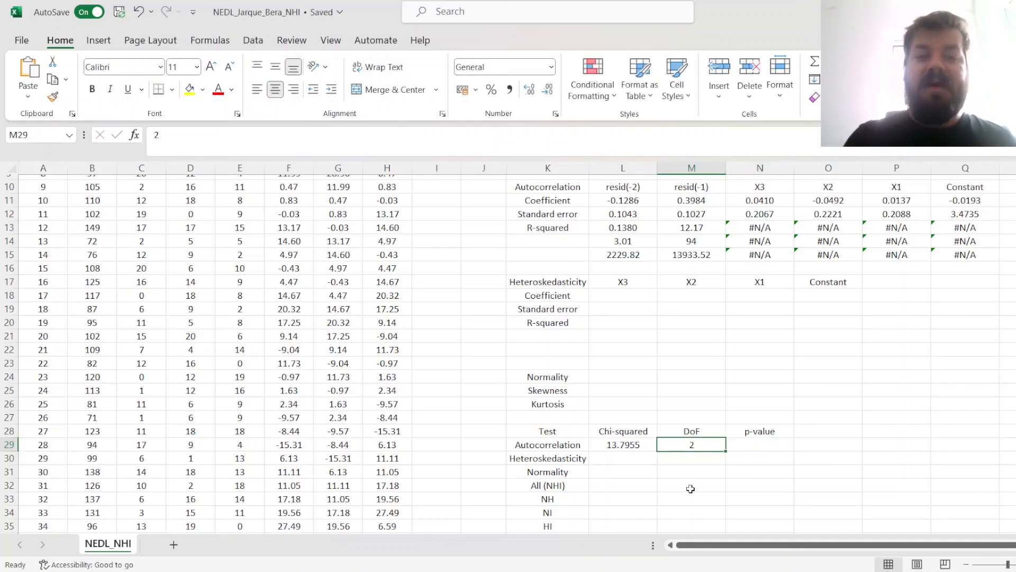
Enter =CHISQ.DIST.RT(L29,M29) in N29 for the autocorrelation p-value.
{"action": "type", "text": "=CH"}
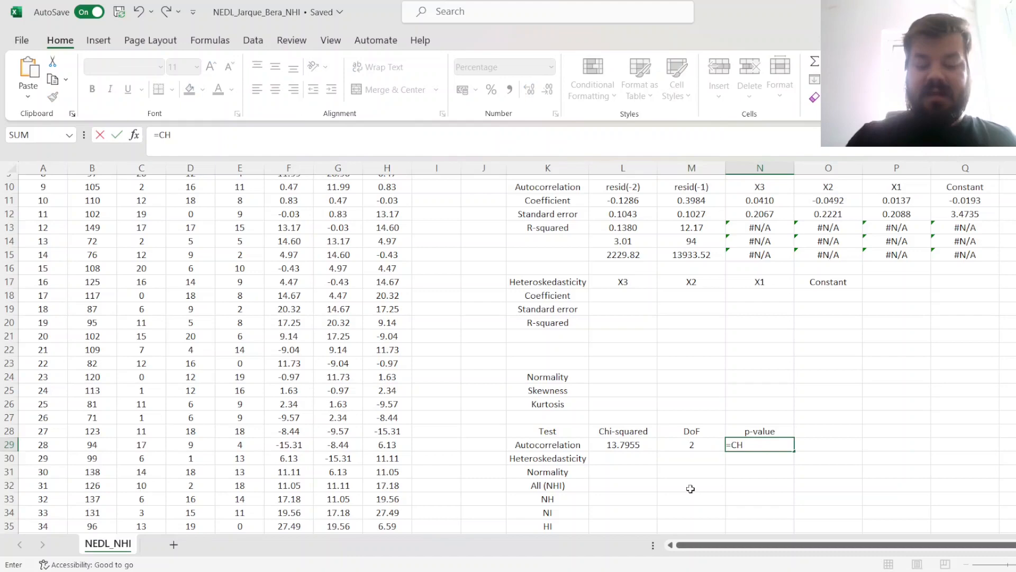
{"action": "type", "text": "CHISQ.DIST.RT("}
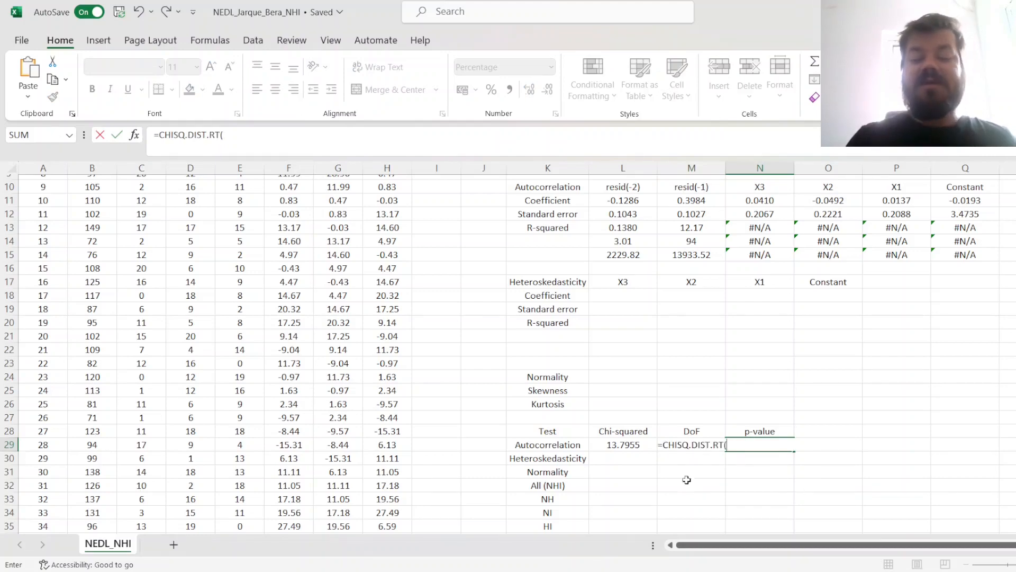
{"action": "left_click", "coordinate": [623, 445]}
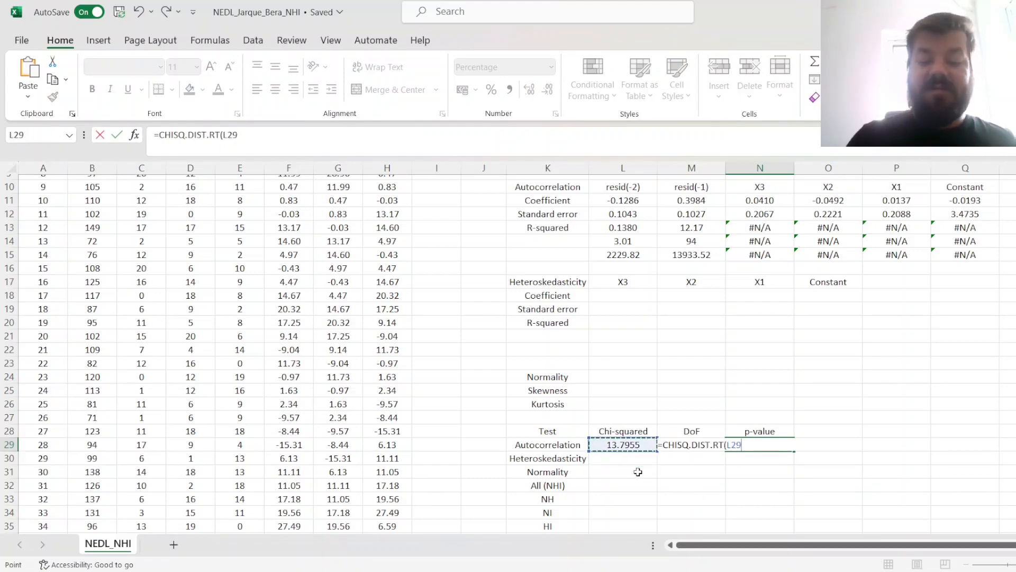
{"action": "left_click", "coordinate": [691, 445]}
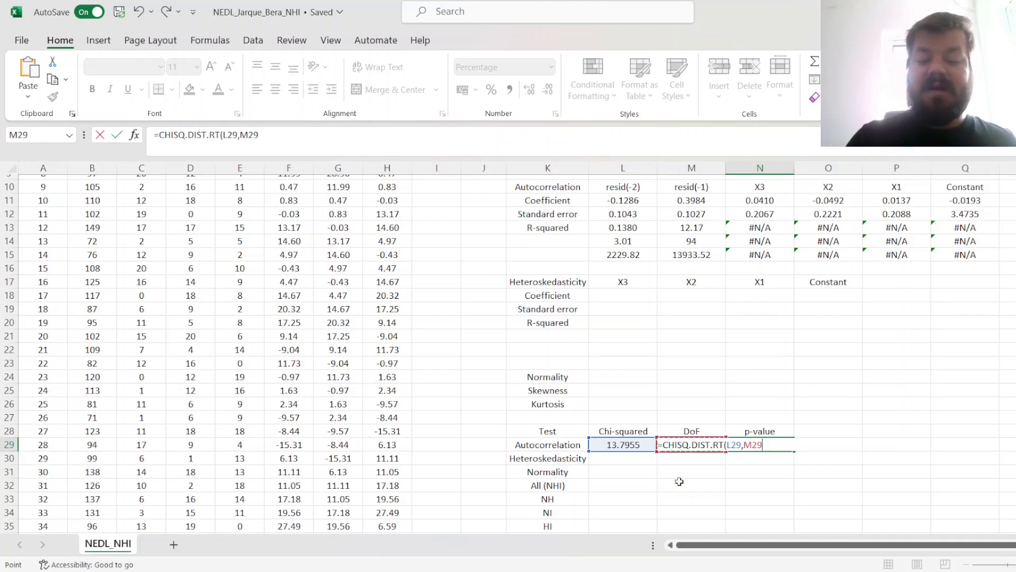
{"action": "key", "text": "Enter"}
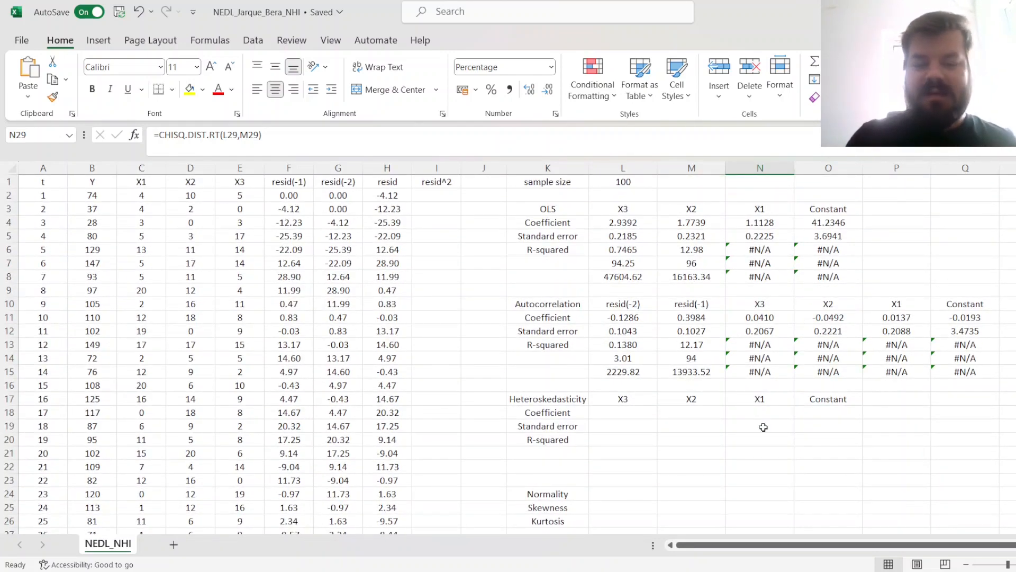
{"action": "mouse_move", "coordinate": [679, 449]}
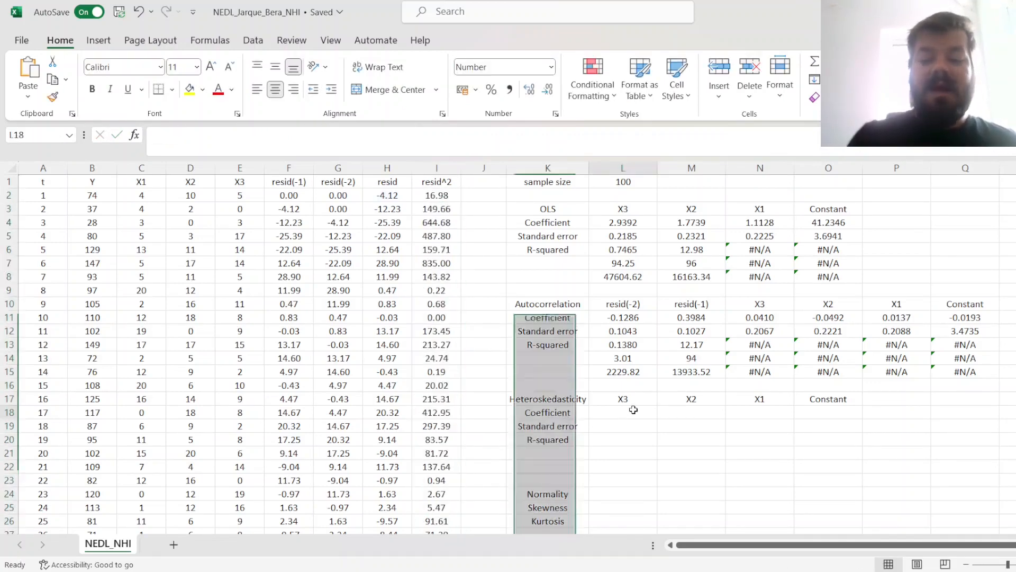
Enter =LINEST(I2:I101,C2:E101,1,1) in L18 and check the heteroskedasticity coefficients.
{"action": "left_click", "coordinate": [623, 413]}
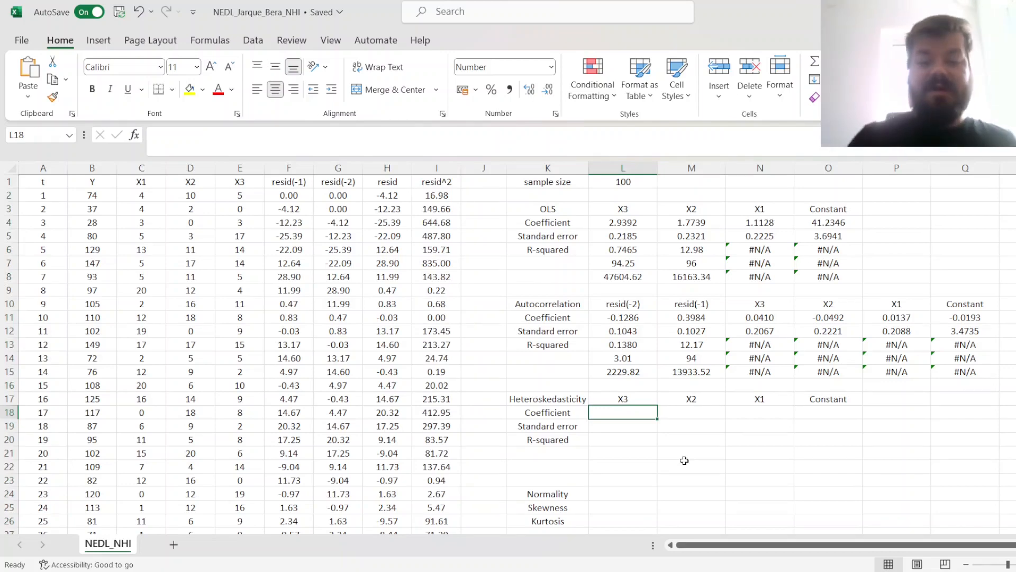
{"action": "type", "text": "=LINEST("}
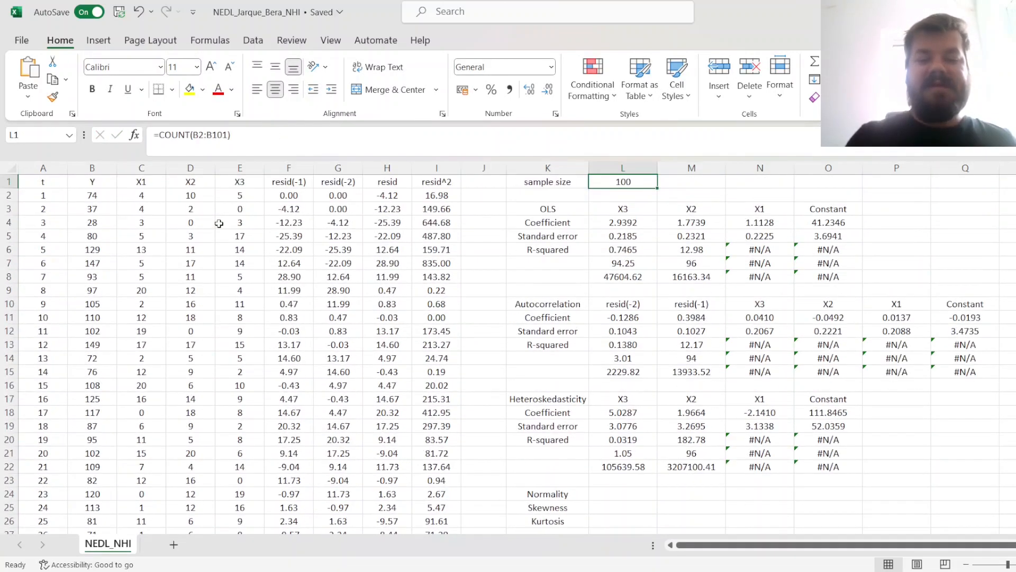
{"action": "left_click", "coordinate": [623, 439]}
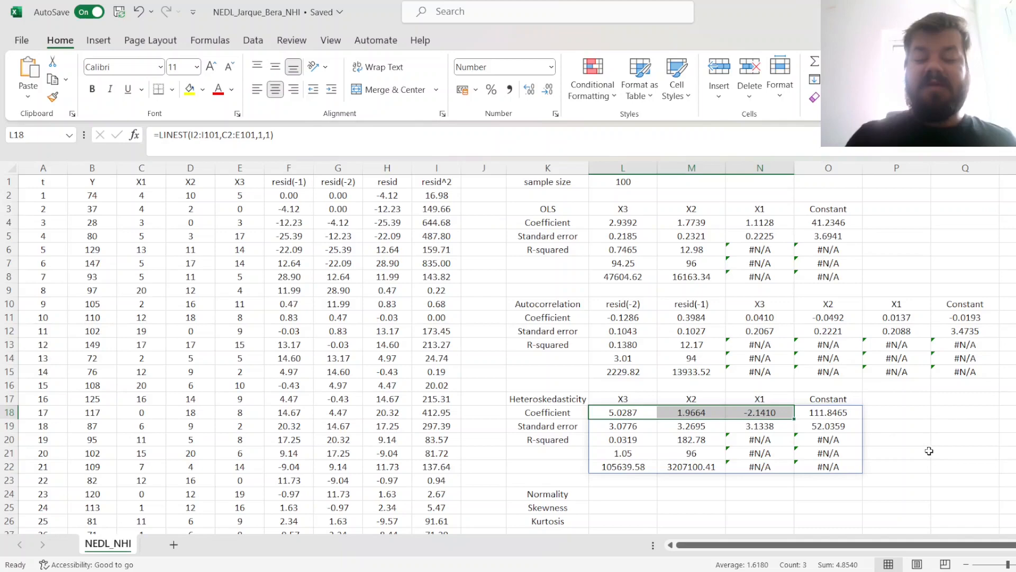
{"action": "left_click", "coordinate": [760, 412]}
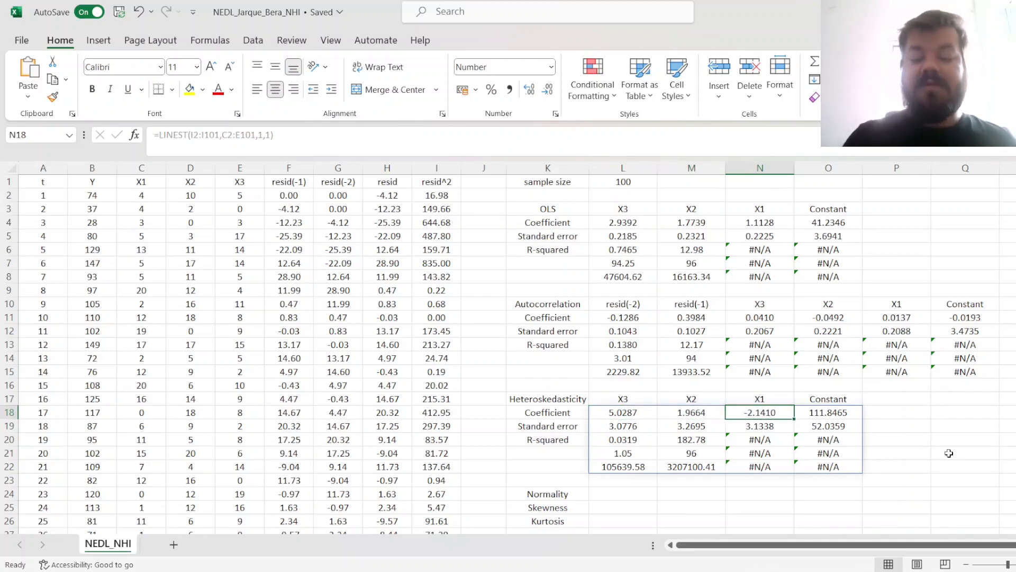
{"action": "left_click", "coordinate": [691, 412]}
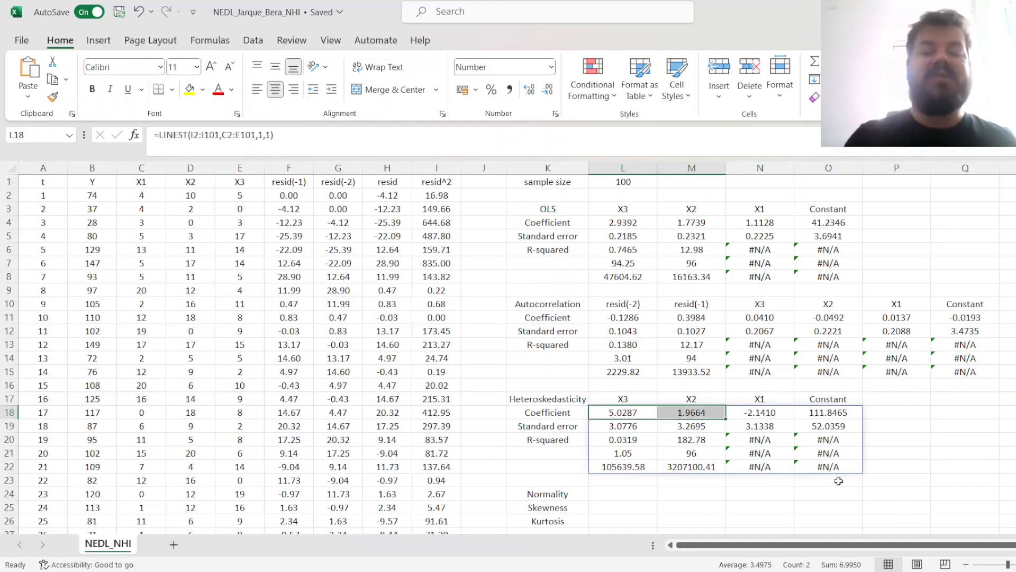
{"action": "mouse_move", "coordinate": [908, 471]}
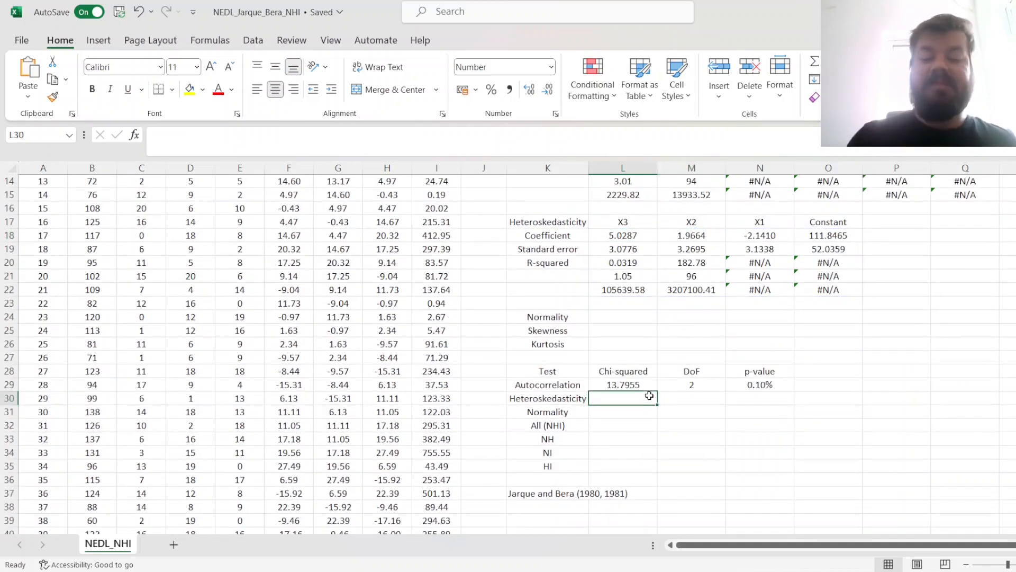
Enter chi-squared 3.1889, 3 degrees of freedom and =CHISQ.DIST.RT(L30,M30) in the heteroskedasticity row.
{"action": "type", "text": "="}
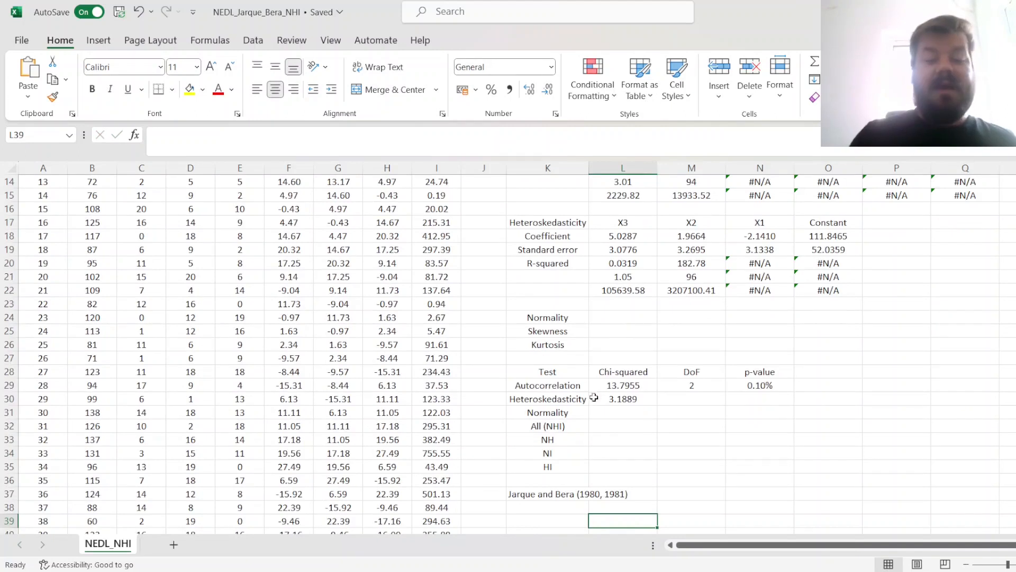
{"action": "left_click", "coordinate": [623, 399]}
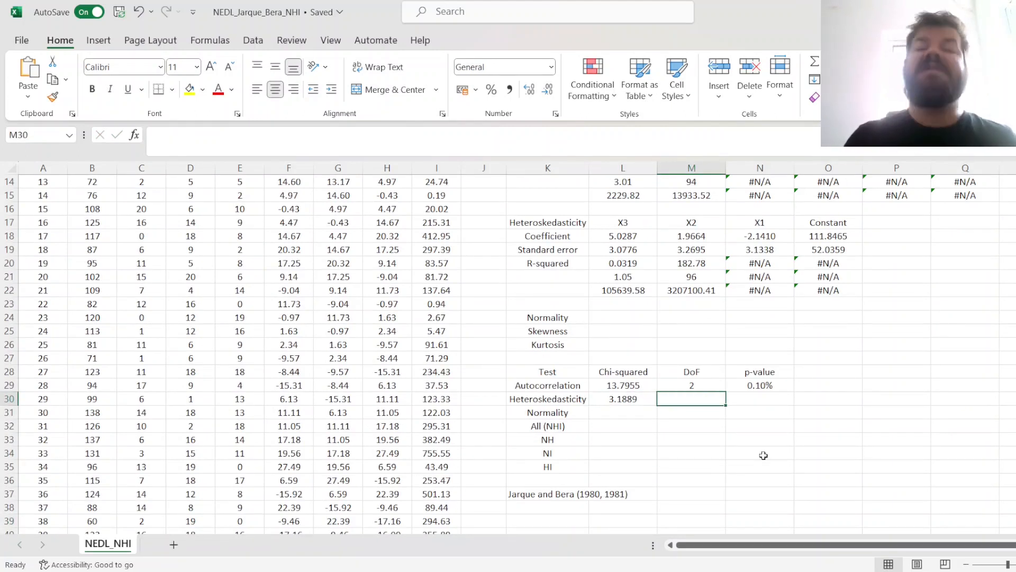
{"action": "type", "text": "3"}
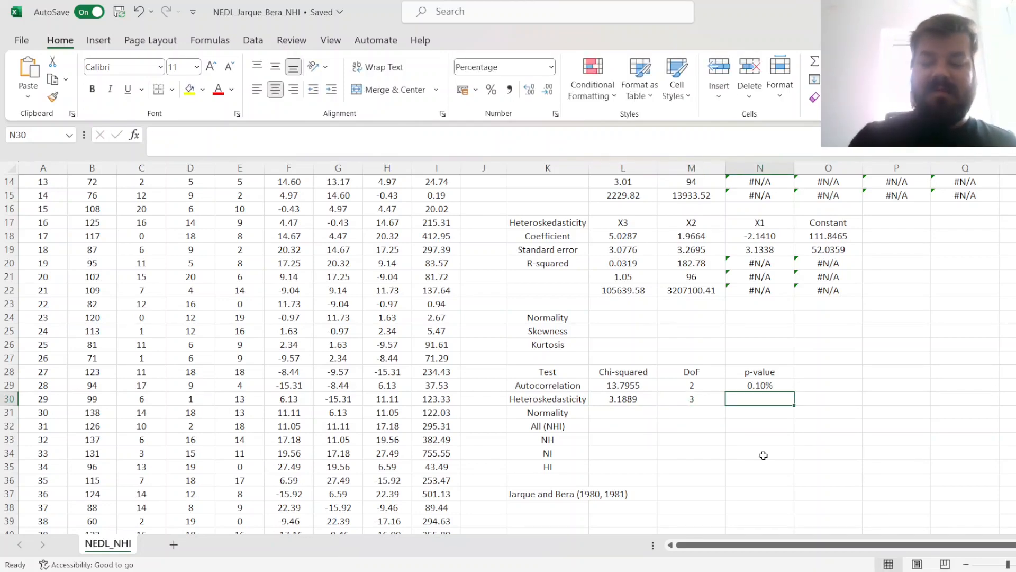
{"action": "type", "text": "=CHISQ.DIST.RT(L30,M30)"}
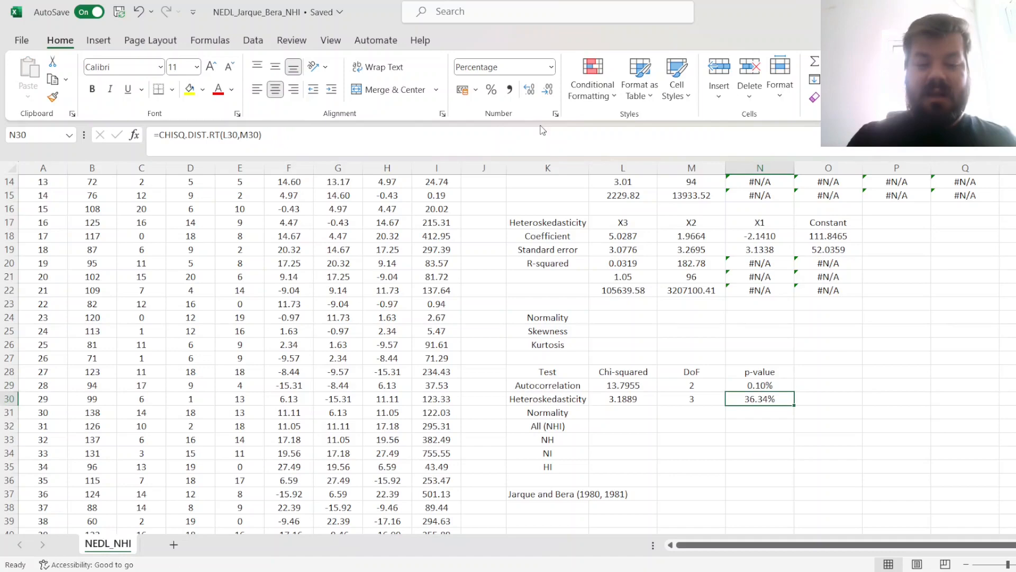
{"action": "double_click", "coordinate": [759, 398]}
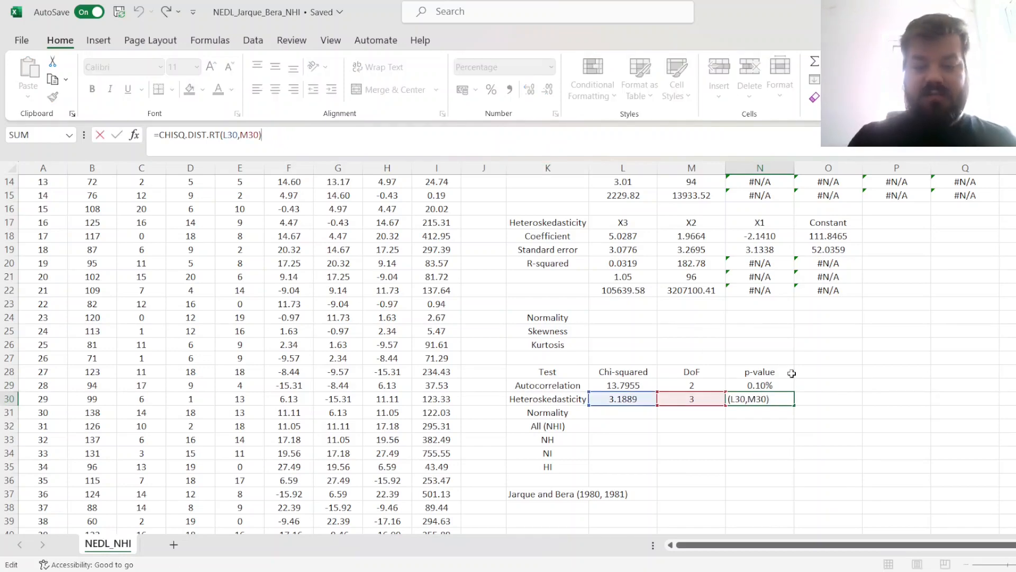
{"action": "key", "text": "Enter"}
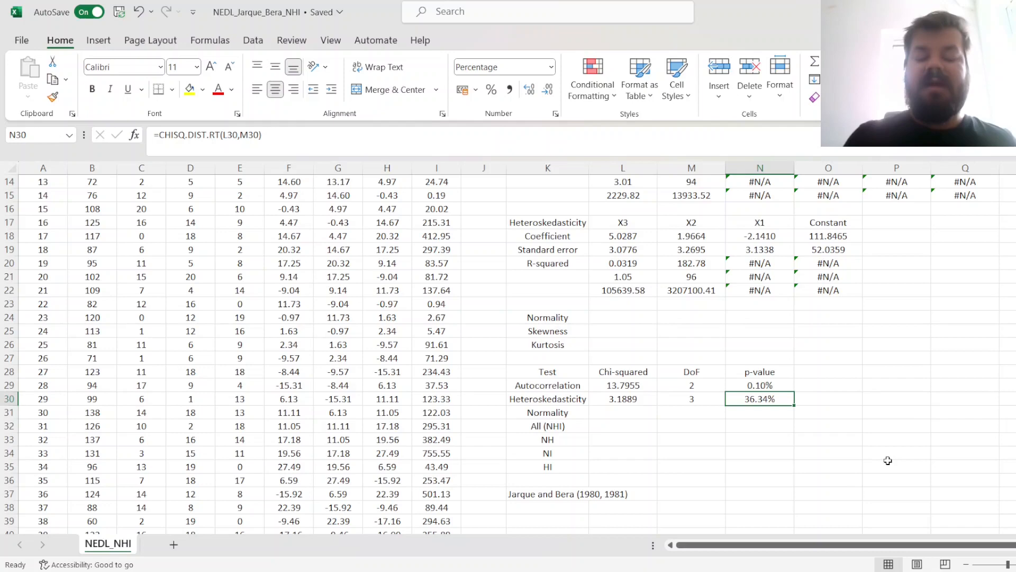
Enter =SKEW(H2:H101) in L25 and =KURT(H2:H101) in L26.
{"action": "scroll", "scroll_direction": "down", "scroll_amount": 3}
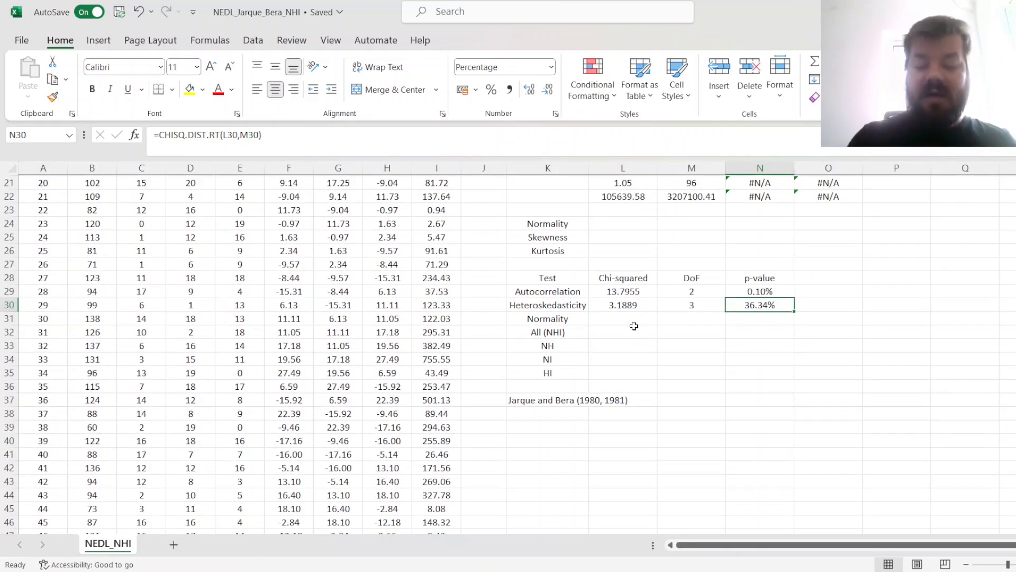
{"action": "mouse_move", "coordinate": [634, 323]}
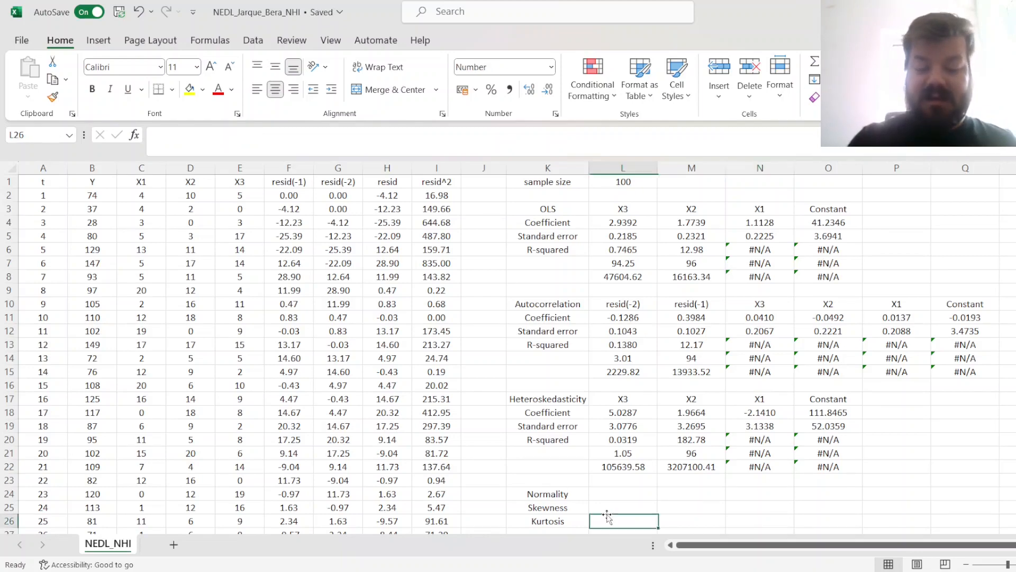
{"action": "type", "text": "=SKEW("}
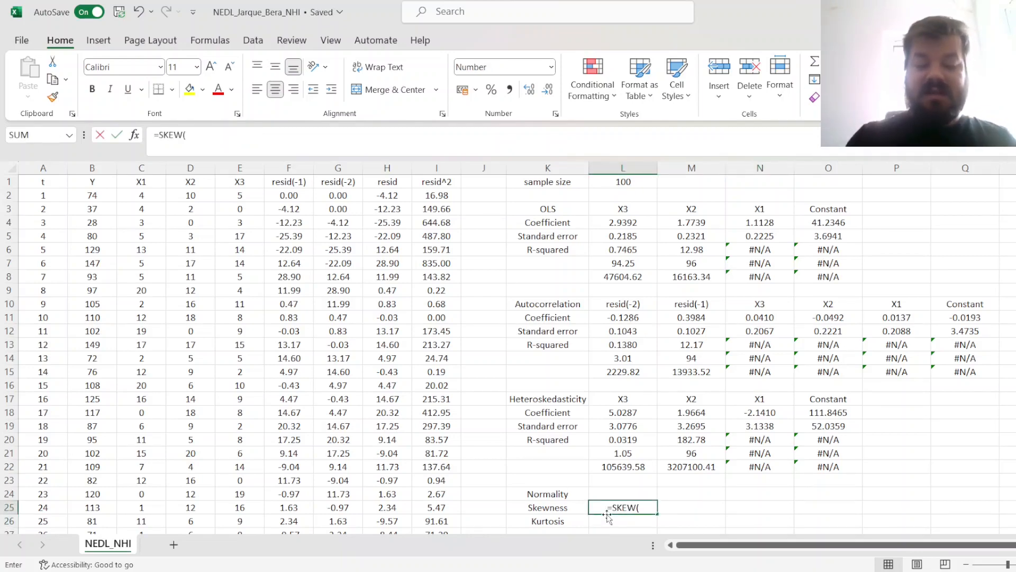
{"action": "left_click", "coordinate": [387, 196]}
{"action": "type", "text": "="}
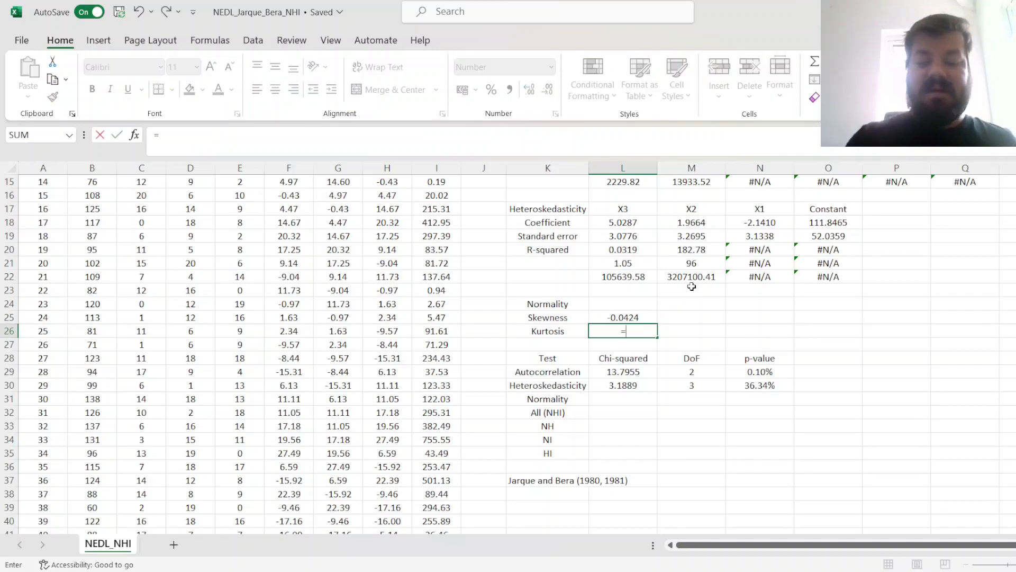
{"action": "left_click", "coordinate": [387, 277]}
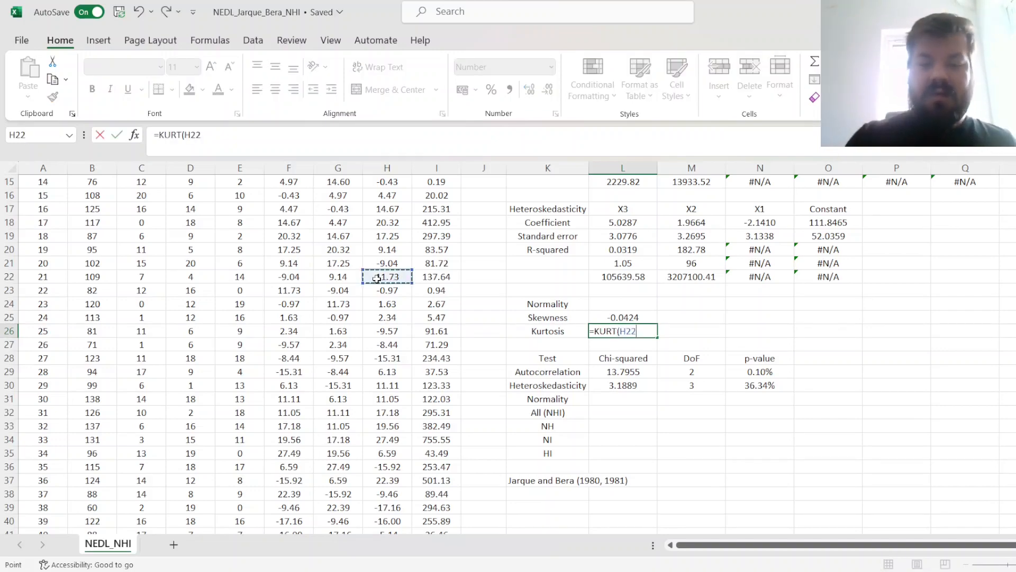
{"action": "key", "text": "Enter"}
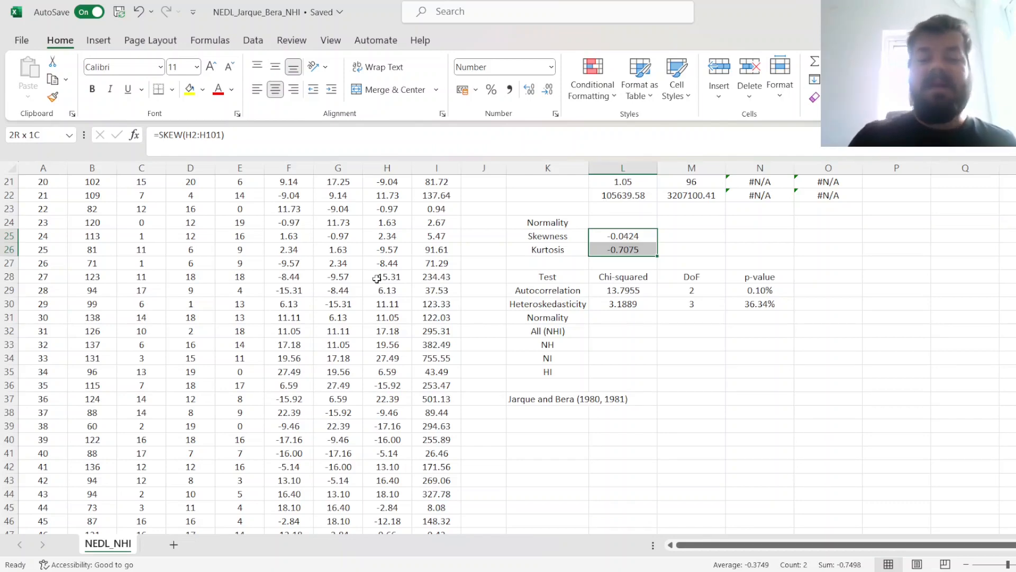
{"action": "left_click", "coordinate": [623, 250]}
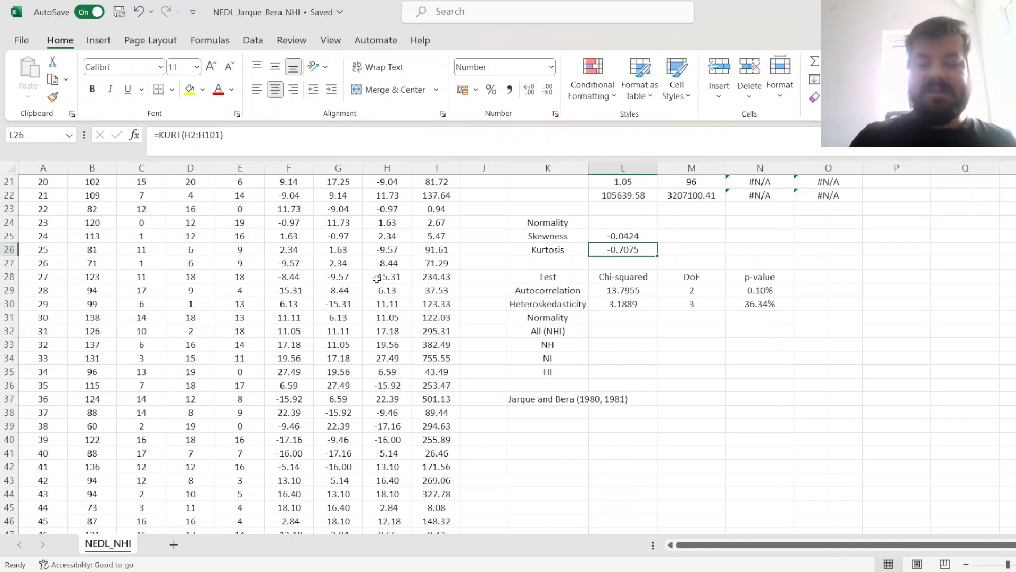
{"action": "left_click", "coordinate": [623, 318]}
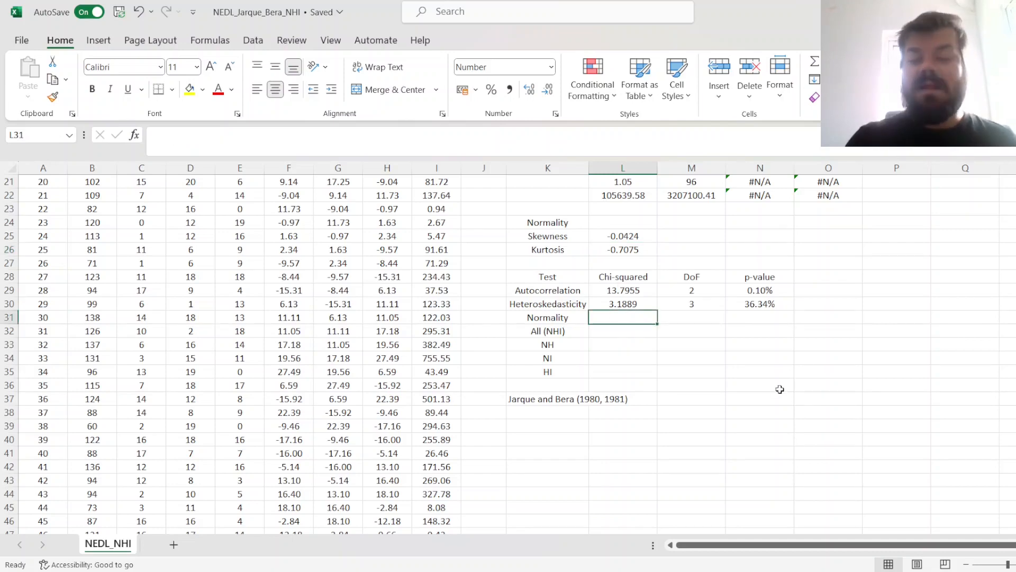
Enter =L1*(L25^2/6 + L26^2/24) in L31, giving chi-squared 2.1153.
{"action": "type", "text": "=L1*("}
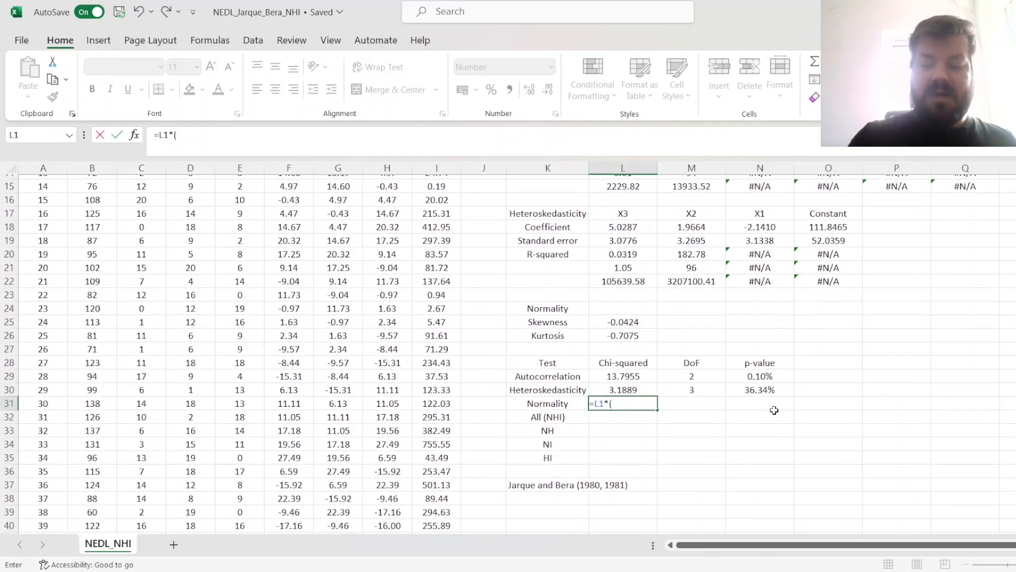
{"action": "left_click", "coordinate": [623, 322]}
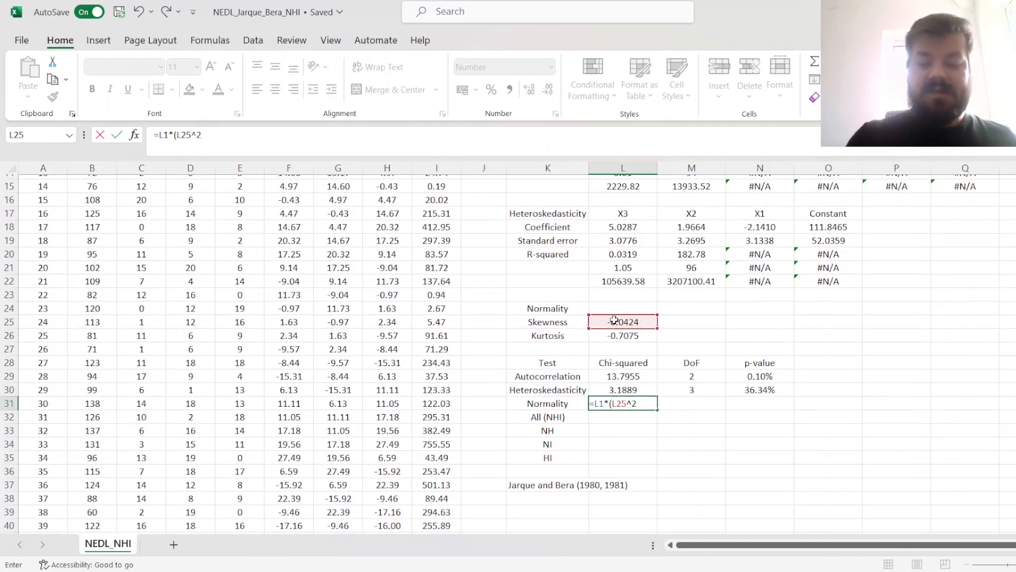
{"action": "type", "text": "/6 +"}
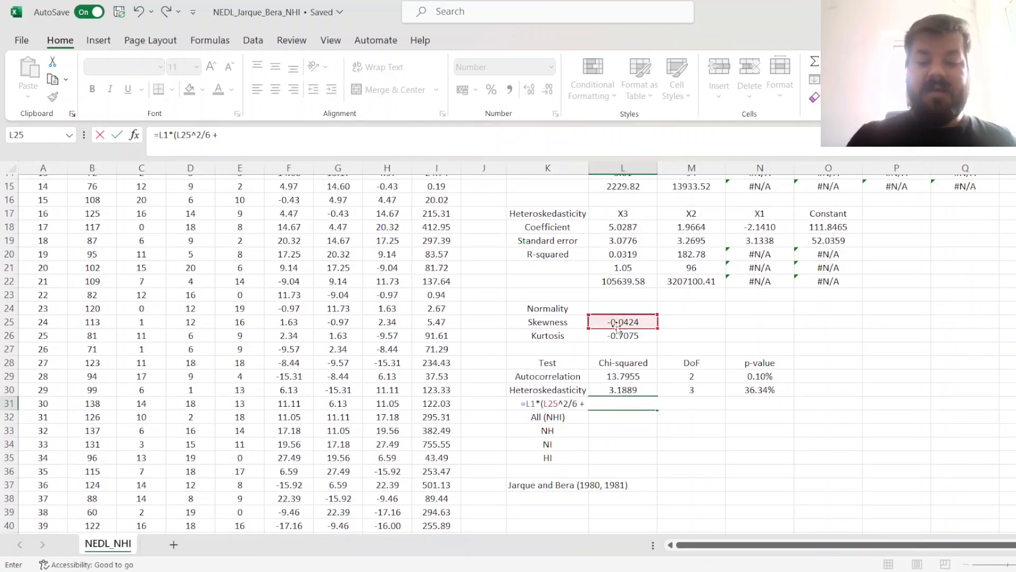
{"action": "left_click", "coordinate": [623, 335]}
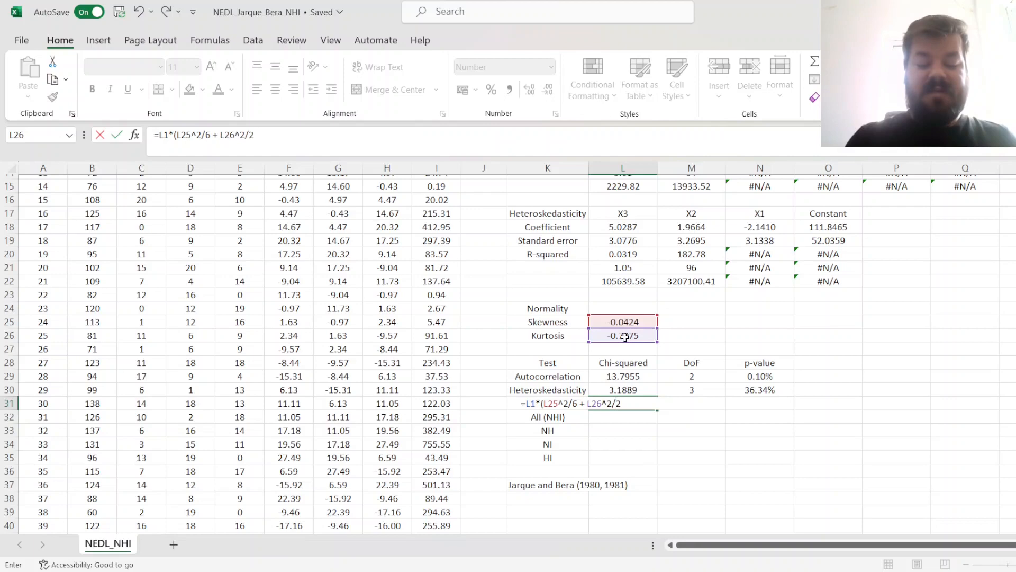
{"action": "type", "text": "4)"}
{"action": "key", "text": "Enter"}
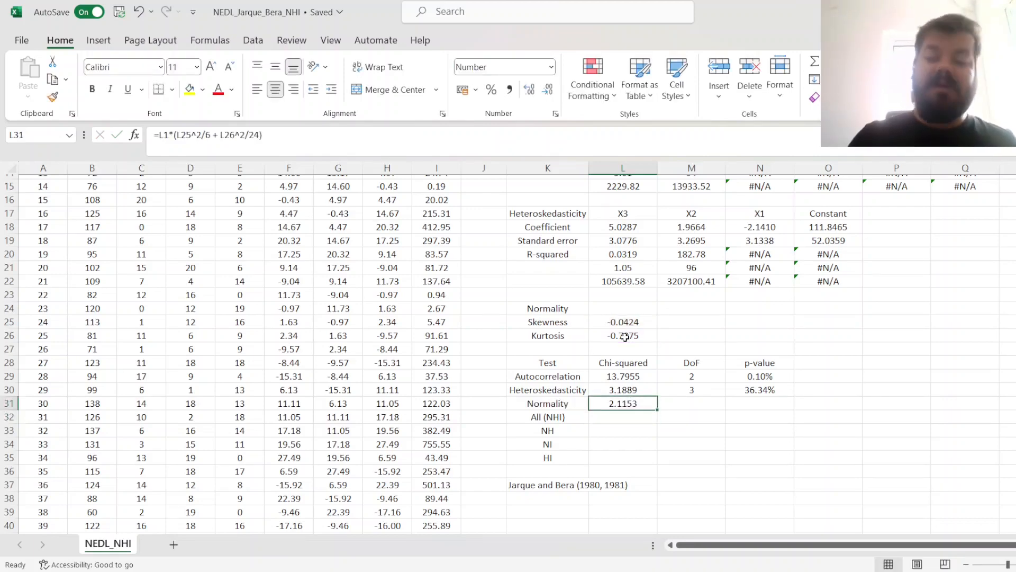
Enter =CHISQ.DIST.RT(L31,M31) in N31, giving a 34.73% normality p-value.
{"action": "left_click", "coordinate": [730, 403]}
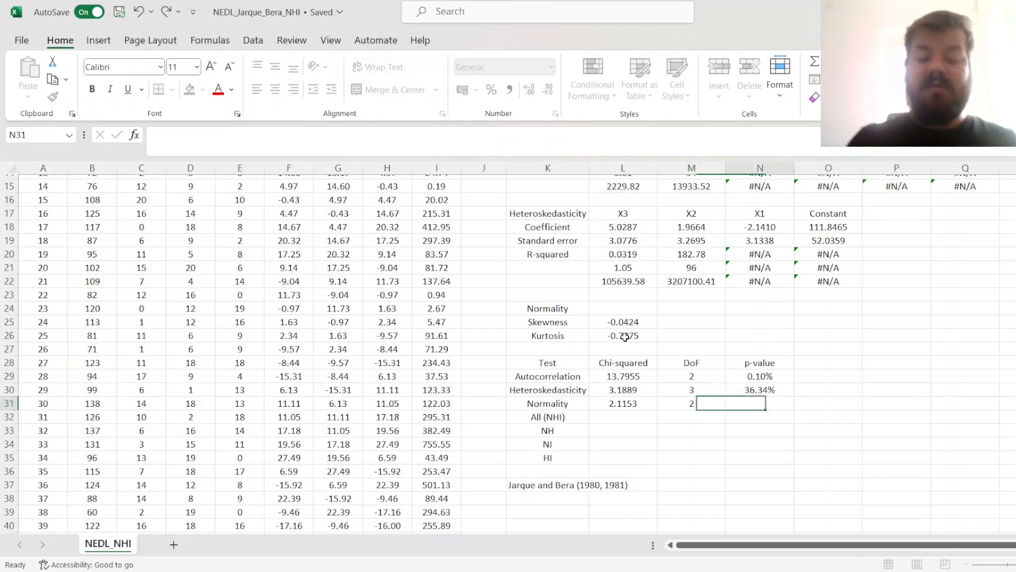
{"action": "left_click", "coordinate": [691, 403]}
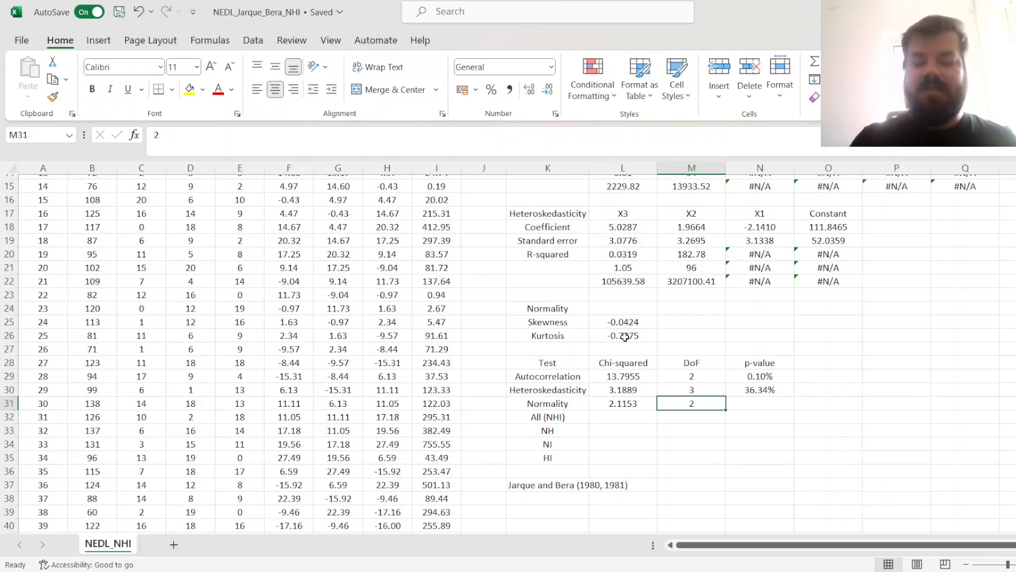
{"action": "type", "text": "=CH"}
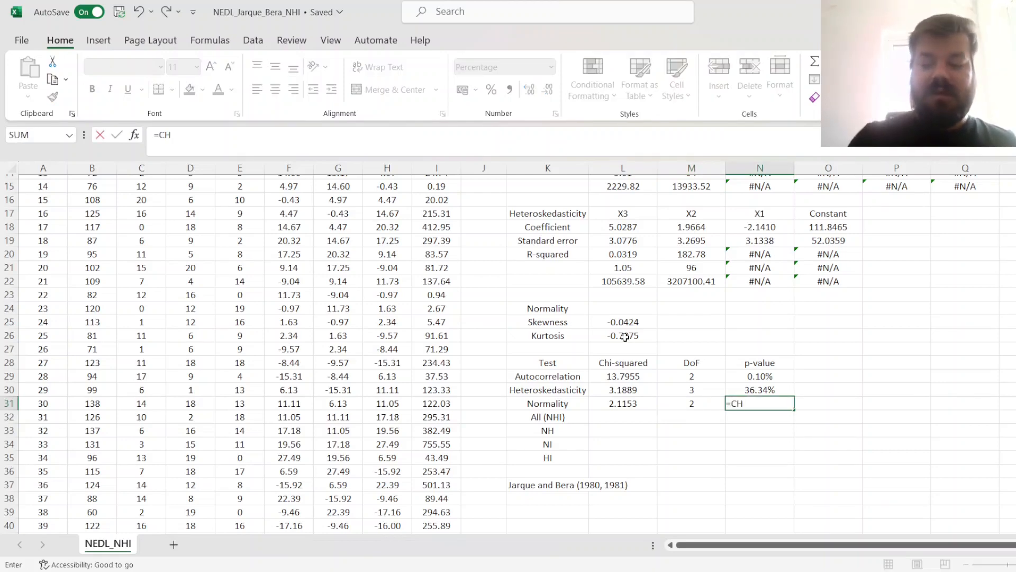
{"action": "type", "text": "CHISQ.DIST.RT(L31,M31"}
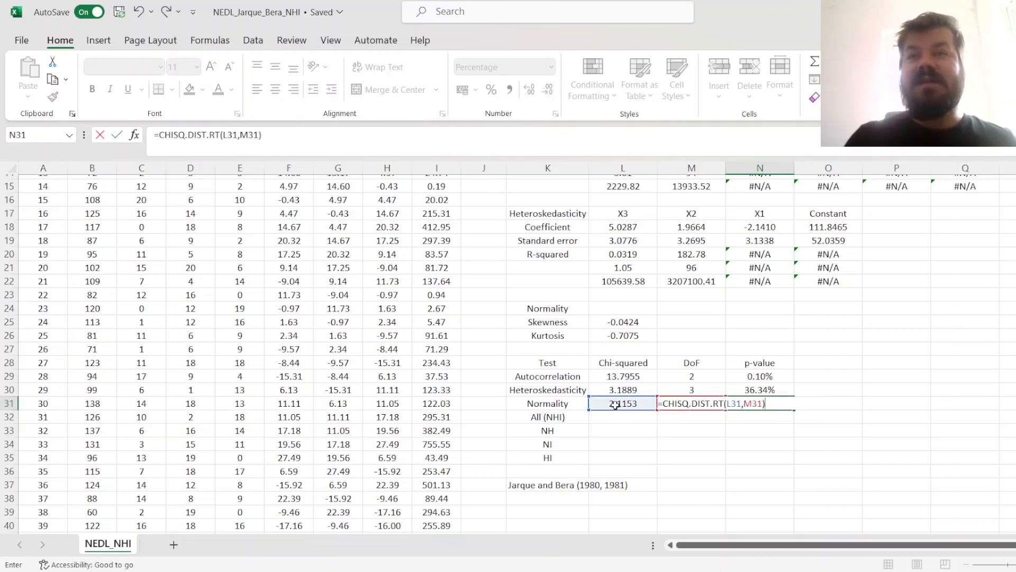
{"action": "key", "text": "Enter"}
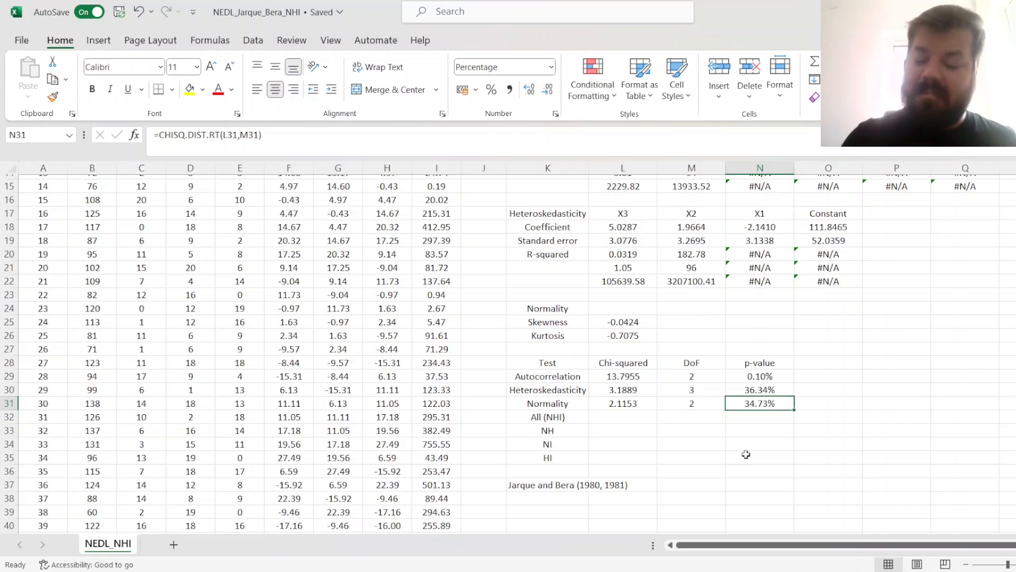
{"action": "left_click", "coordinate": [622, 416]}
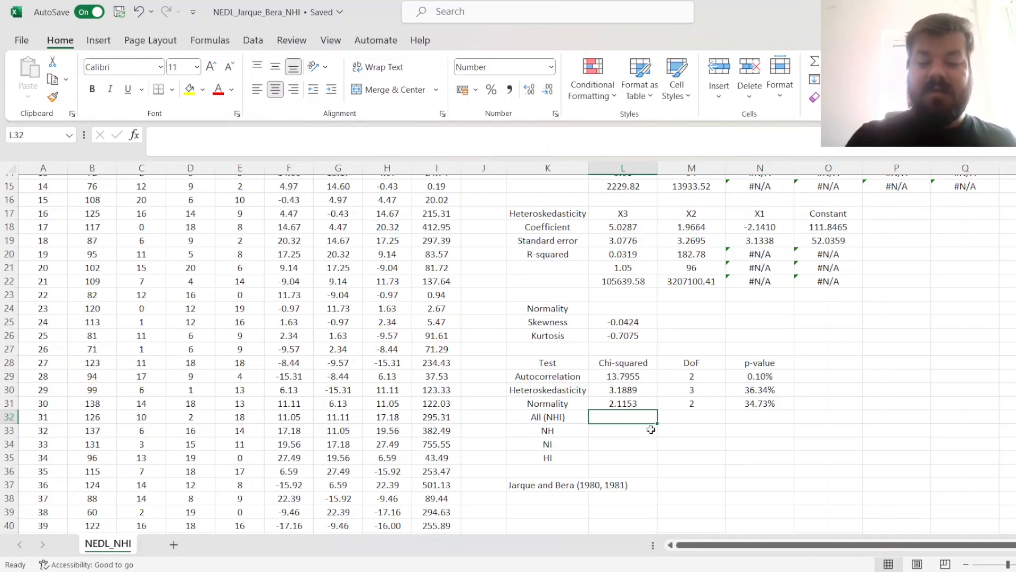
Enter the All (NHI) joint chi-squared sum (19.0997) and total degrees of freedom (7).
{"action": "type", "text": "=SUM("}
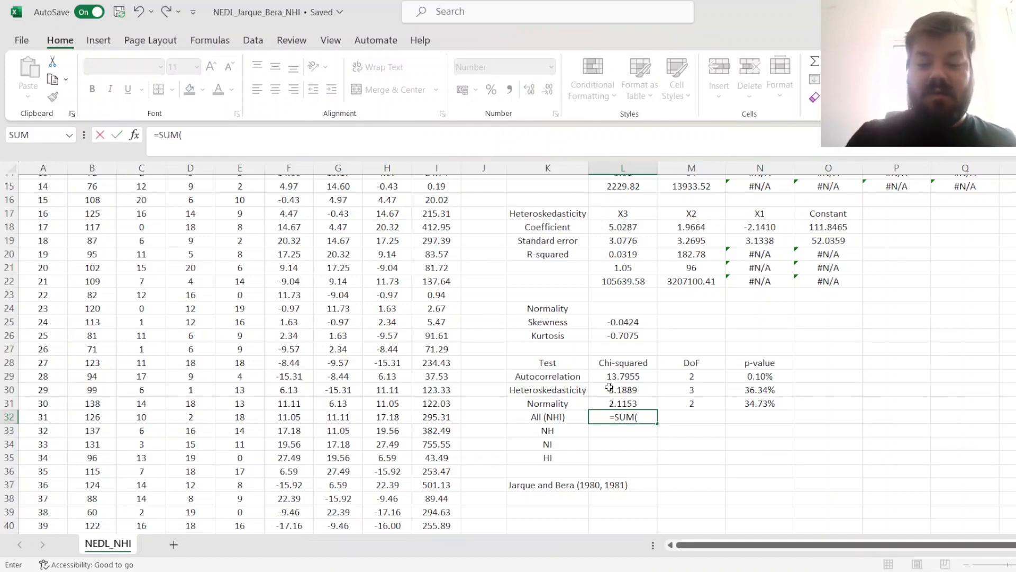
{"action": "key", "text": "Enter"}
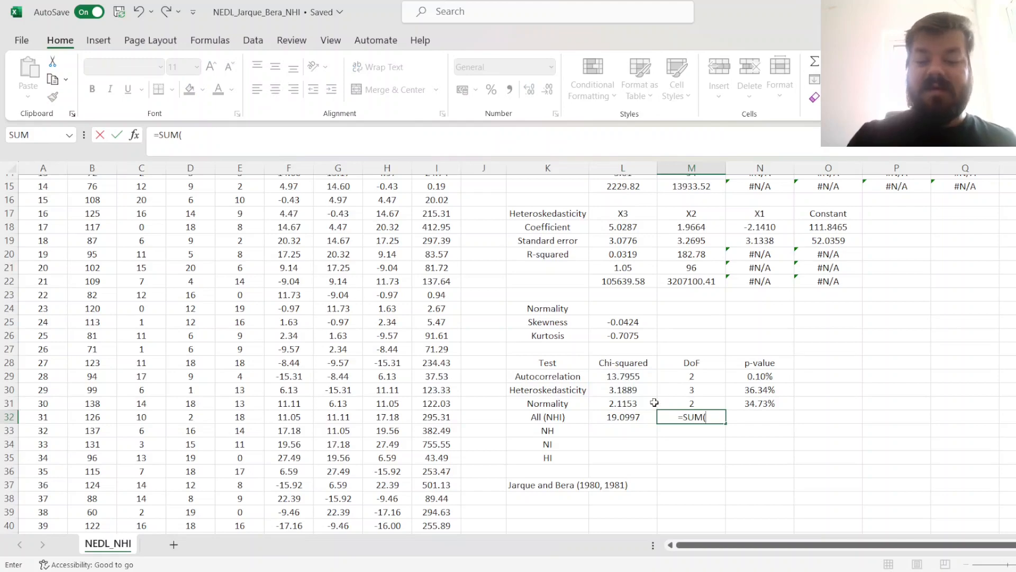
{"action": "type", "text": "M29:M31)"}
{"action": "key", "text": "Enter"}
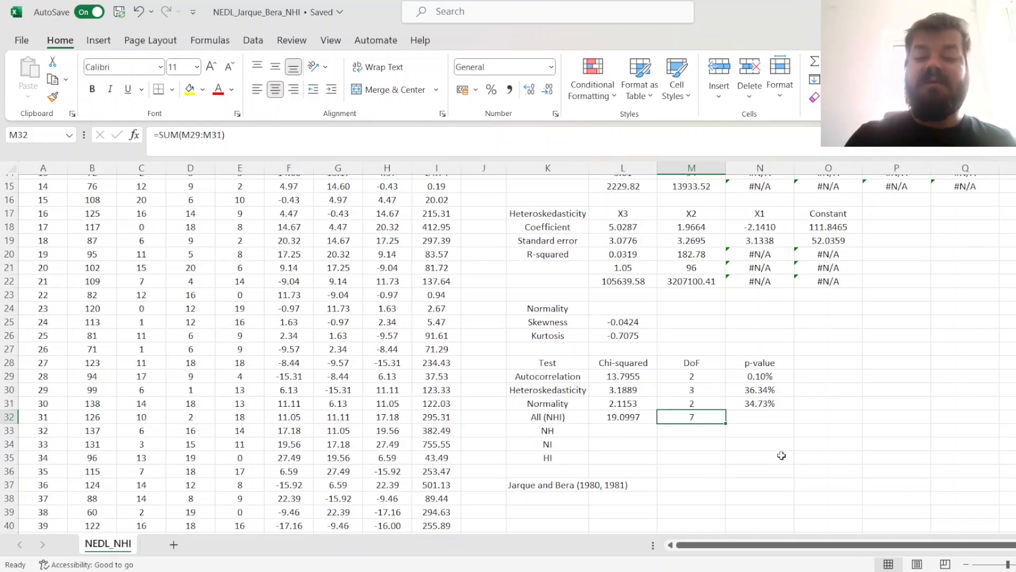
{"action": "left_click", "coordinate": [623, 417]}
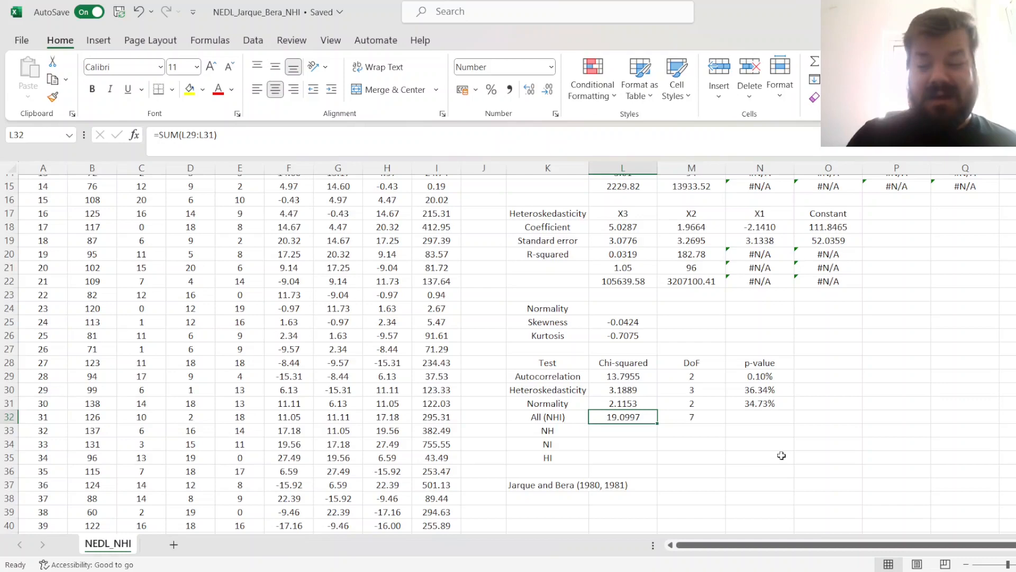
Put =CHISQ.DIST.RT(L32,M32) in N32, giving a 0.79% p-value, and verify the formula.
{"action": "left_click", "coordinate": [759, 416]}
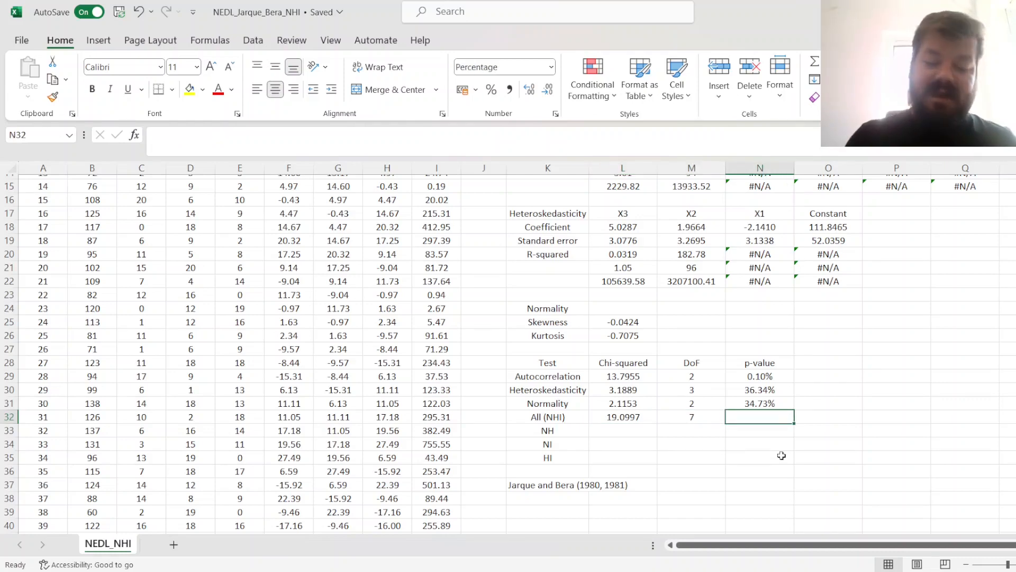
{"action": "type", "text": "=CHISQ.DIST.RT(L32,M32)"}
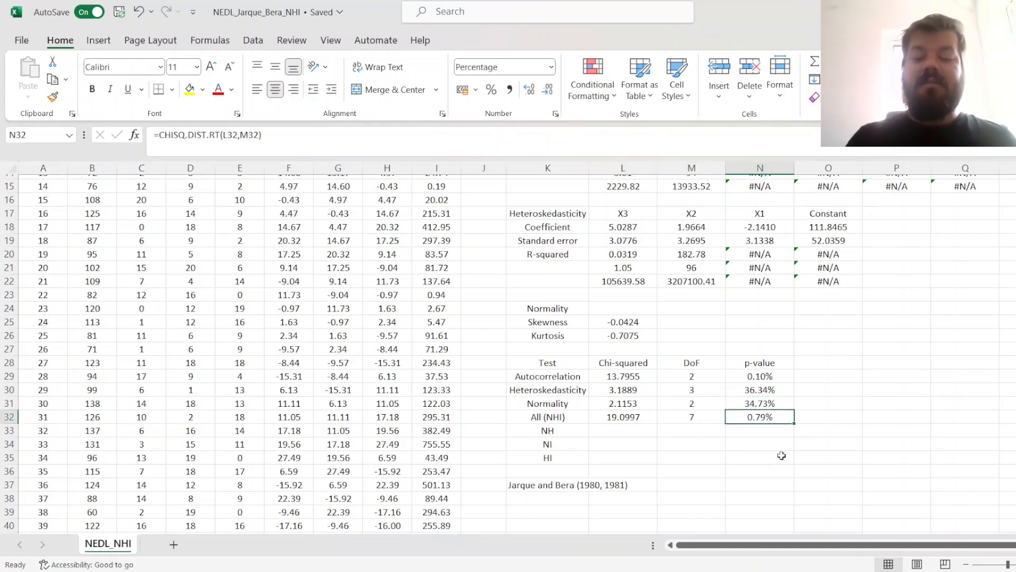
{"action": "double_click", "coordinate": [759, 417]}
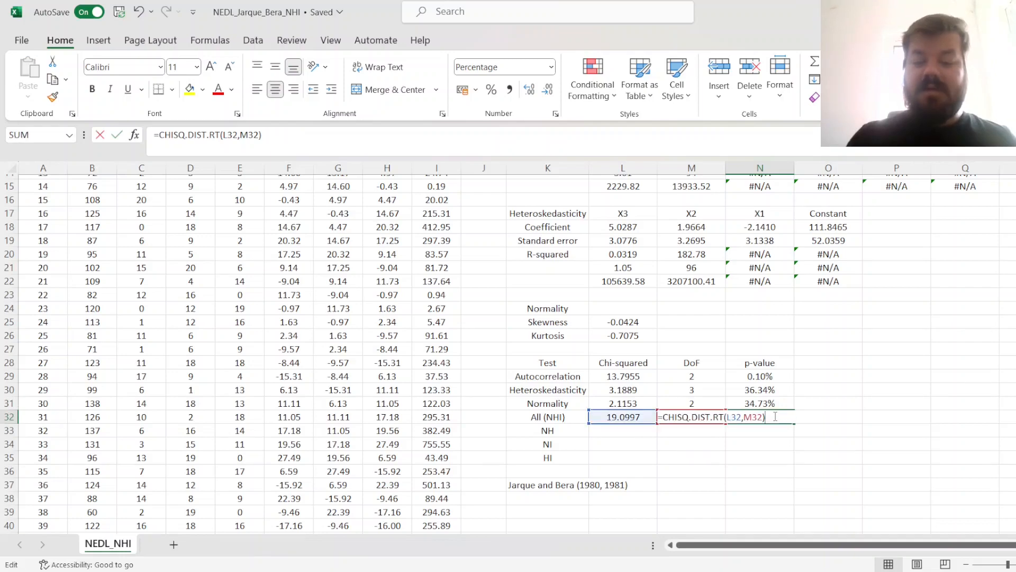
{"action": "key", "text": "Enter"}
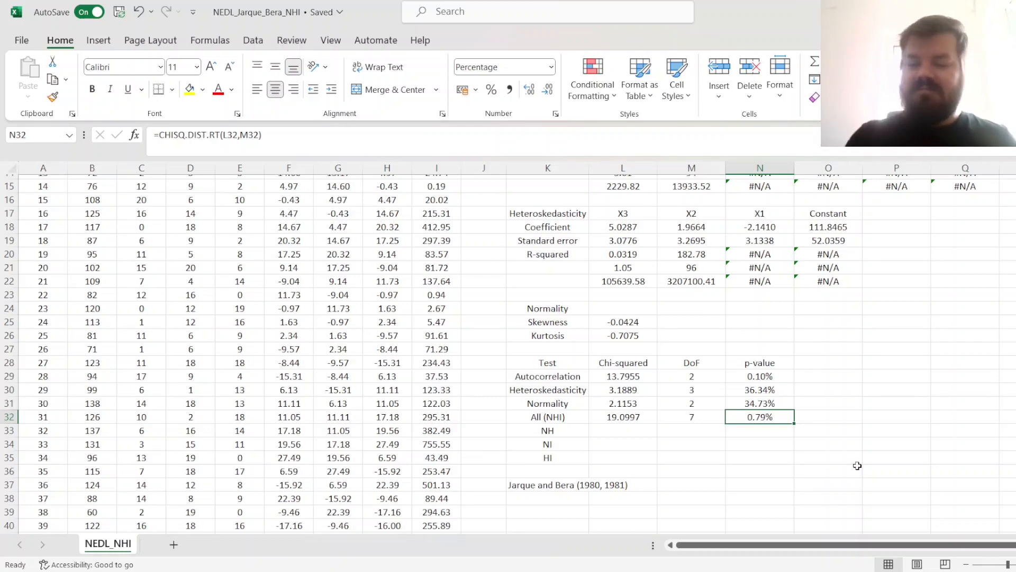
{"action": "left_click", "coordinate": [622, 430]}
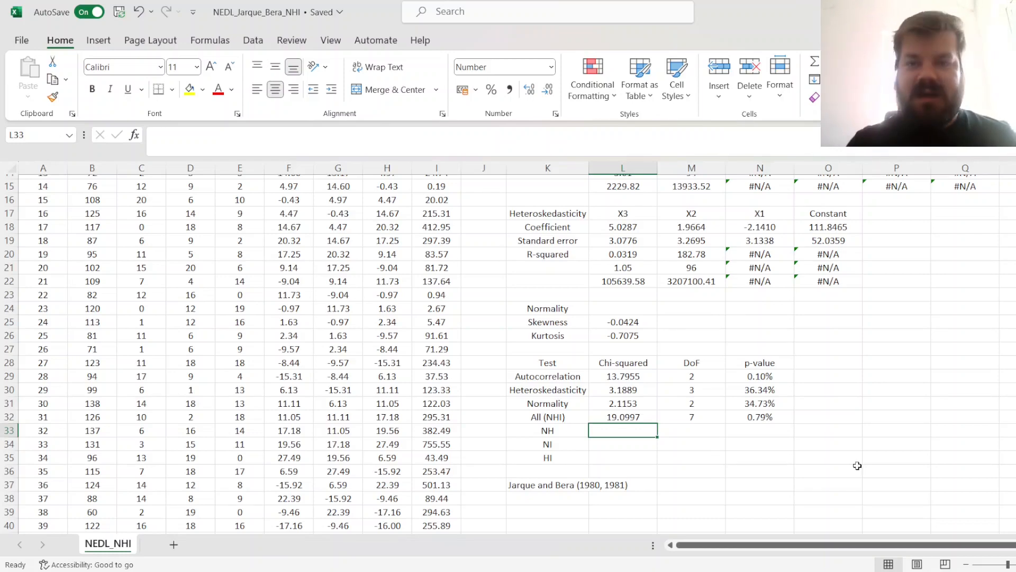
{"action": "mouse_move", "coordinate": [824, 477]}
{"action": "type", "text": "="}
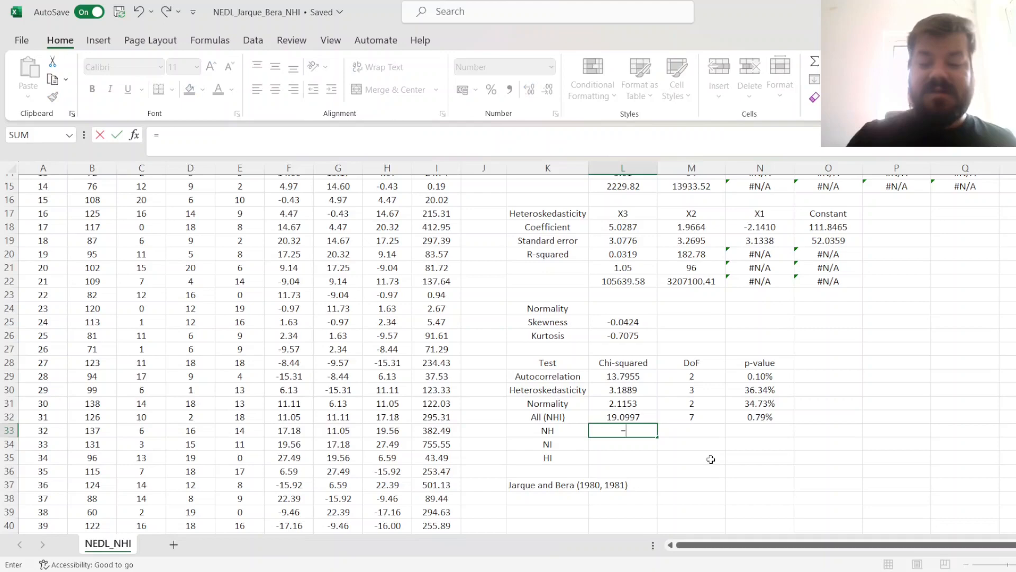
Sum the Heteroskedasticity and Normality rows for NH: chi-squared 5.3042, 5 degrees of freedom.
{"action": "type", "text": "SUM("}
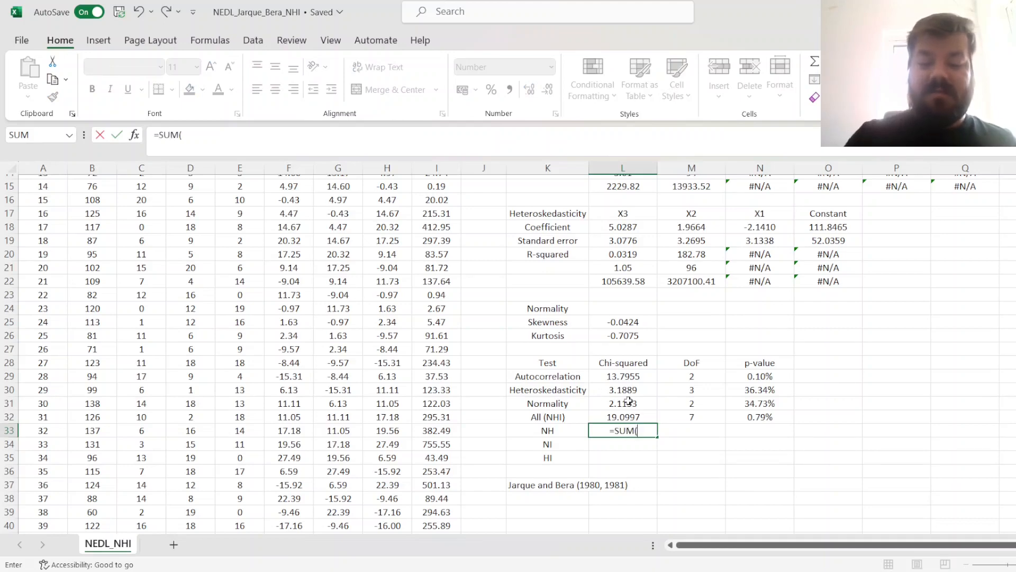
{"action": "left_click_drag", "start_coordinate": [622, 389], "coordinate": [623, 403]}
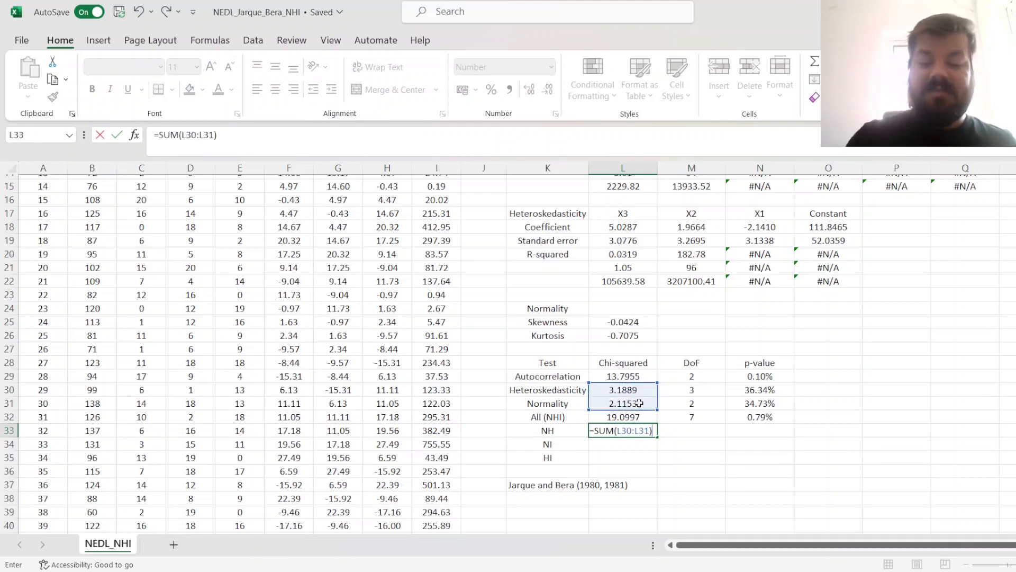
{"action": "key", "text": "Enter"}
{"action": "type", "text": "=SUM(M30:M31"}
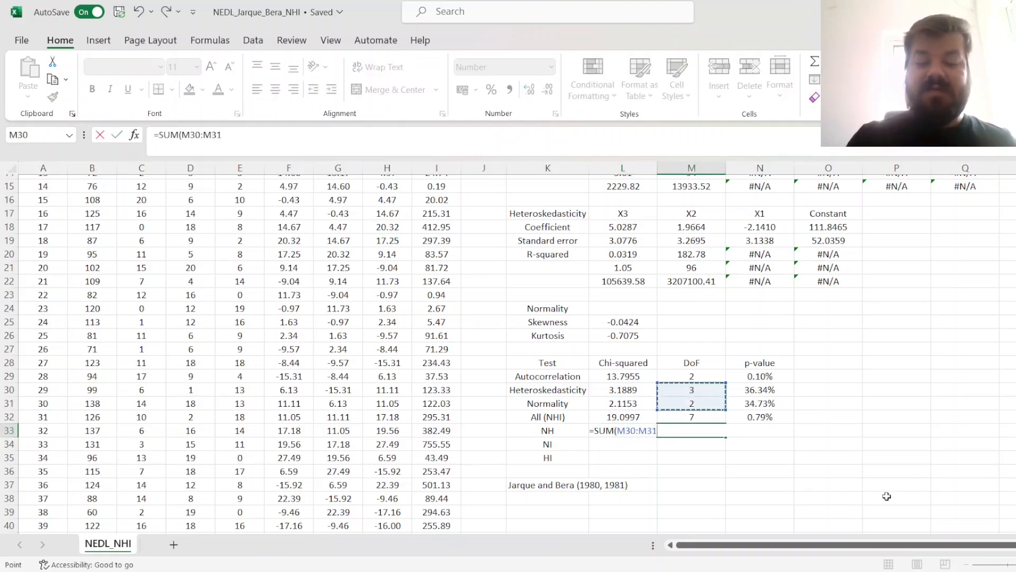
{"action": "key", "text": "Enter"}
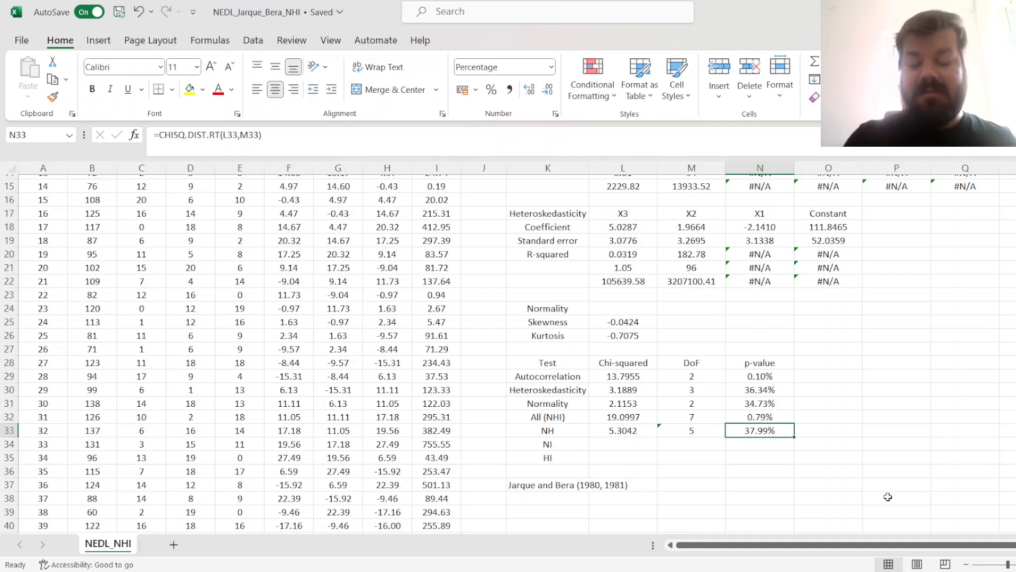
{"action": "left_click", "coordinate": [547, 430]}
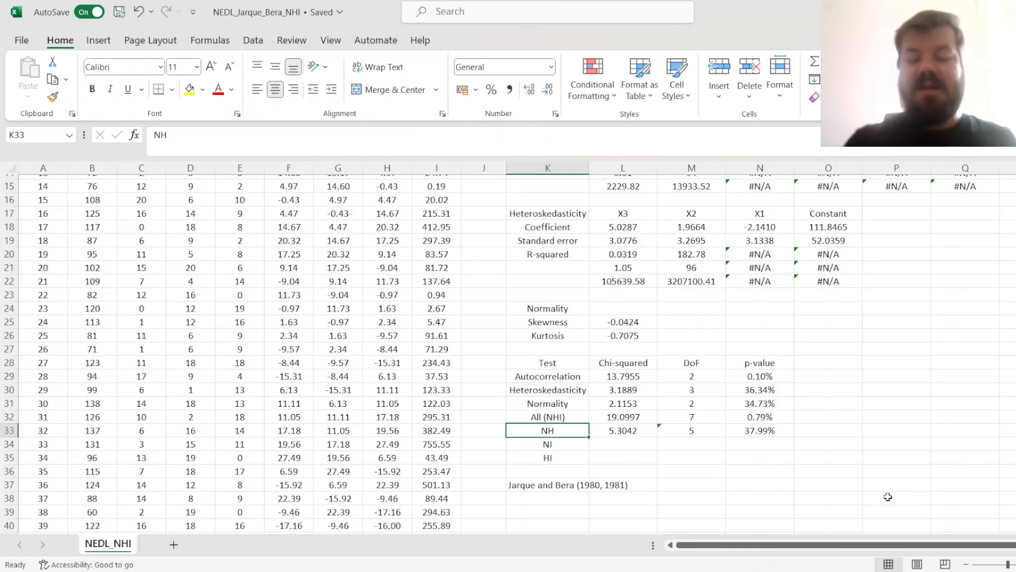
{"action": "left_click", "coordinate": [623, 430]}
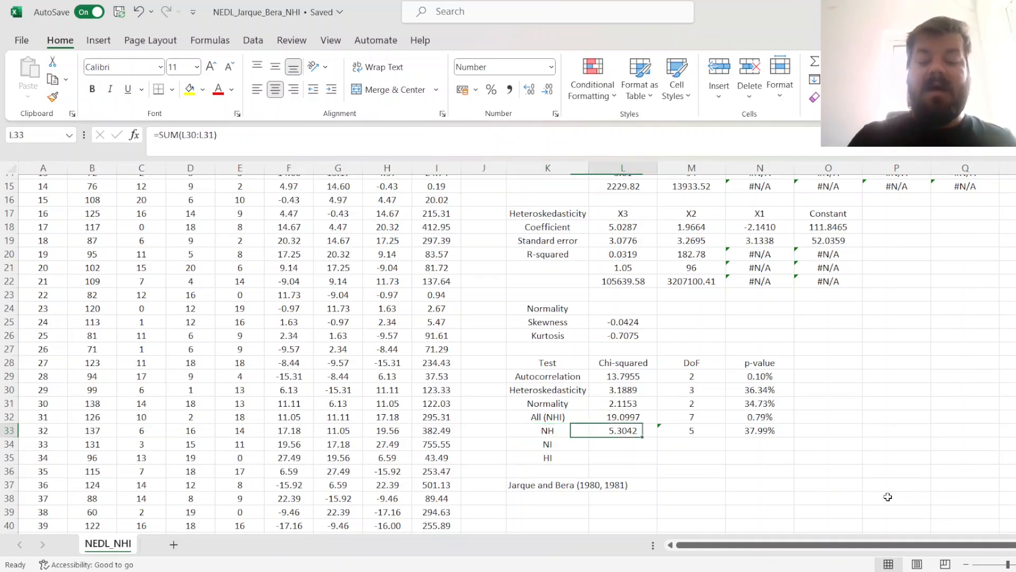
{"action": "left_click", "coordinate": [622, 444]}
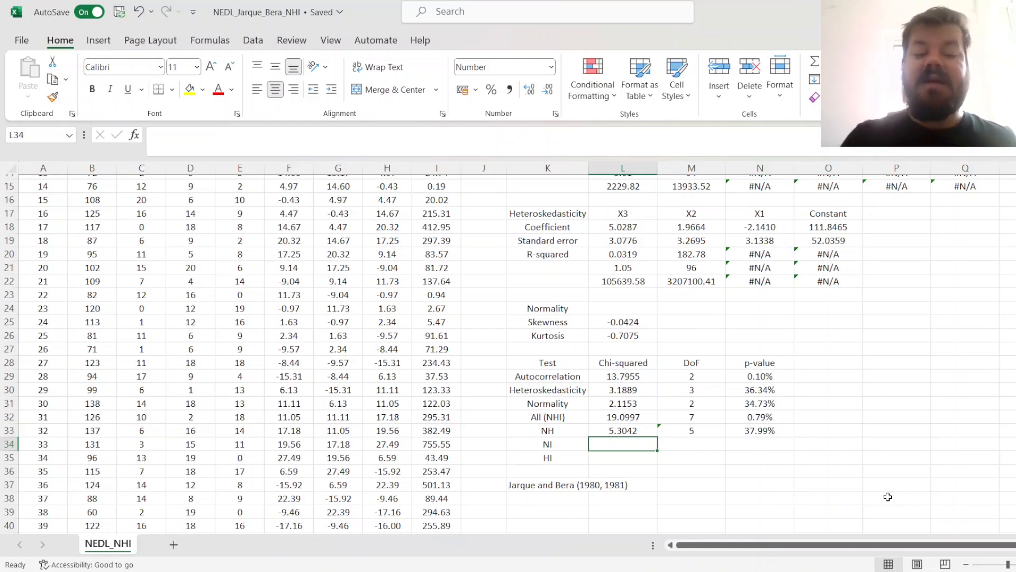
Enter the NI chi-squared total =L31+L29 (15.9109) with 4 degrees of freedom.
{"action": "type", "text": "=L31+"}
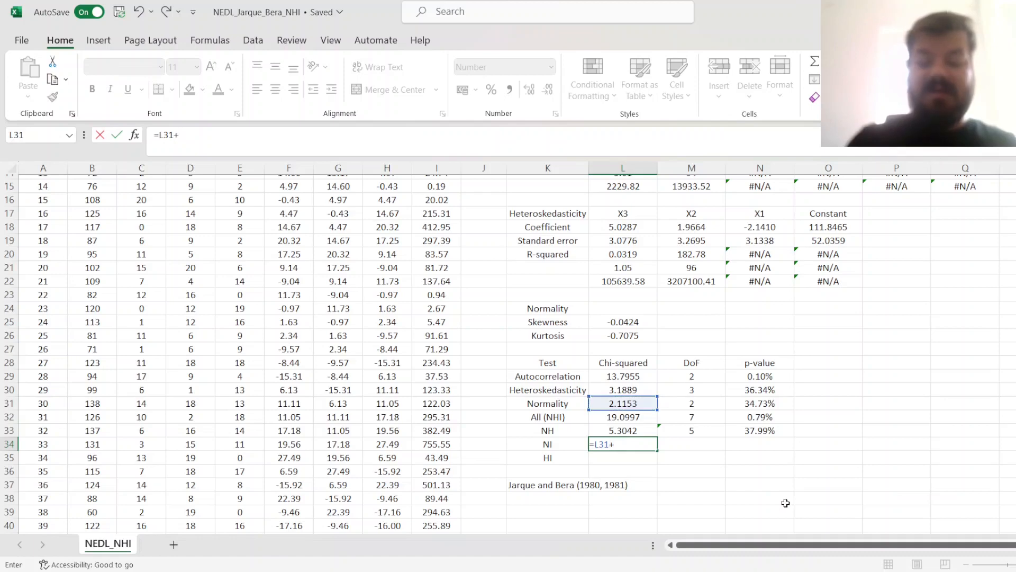
{"action": "left_click", "coordinate": [623, 376]}
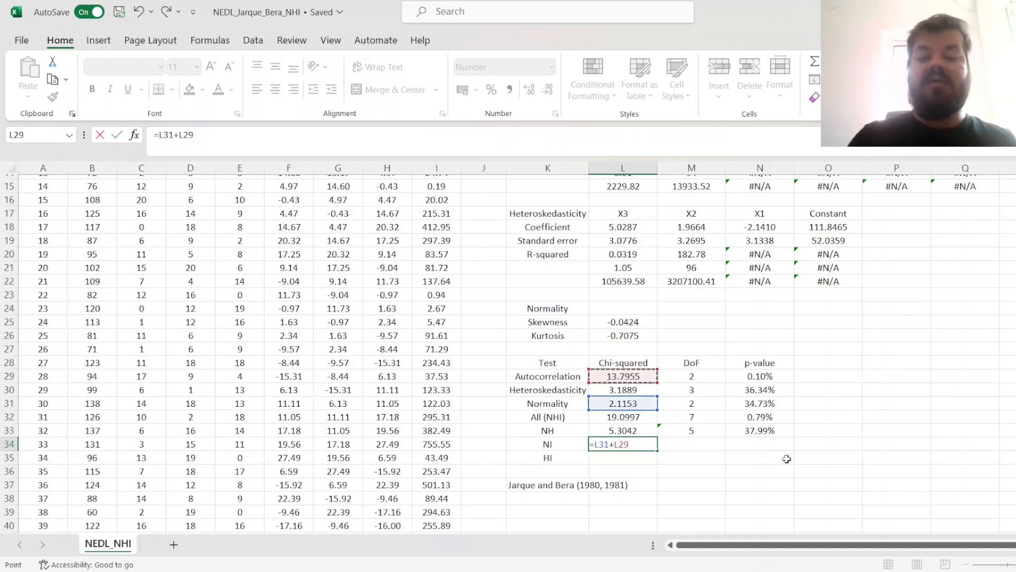
{"action": "key", "text": "Enter"}
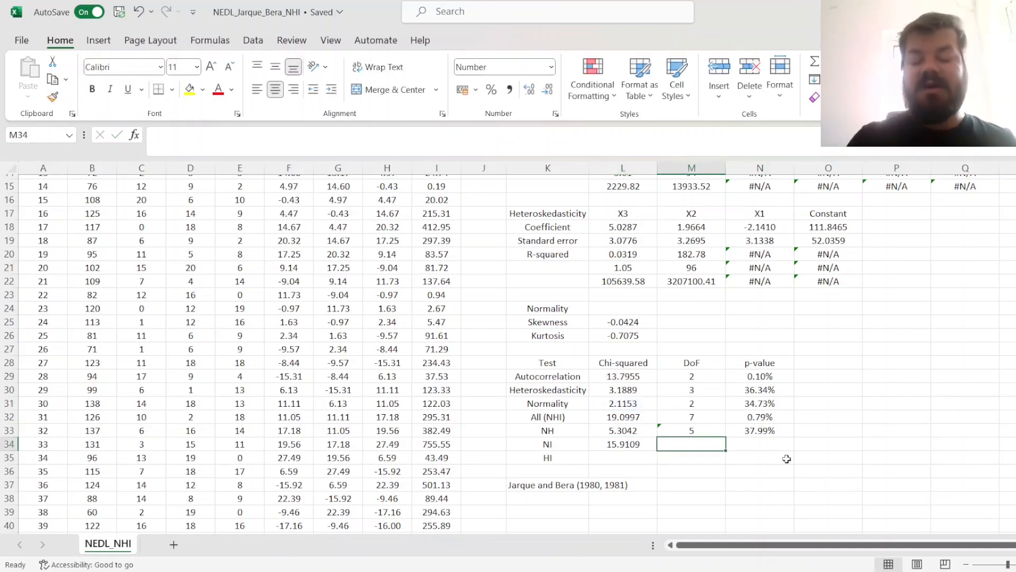
{"action": "left_click", "coordinate": [691, 404]}
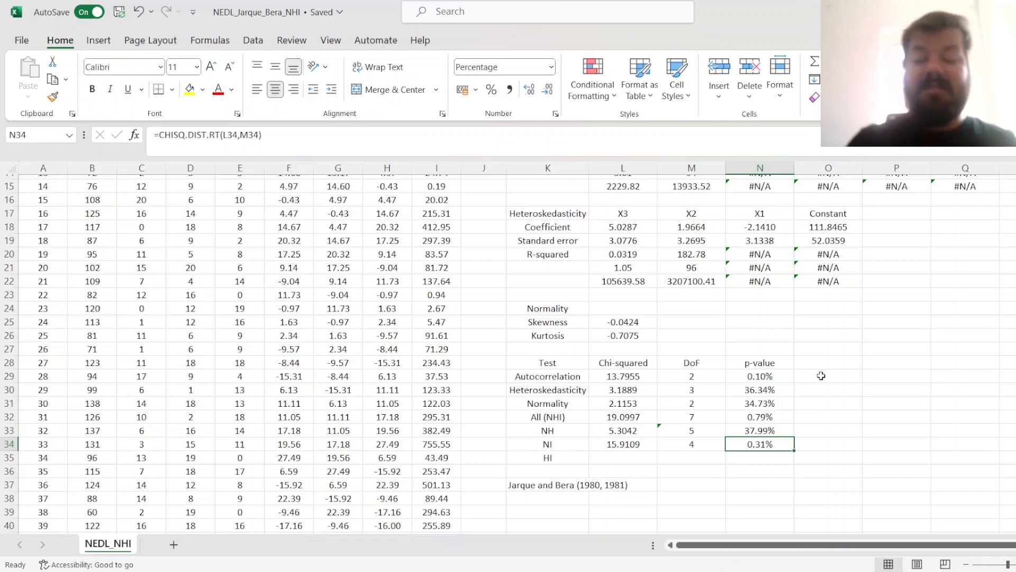
{"action": "left_click", "coordinate": [548, 445]}
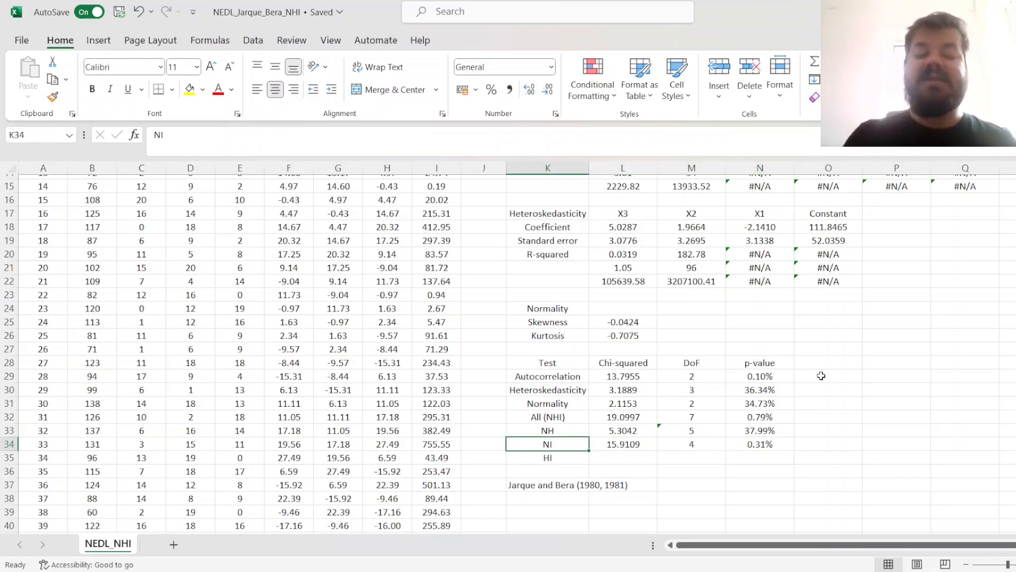
{"action": "left_click", "coordinate": [759, 444]}
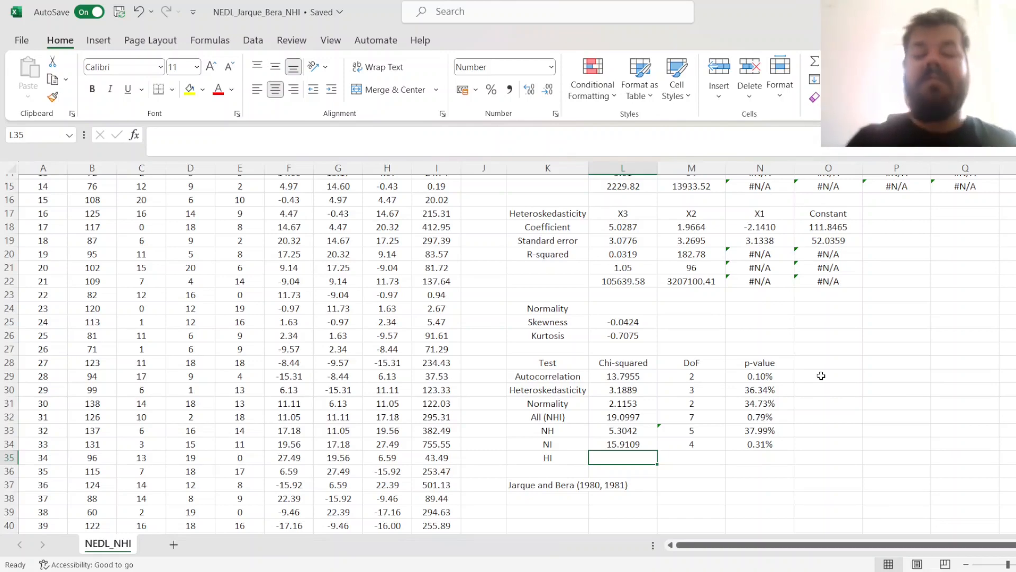
Enter the HI chi-squared total =SUM(L29:L30), giving 16.9844, then begin the p-value.
{"action": "type", "text": "=SUM("}
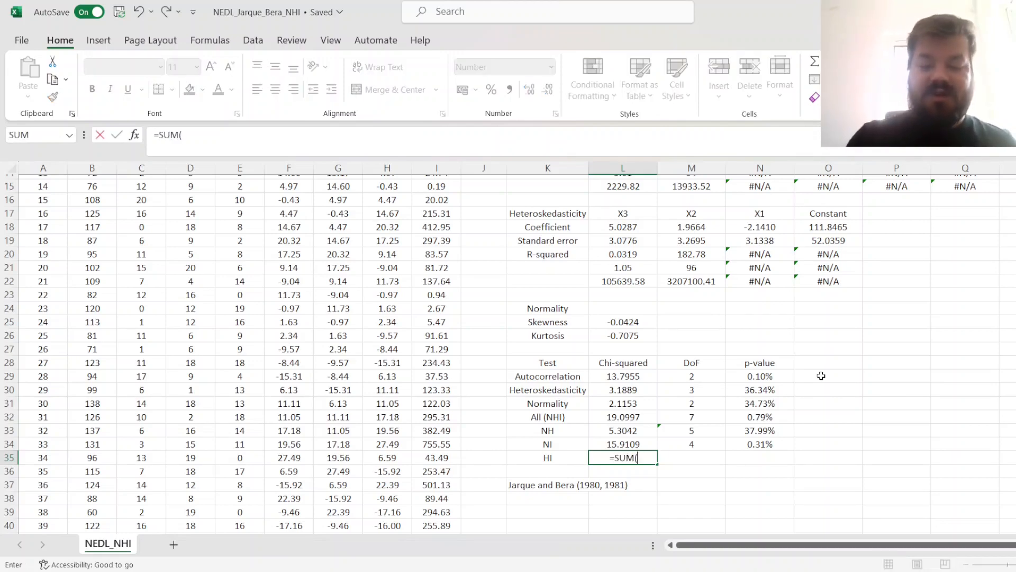
{"action": "left_click_drag", "start_coordinate": [623, 376], "coordinate": [623, 390]}
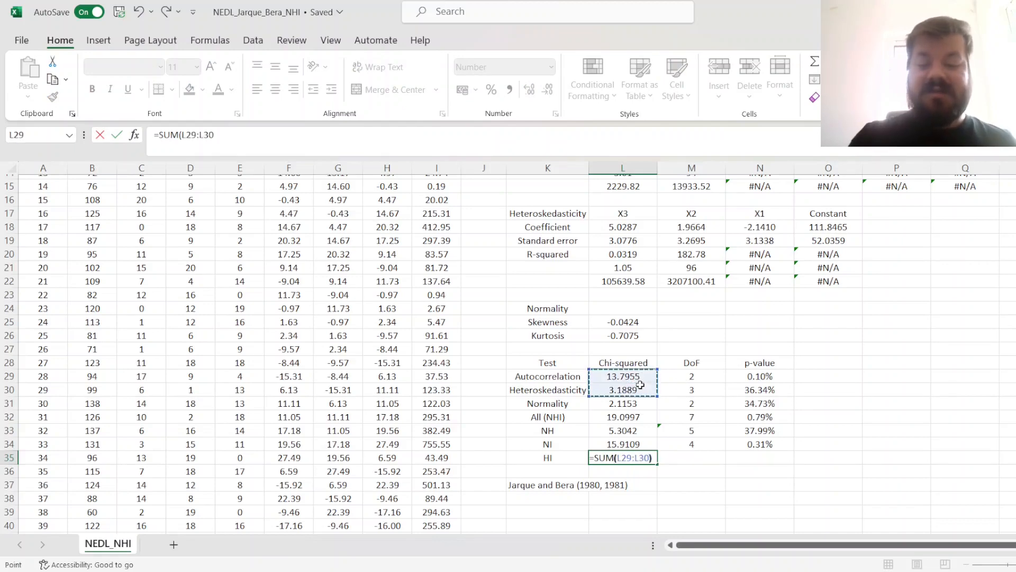
{"action": "key", "text": "Enter"}
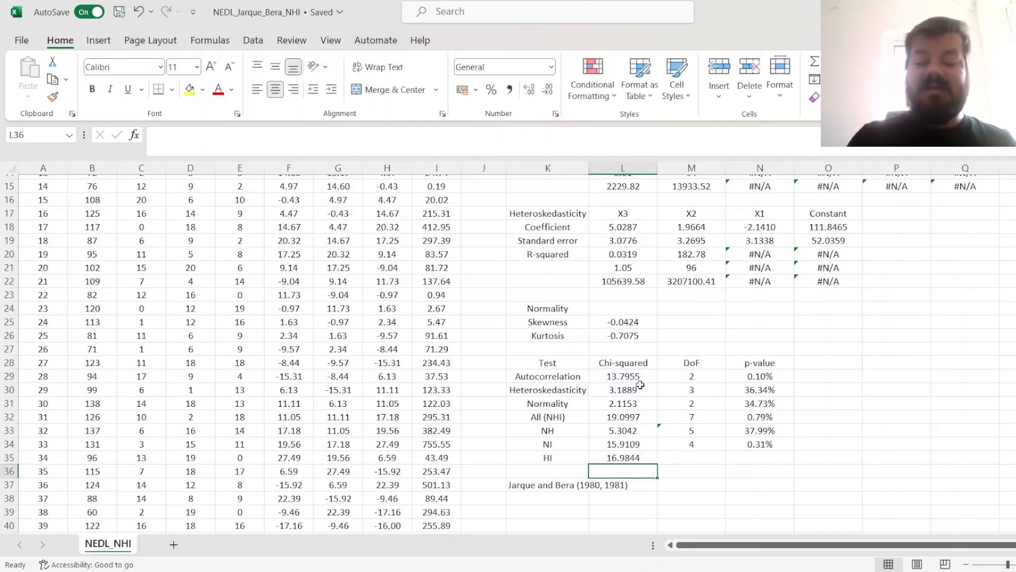
{"action": "type", "text": "=SUM("}
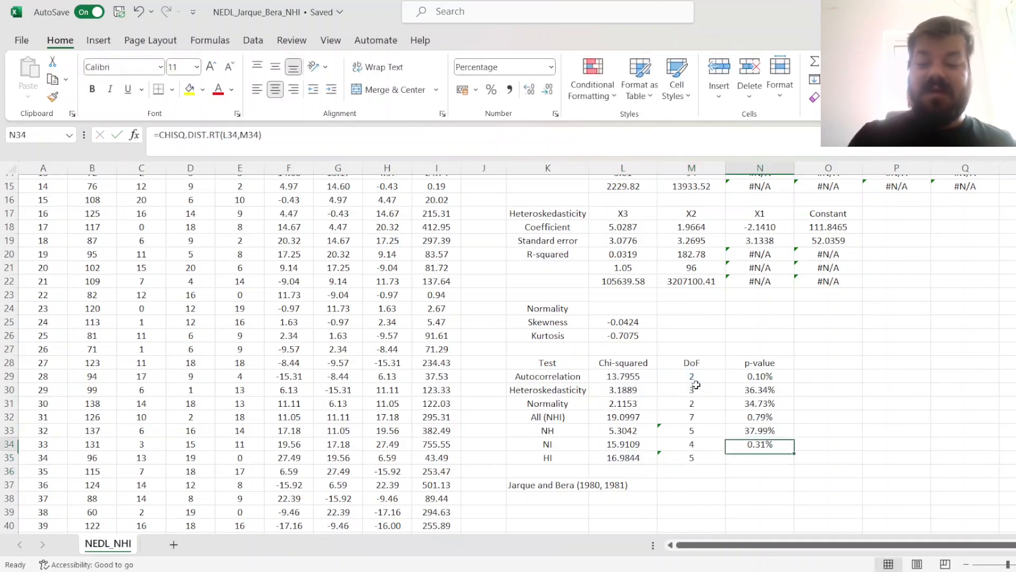
{"action": "left_click", "coordinate": [760, 457]}
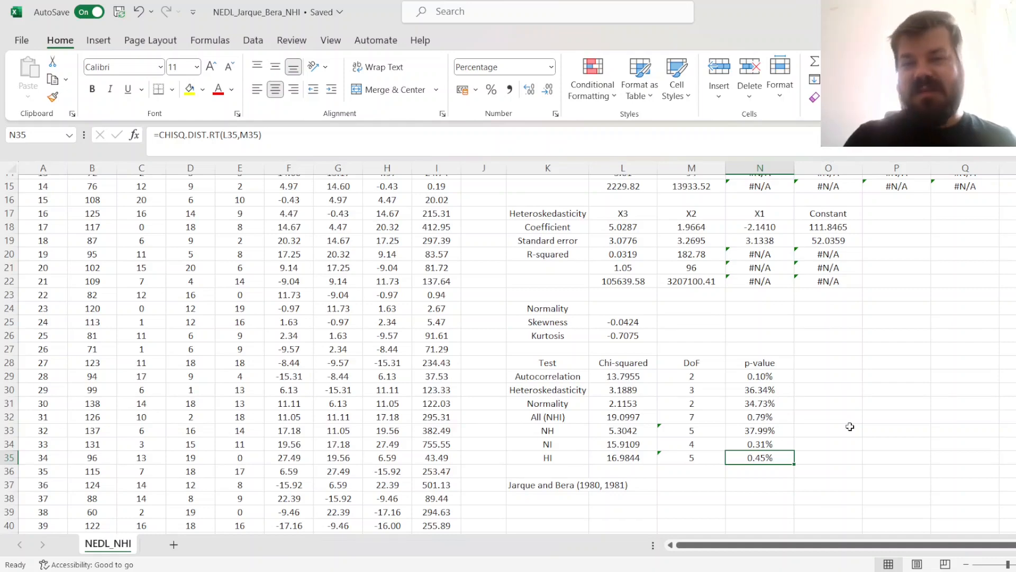
{"action": "mouse_move", "coordinate": [933, 380]}
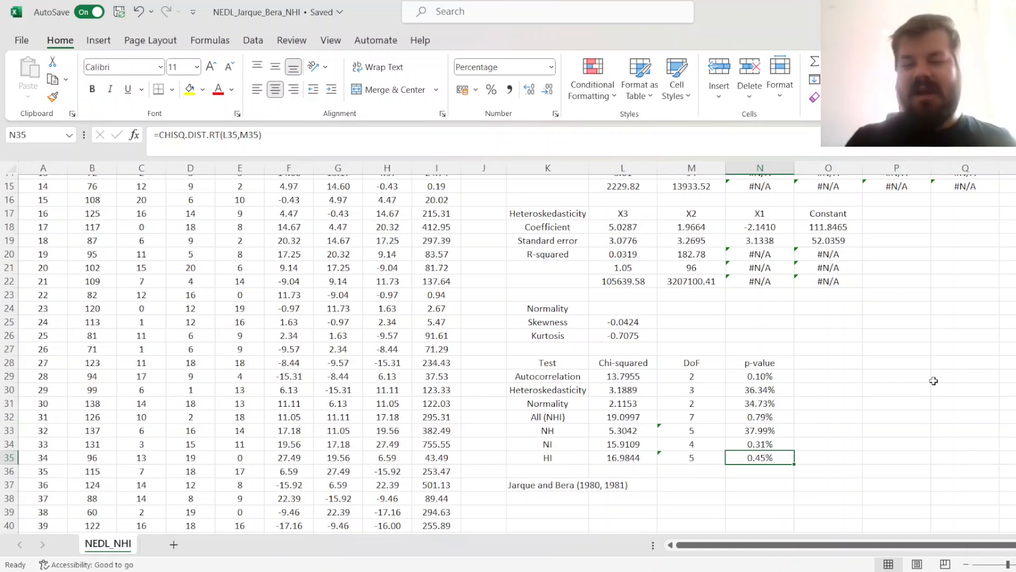
{"action": "left_click", "coordinate": [623, 255]}
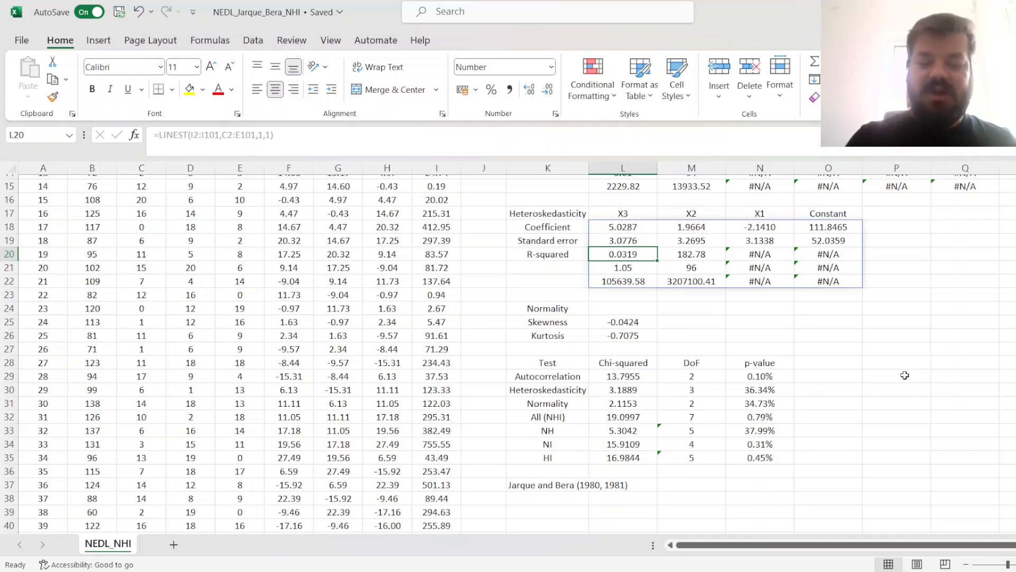
{"action": "left_click", "coordinate": [623, 376]}
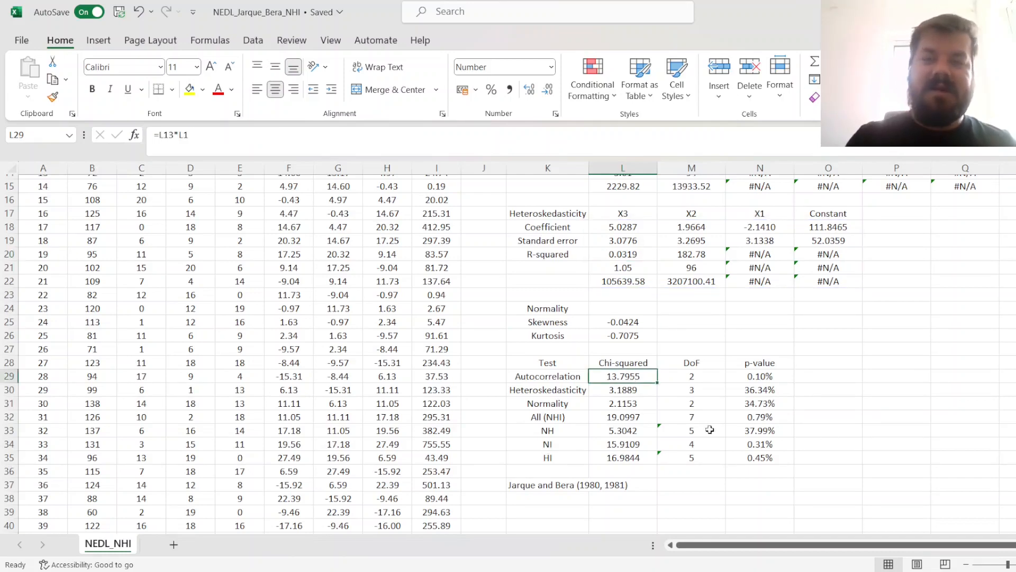
{"action": "left_click", "coordinate": [691, 376]}
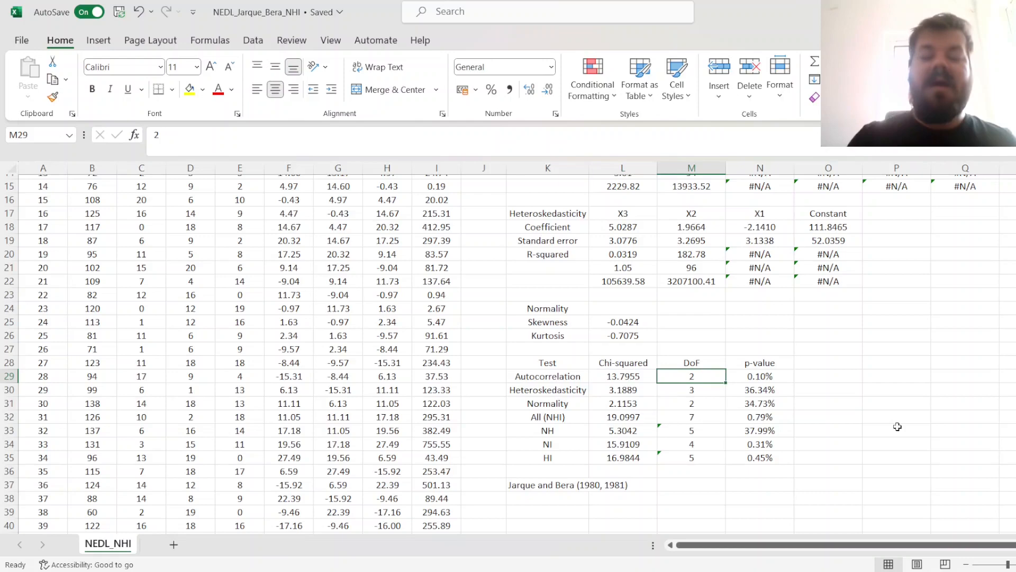